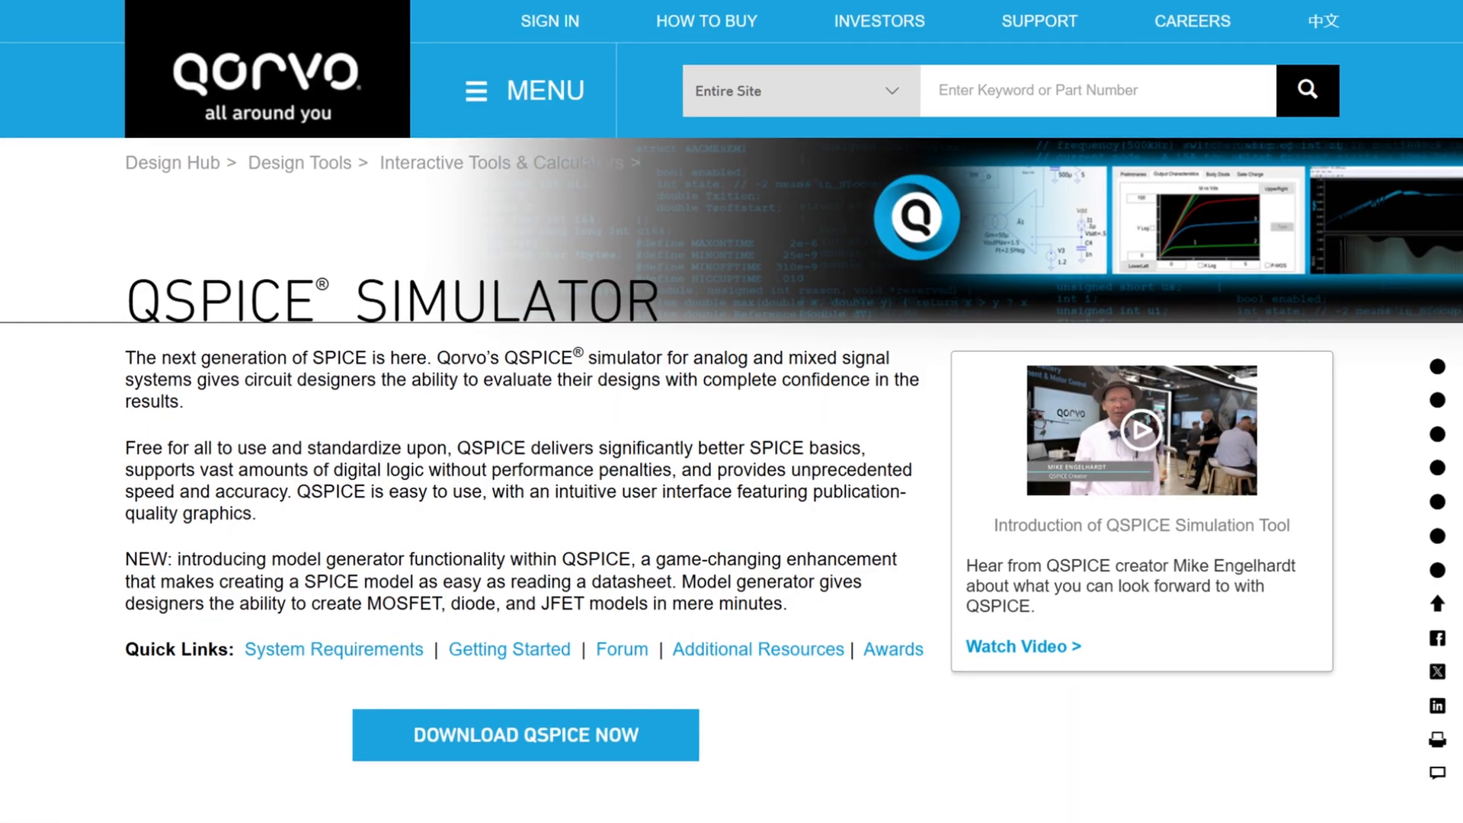
Drag the Symbol & IP Browser edge wider until Qorvo part descriptions are fully readable
scroll("down", 3)
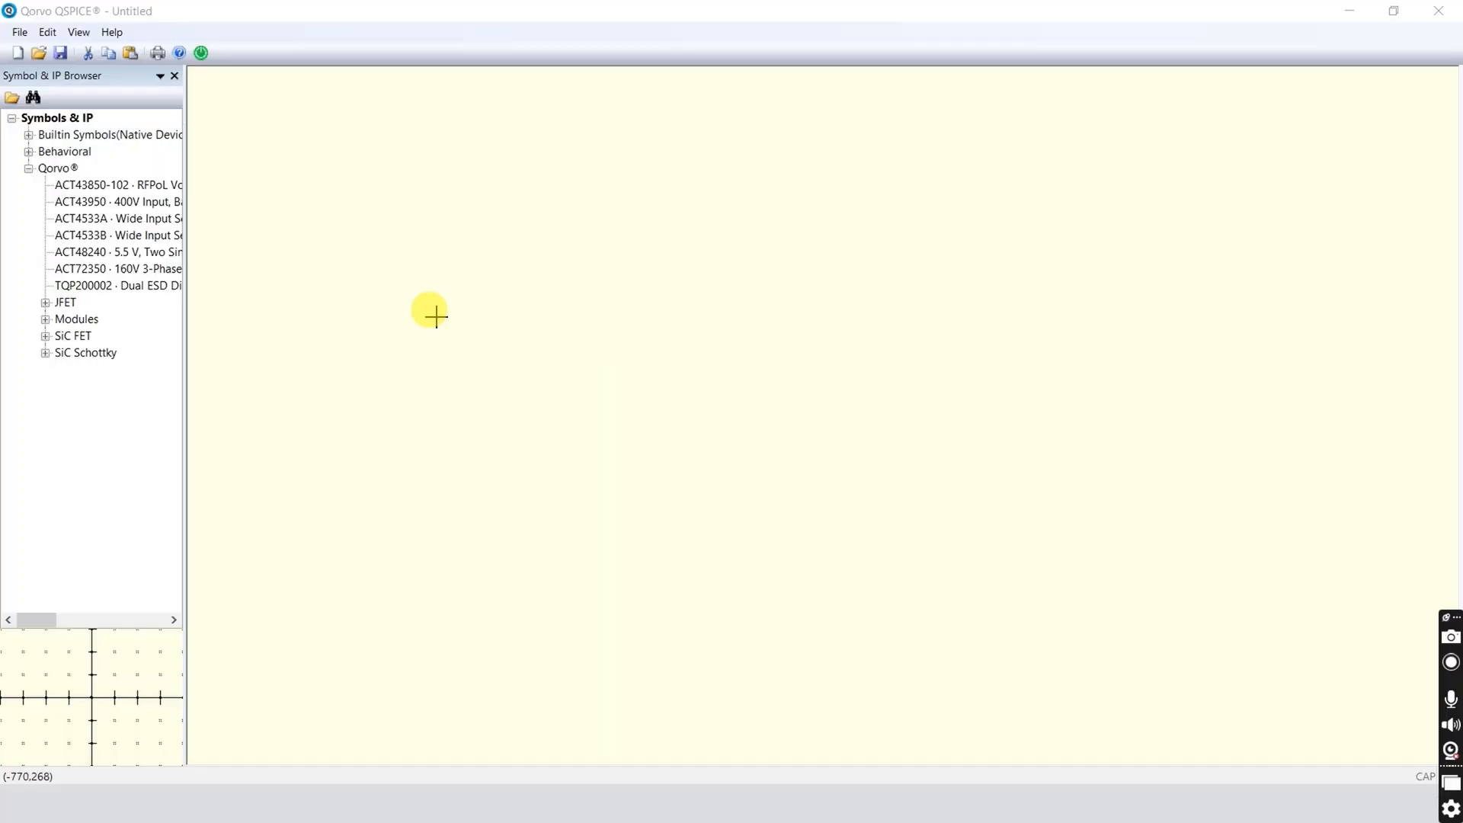
mouse_move(292, 308)
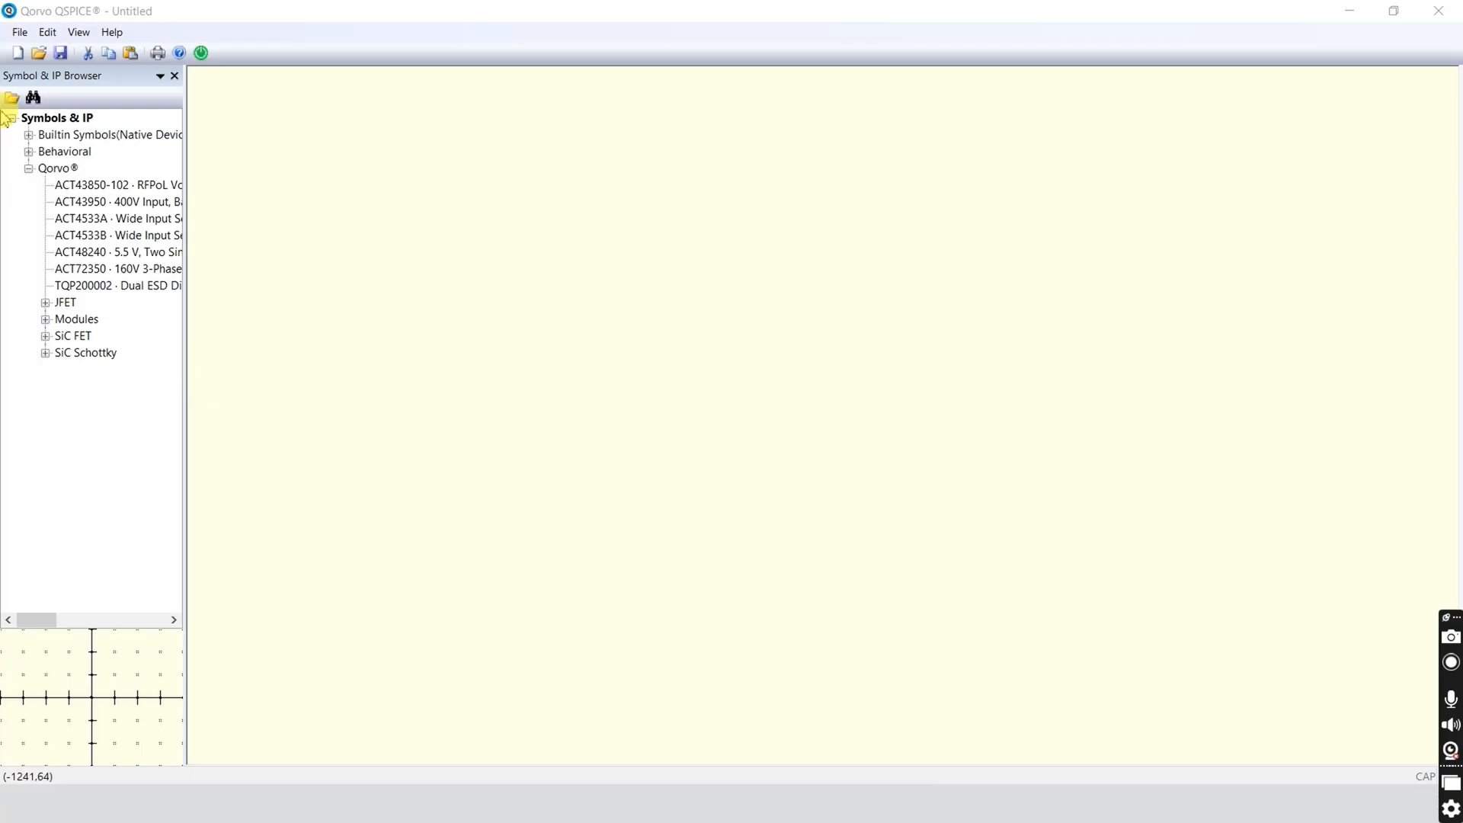
left_click(58, 168)
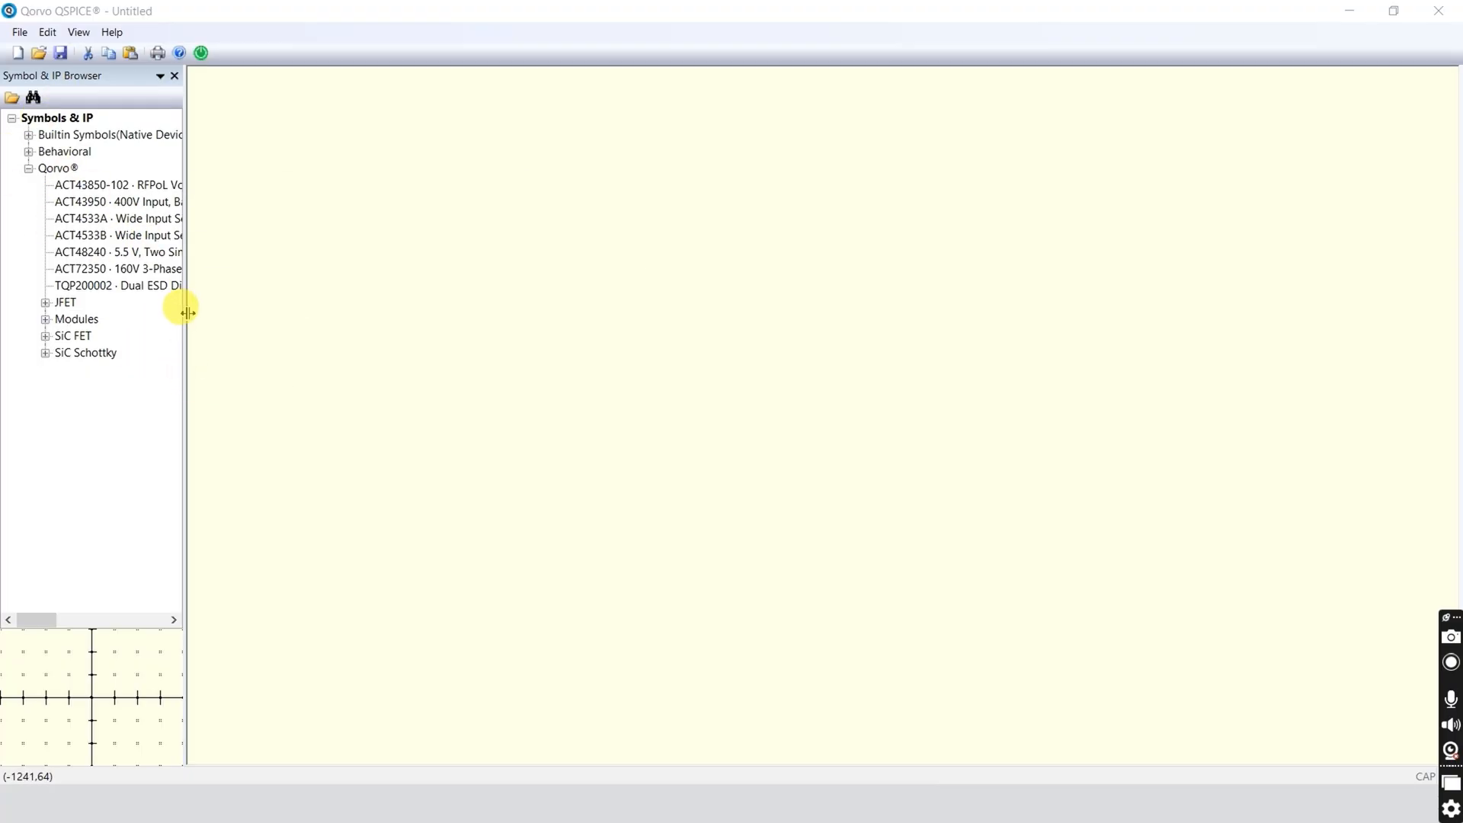
left_click_drag(184, 311, 240, 311)
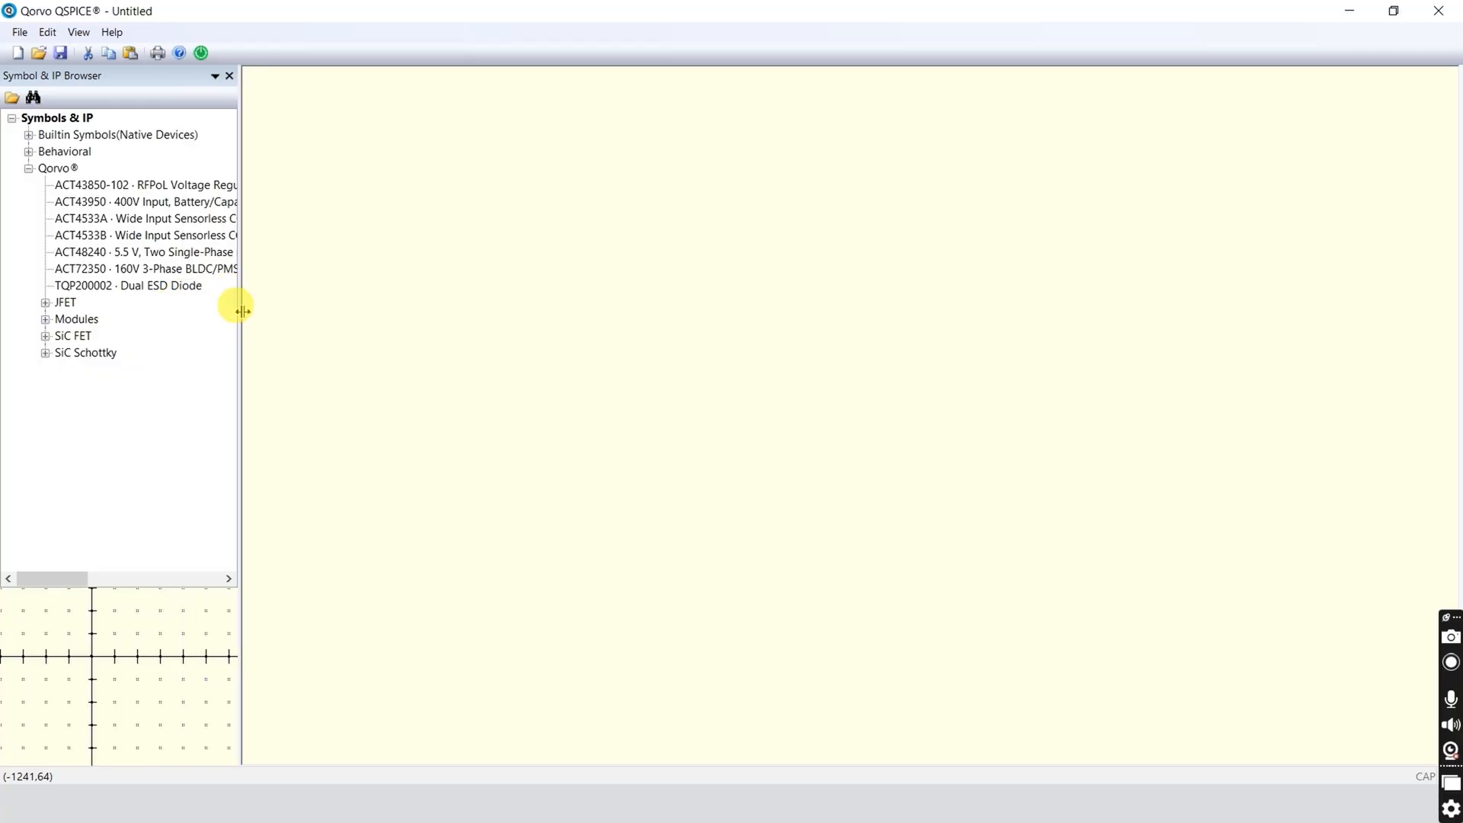
left_click_drag(241, 307, 287, 308)
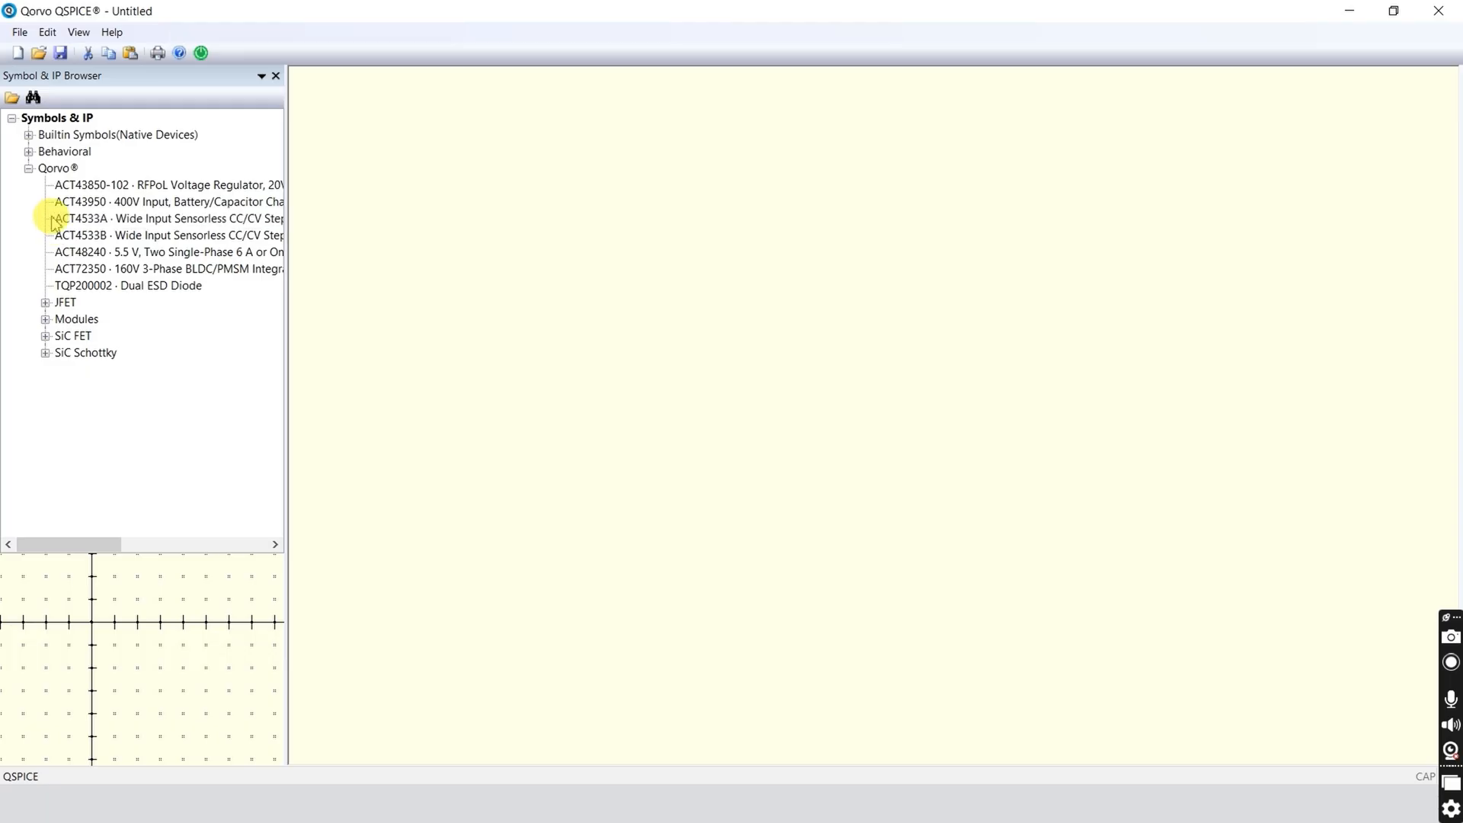
mouse_move(878, 225)
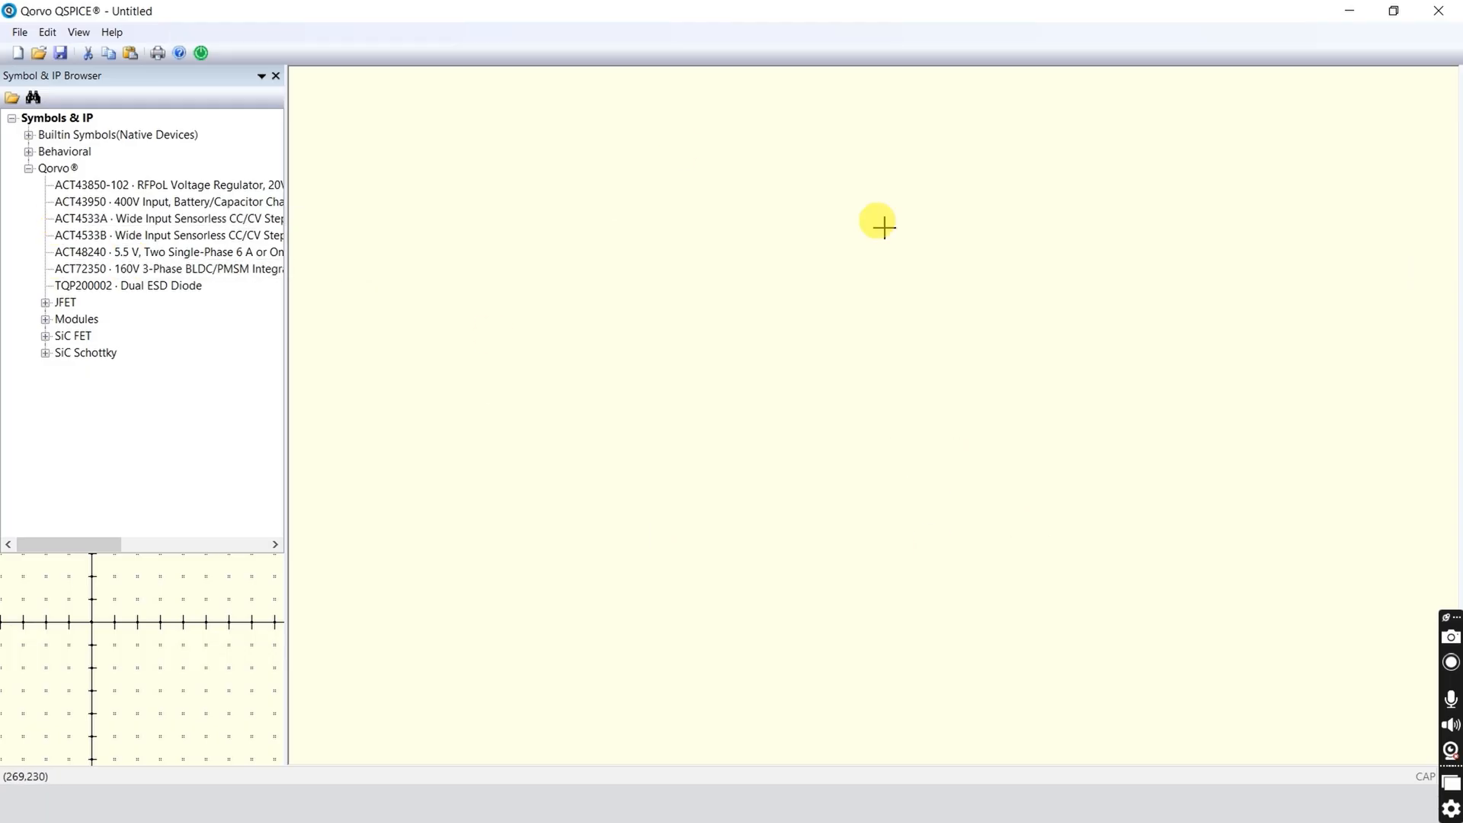
mouse_move(1002, 507)
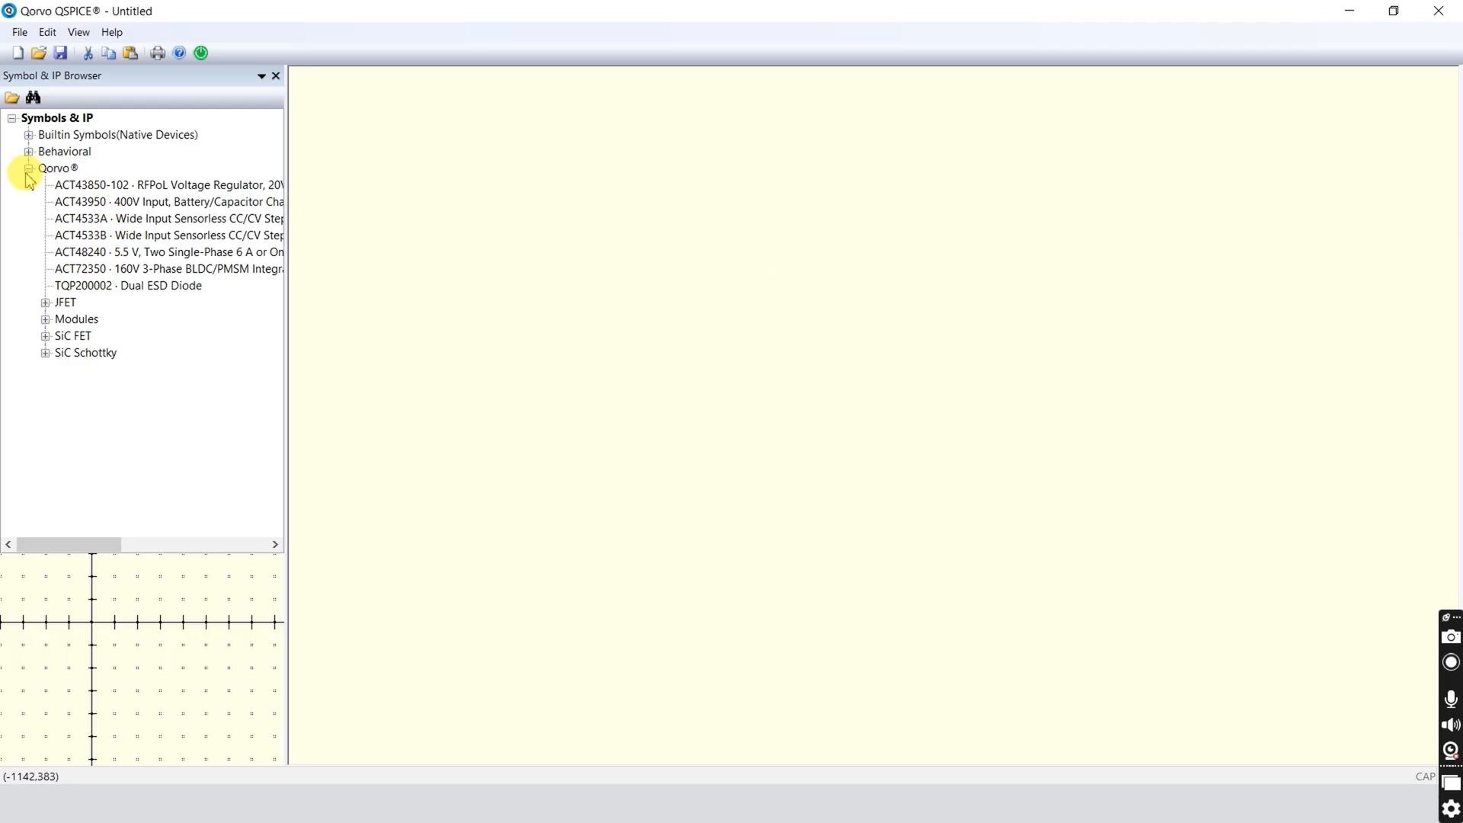
Collapse Qorvo, expand Behavioral, and toggle its analog, flops and gates groups
left_click(29, 151)
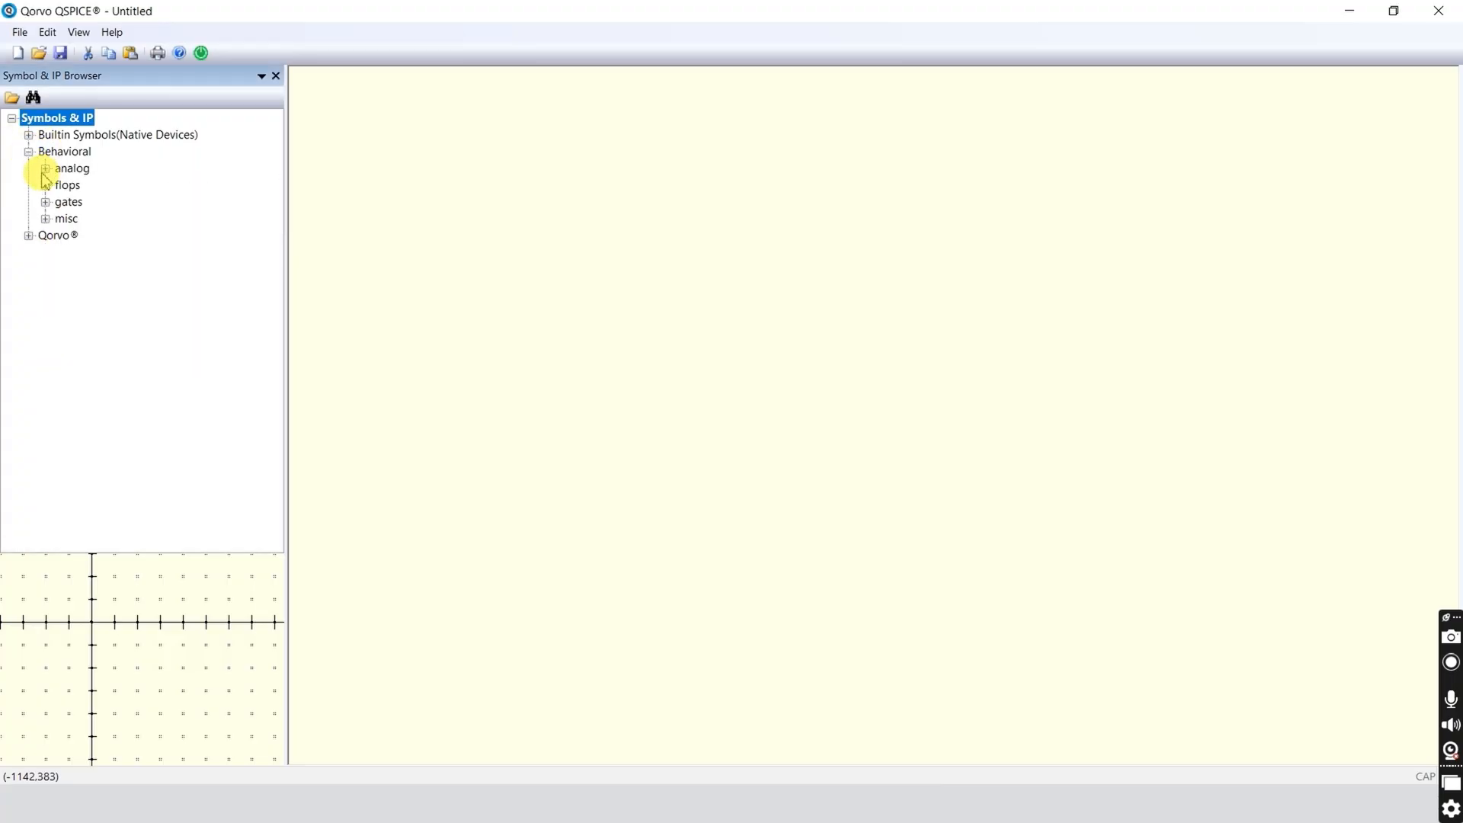
left_click(44, 167)
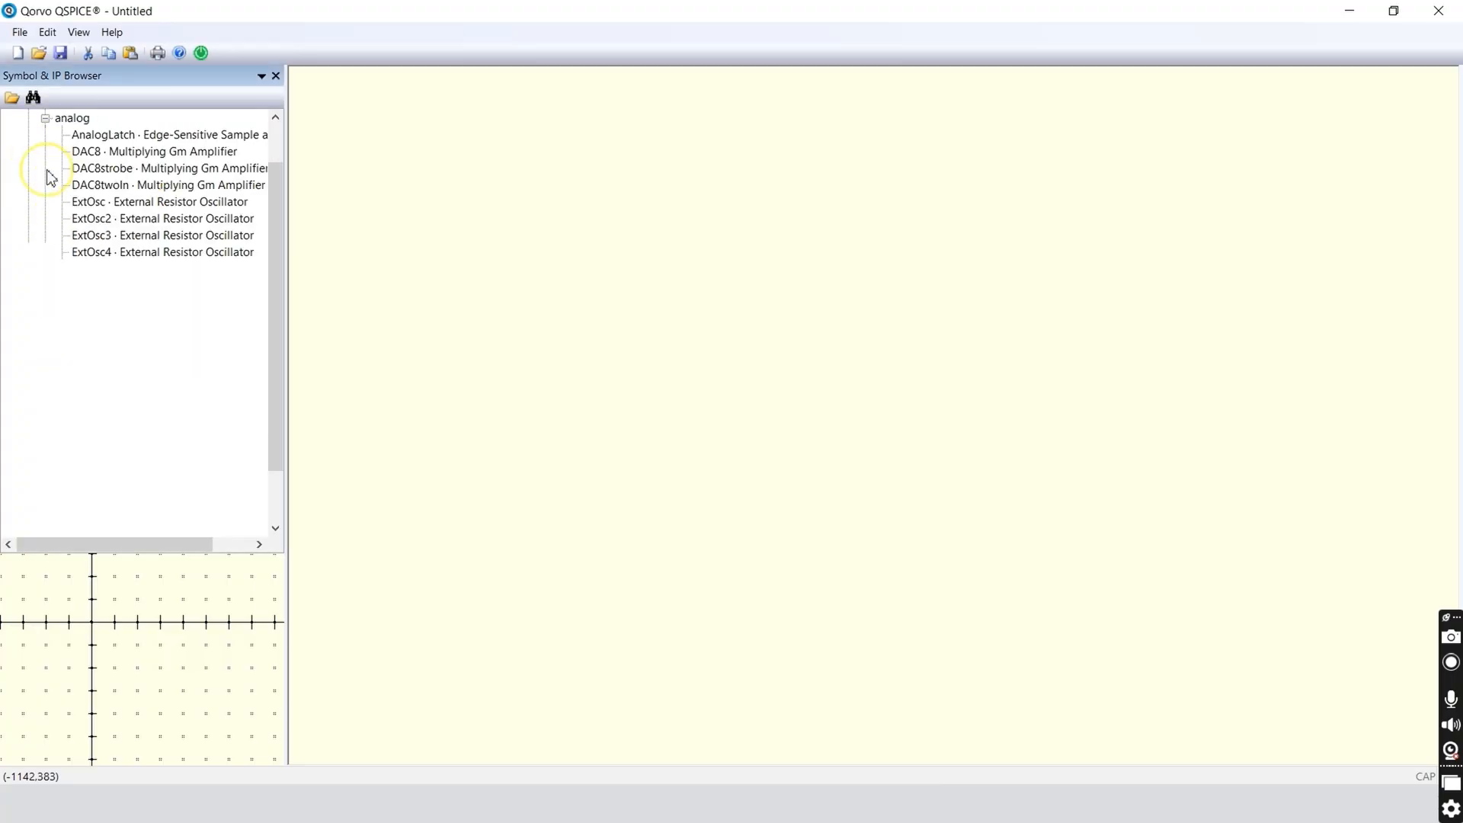
left_click(46, 117)
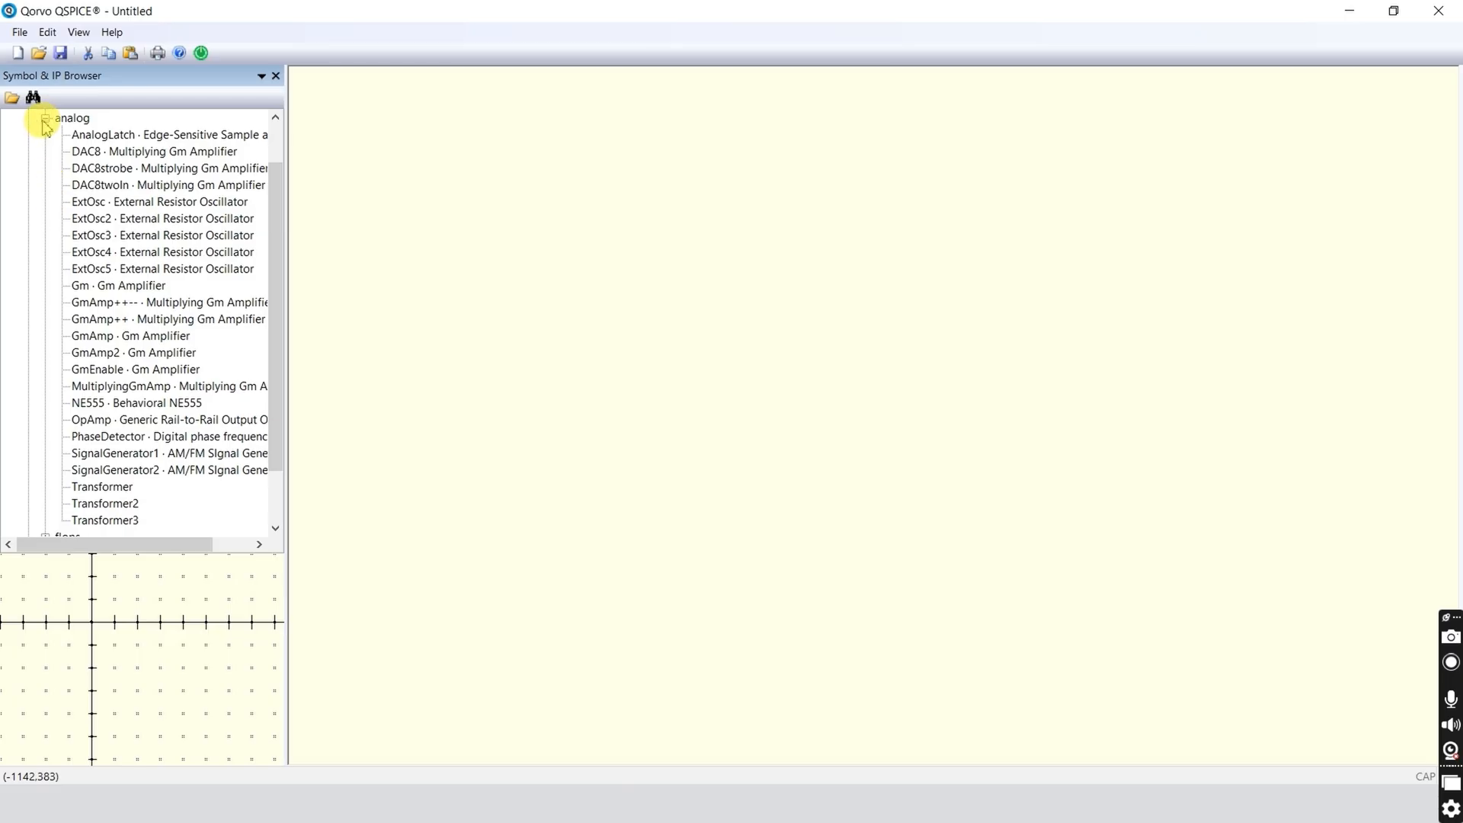
left_click(45, 134)
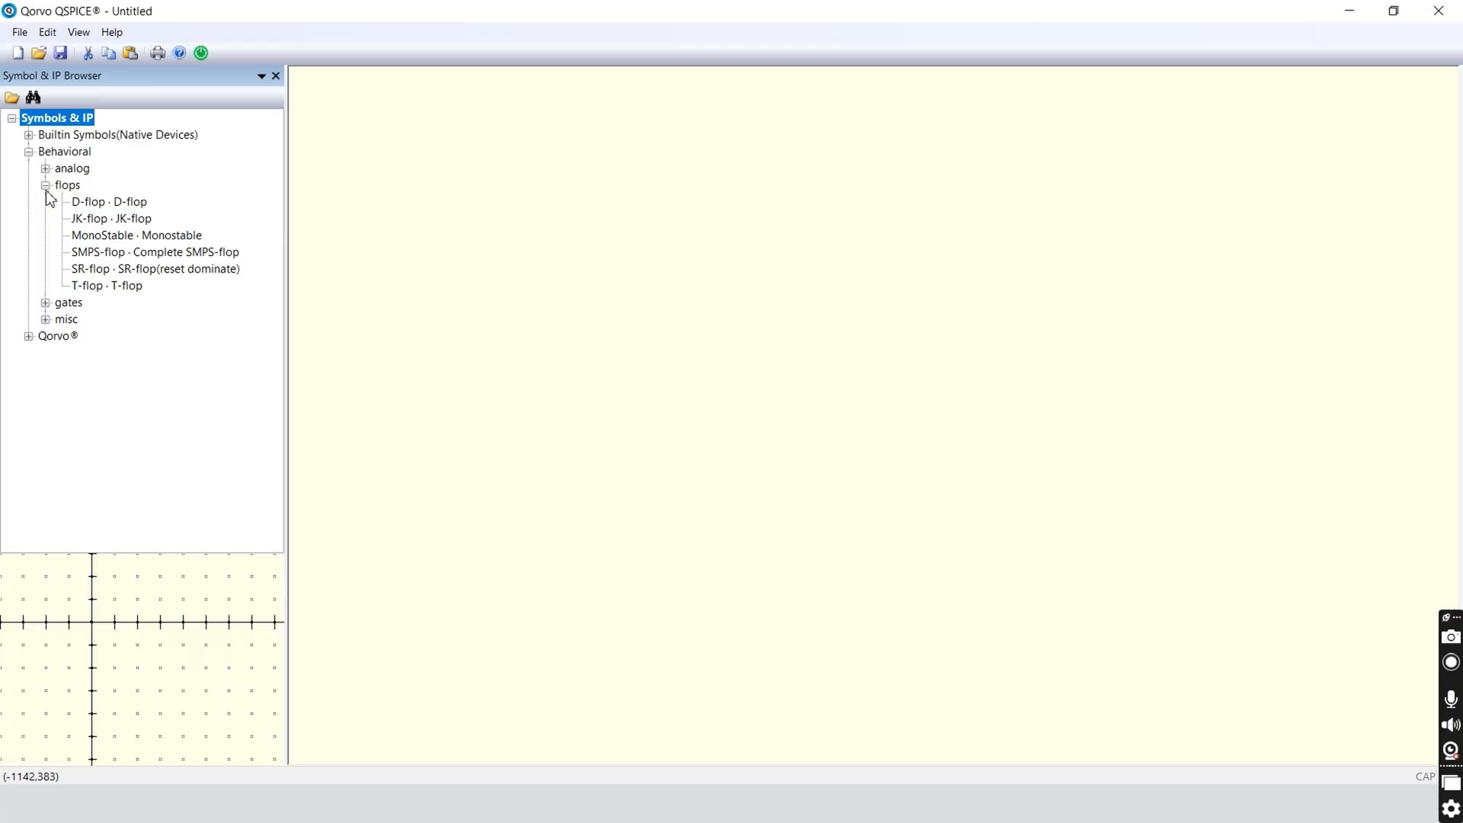
scroll("down", 3)
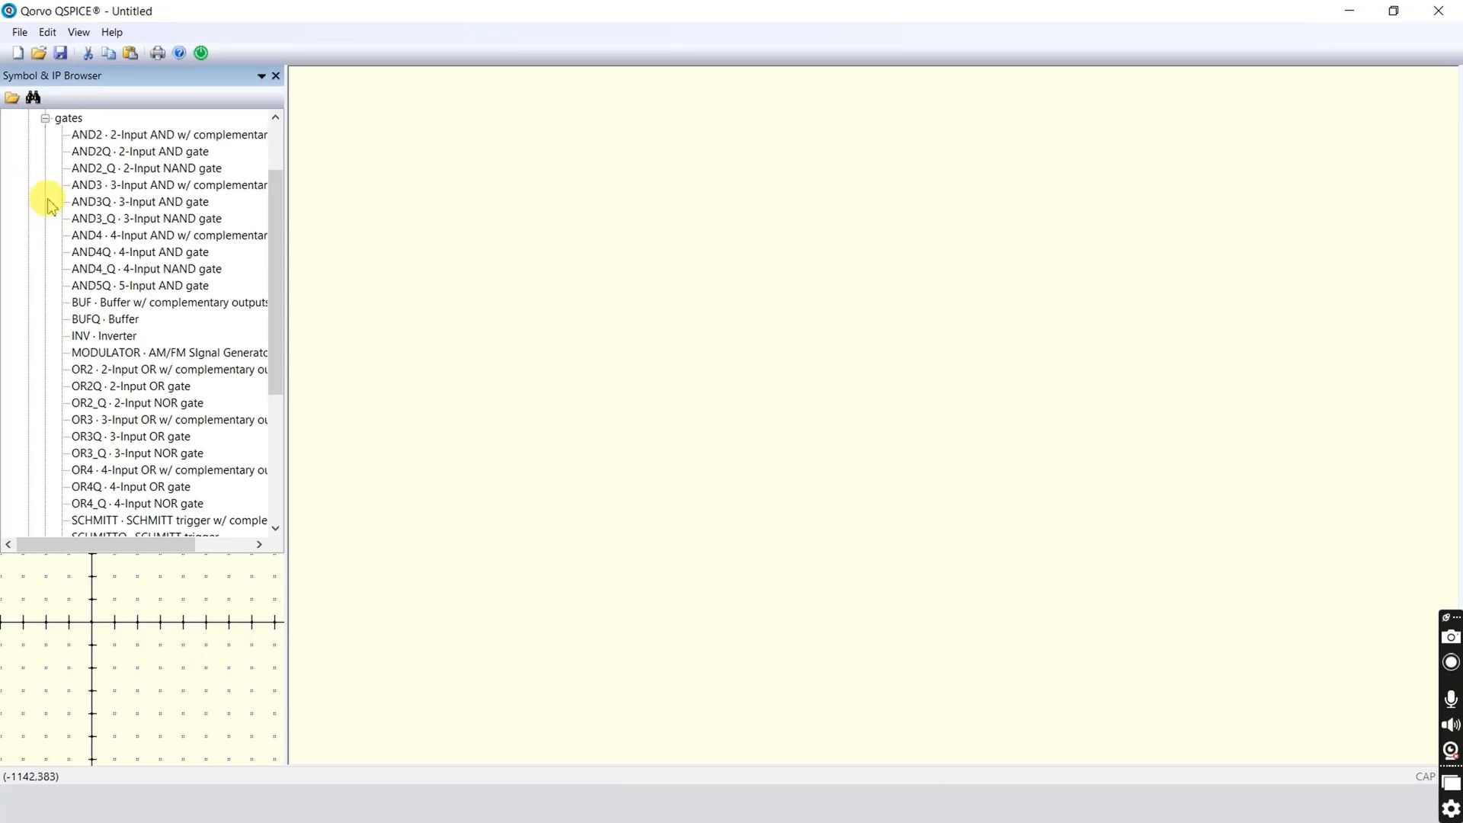
left_click(57, 117)
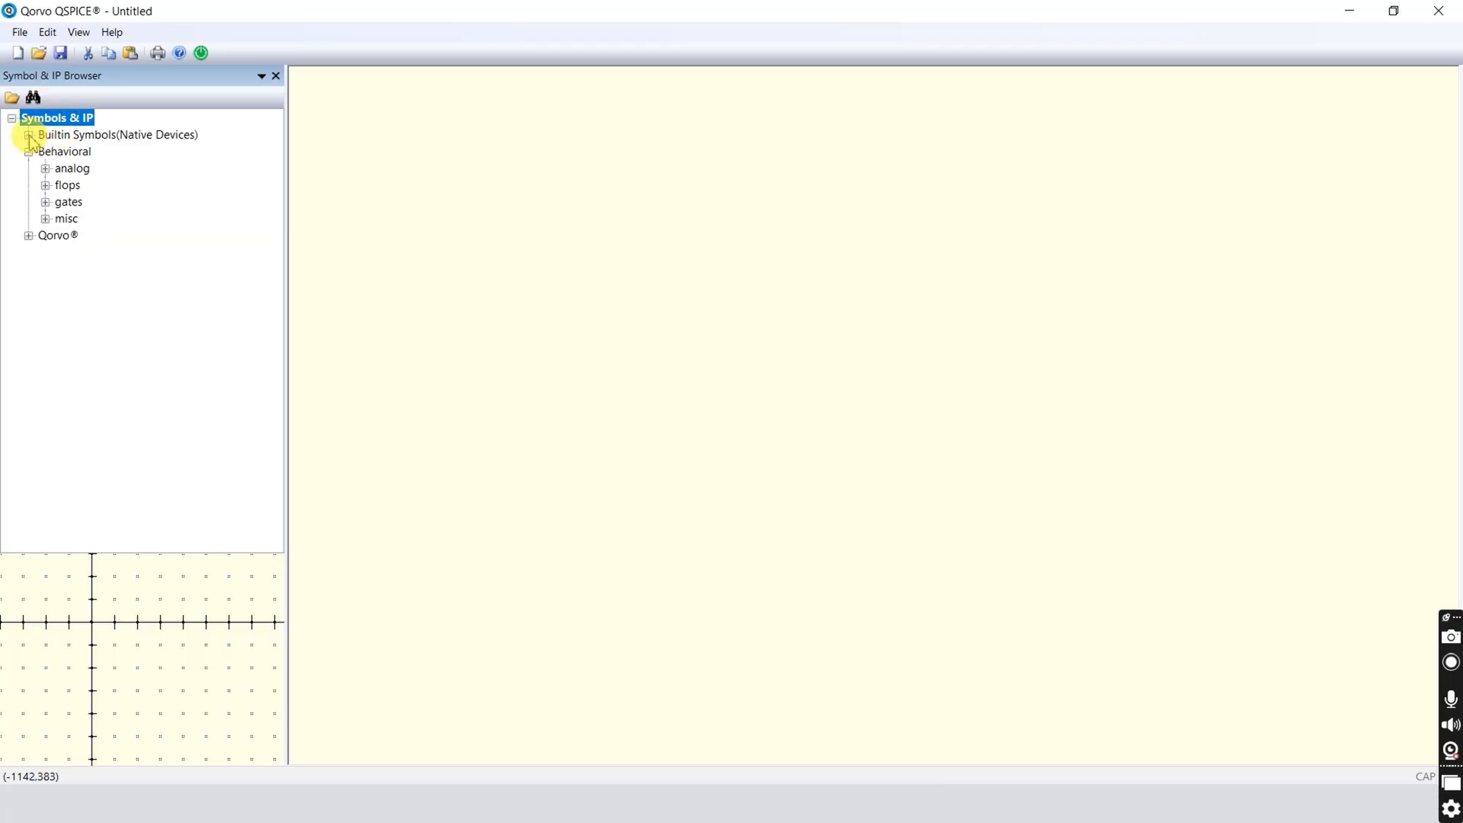
Expand Builtin Symbols (Native Devices) to list device types B through Z
left_click(29, 134)
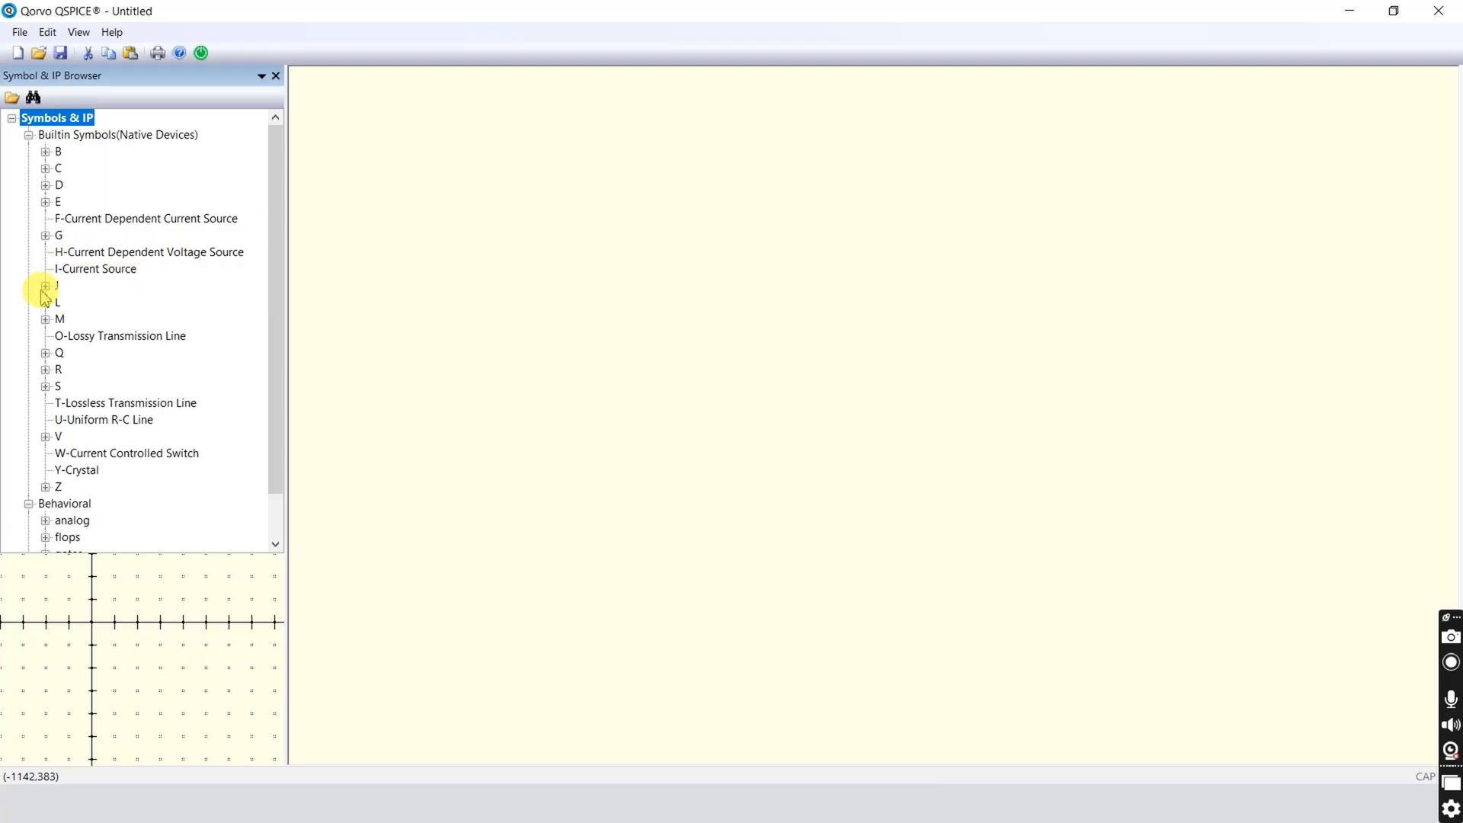
left_click(45, 286)
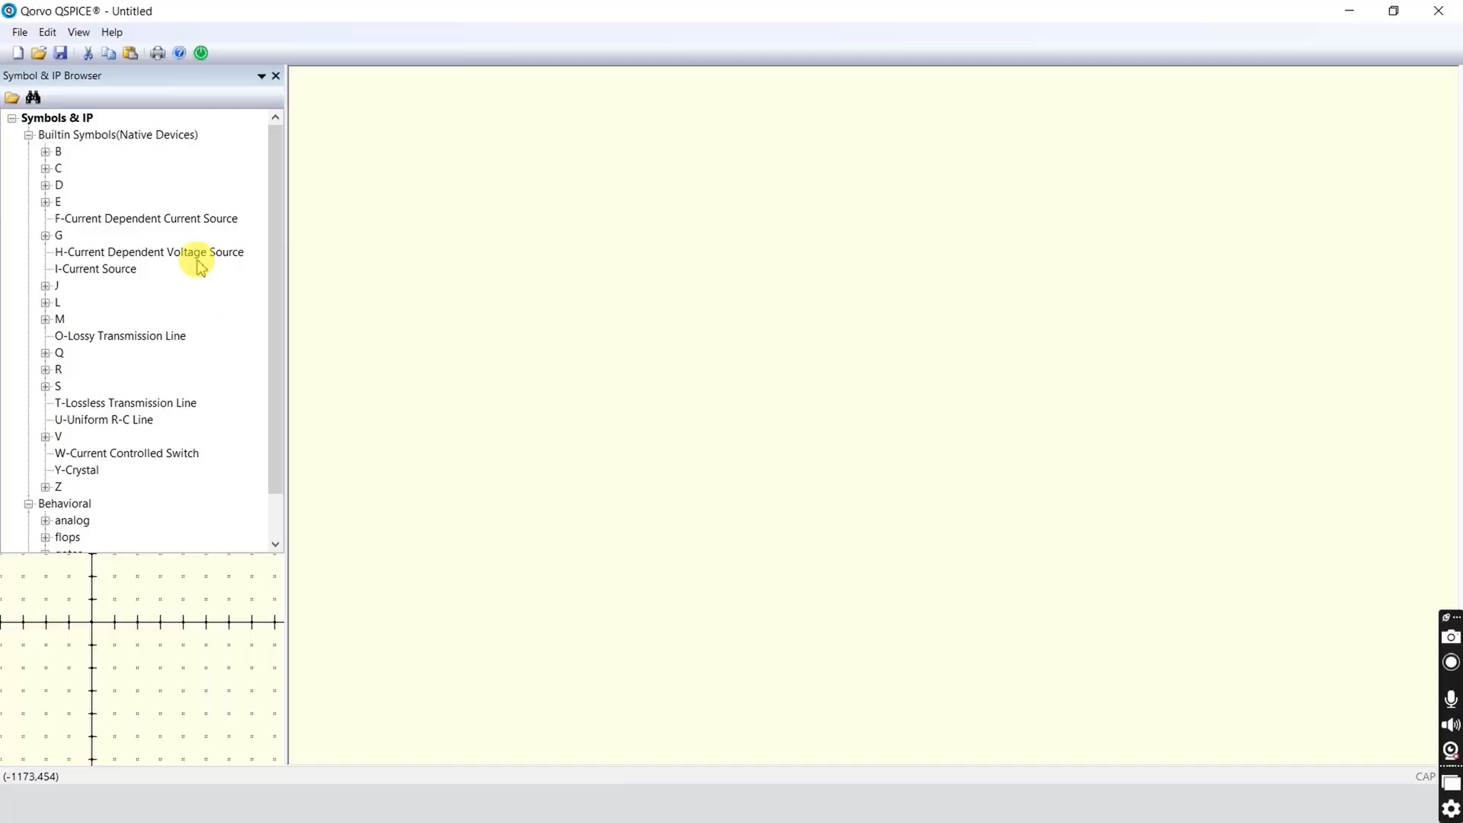
left_click(18, 32)
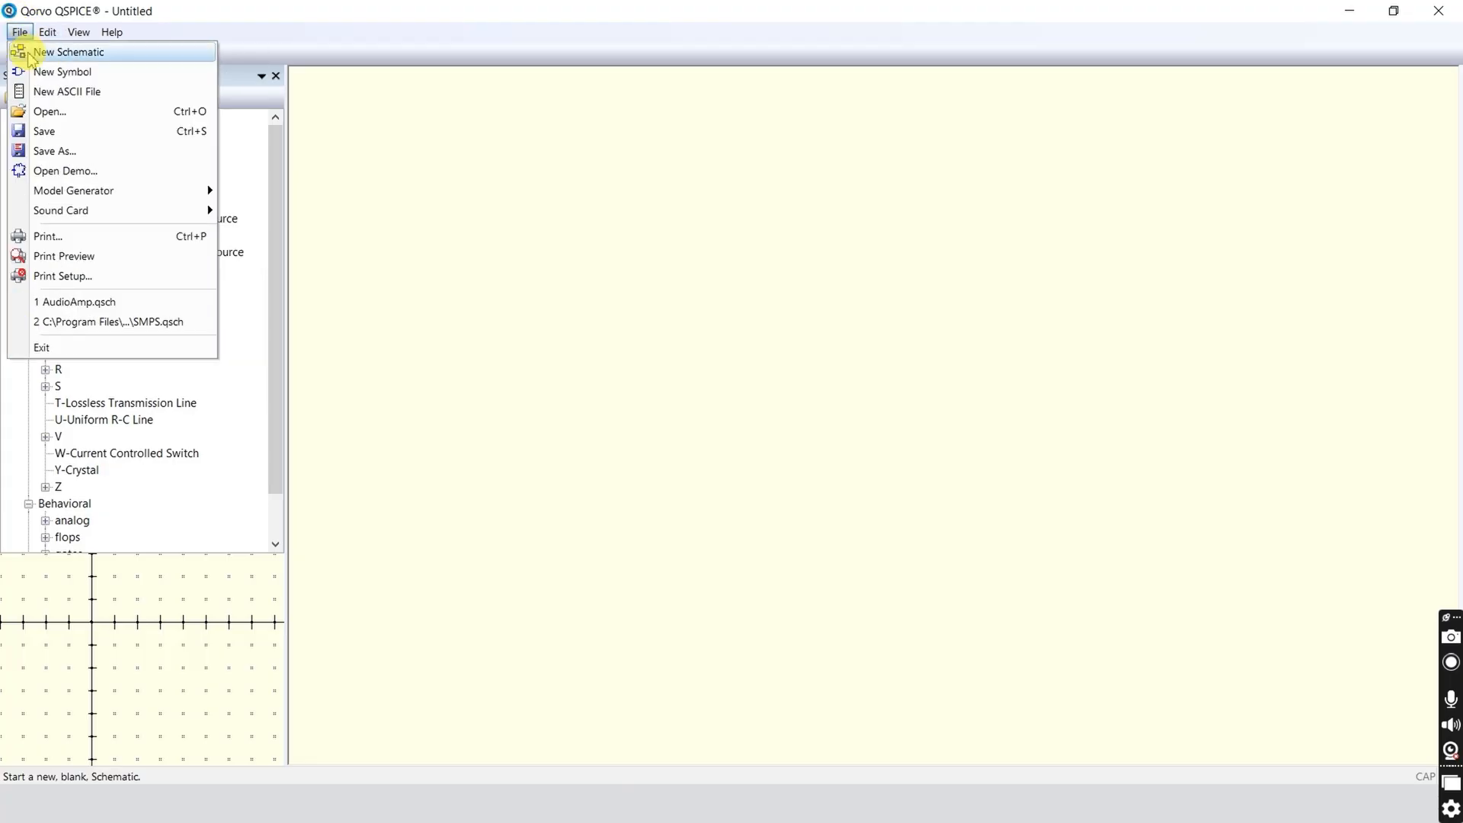
mouse_move(88, 191)
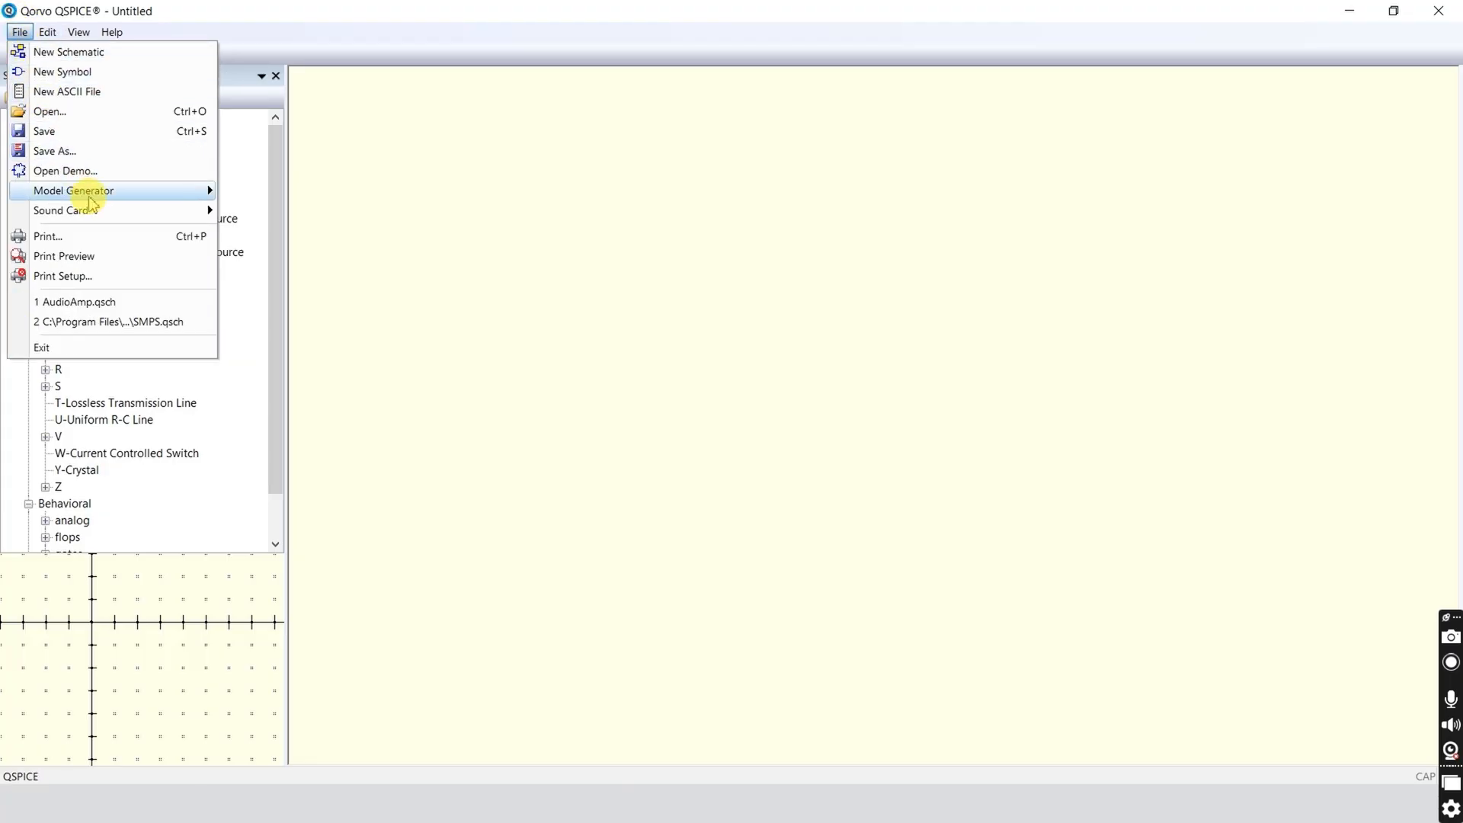
mouse_move(73, 191)
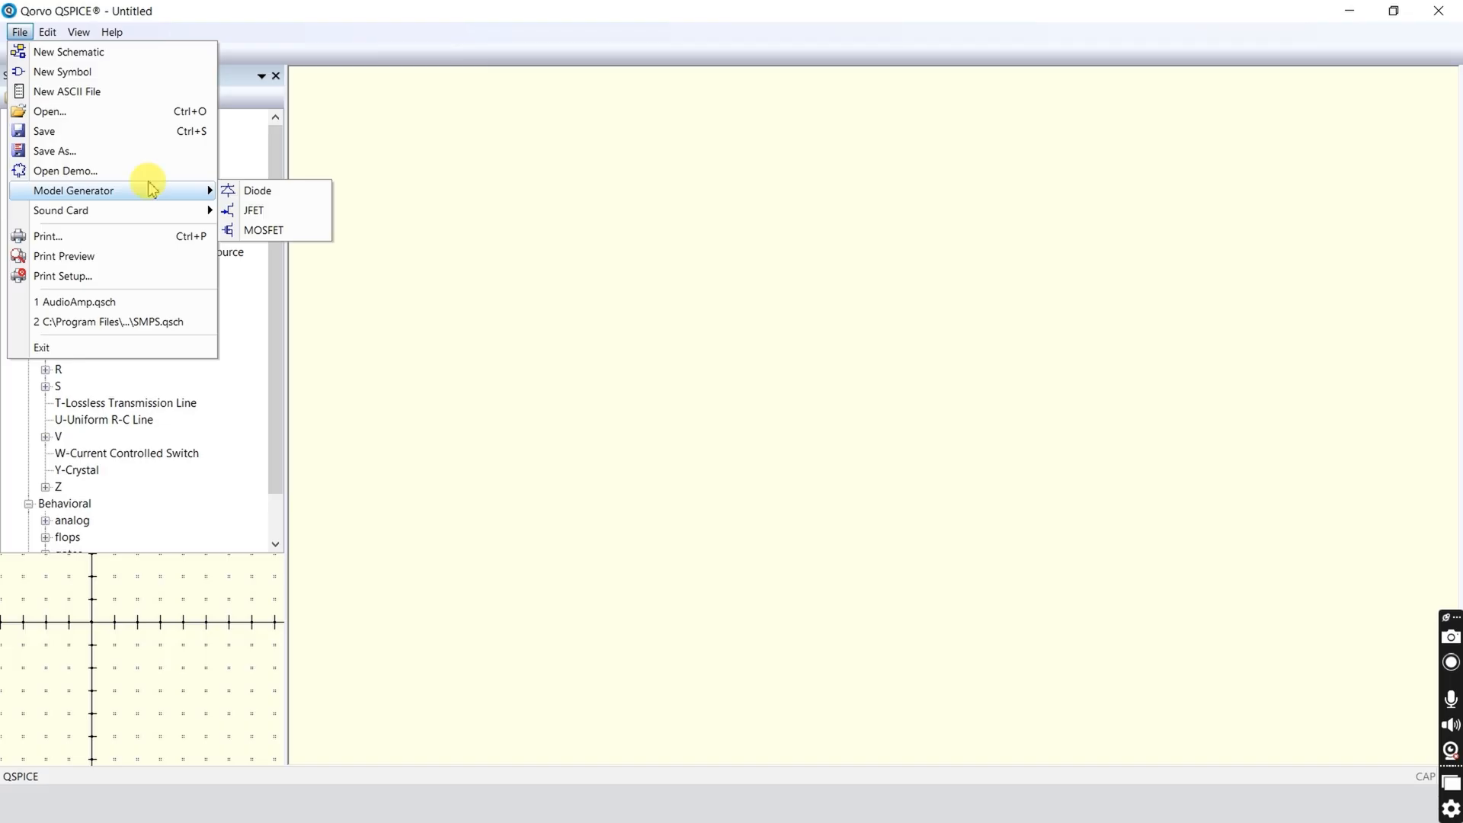
mouse_move(70, 51)
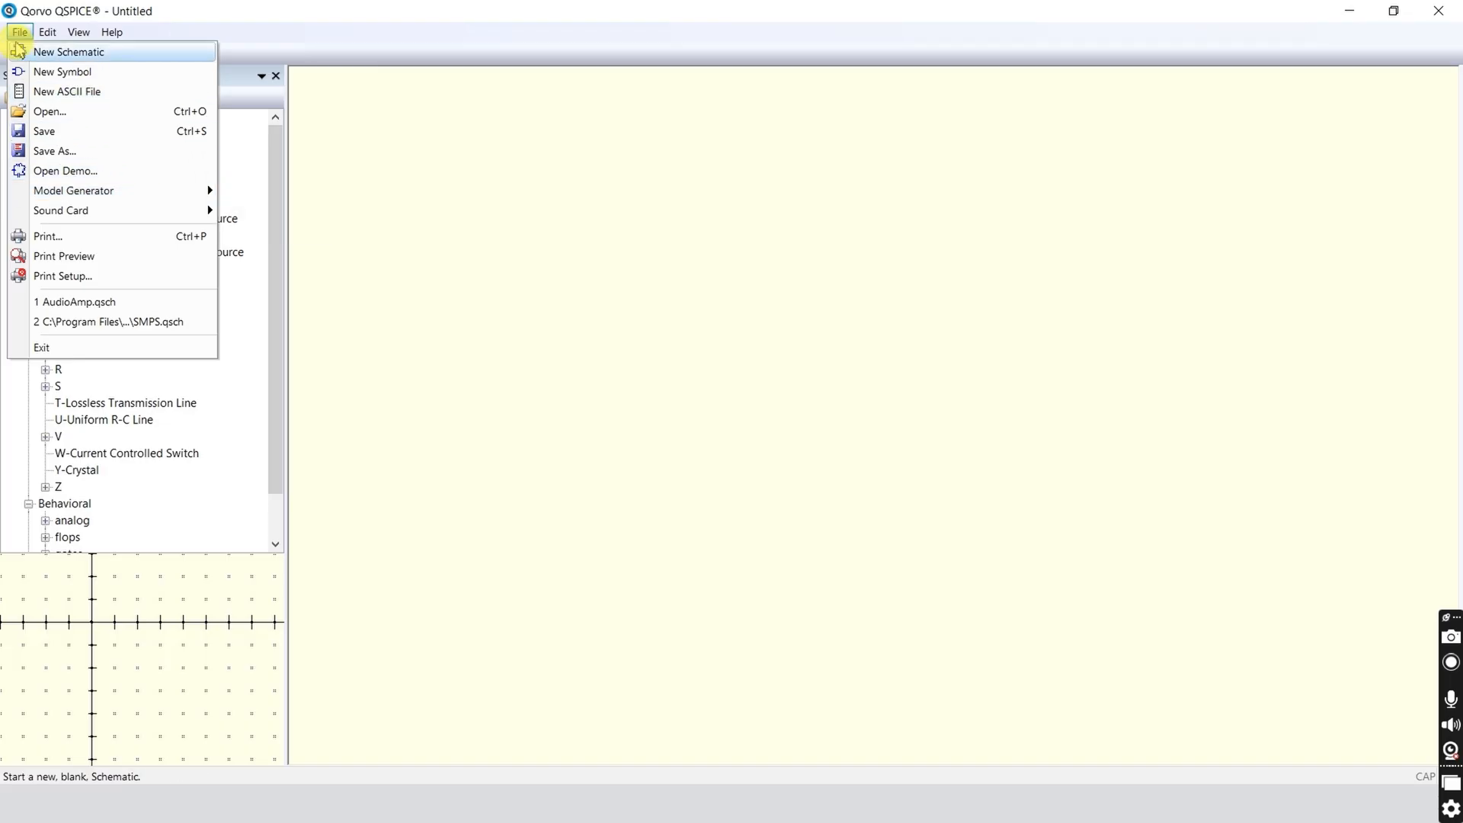
Show the Edit menu's wire, ground, net name and directive commands
left_click(47, 32)
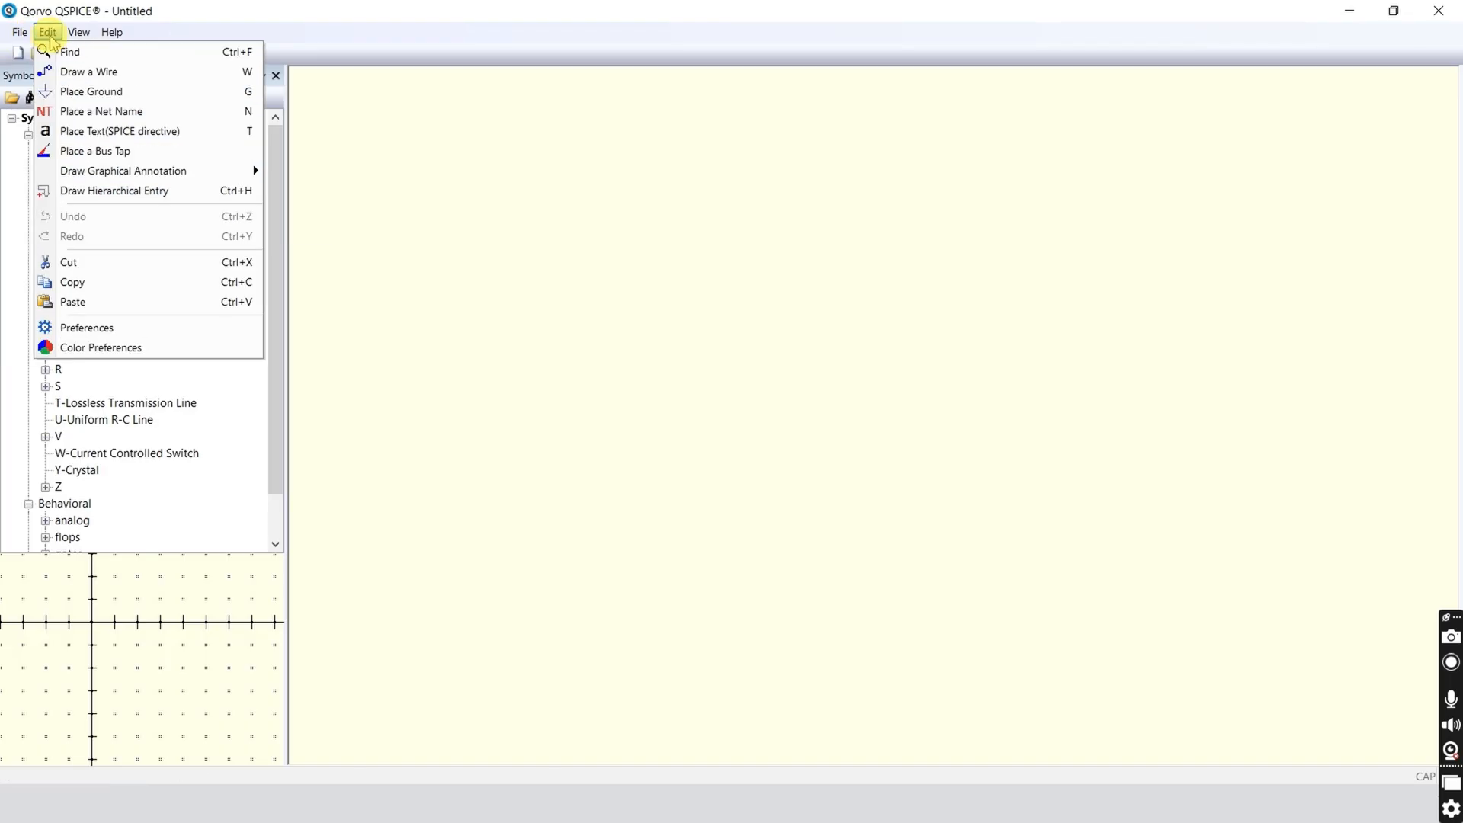
mouse_move(119, 130)
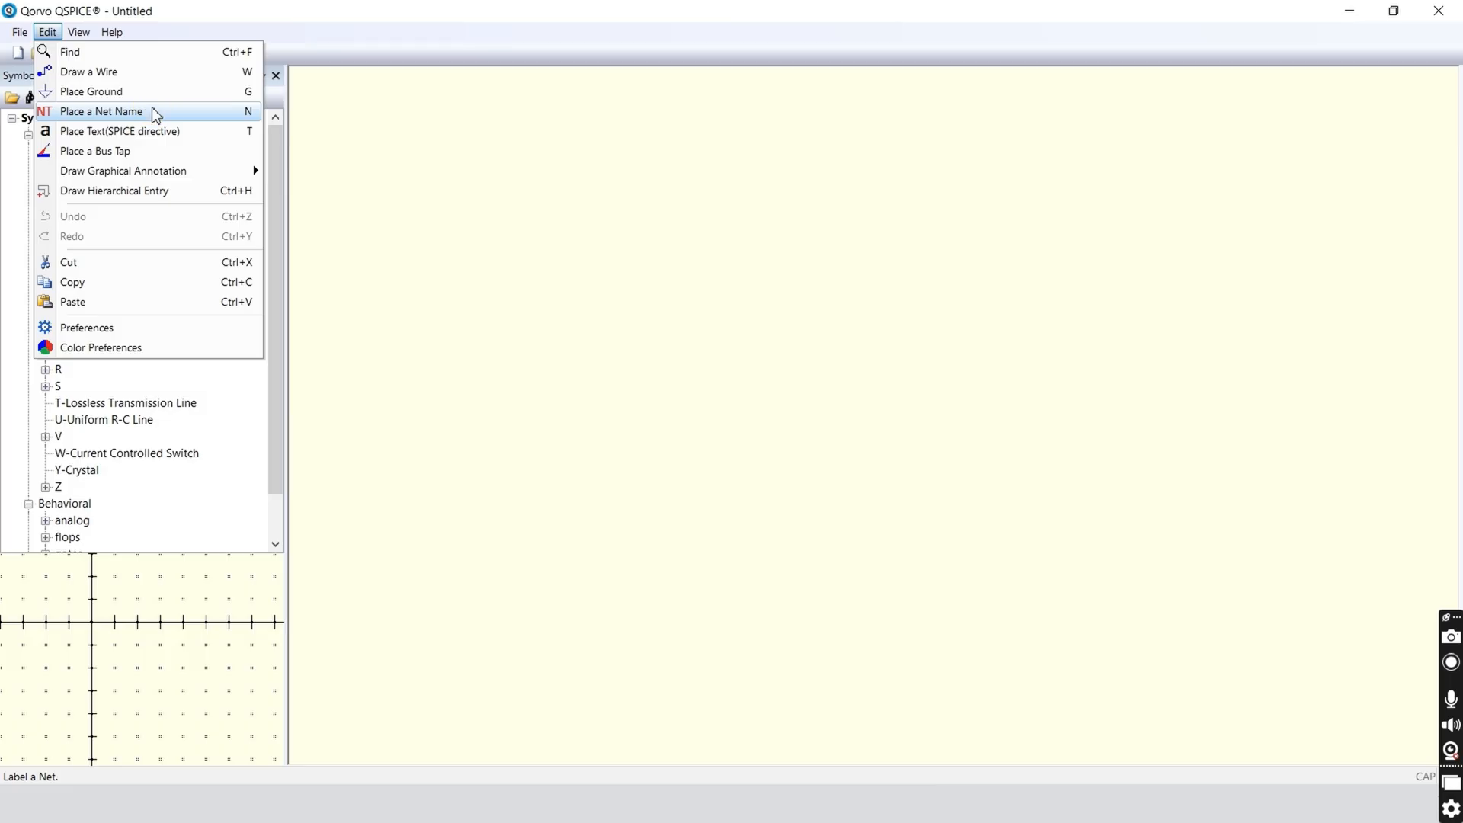
mouse_move(88, 71)
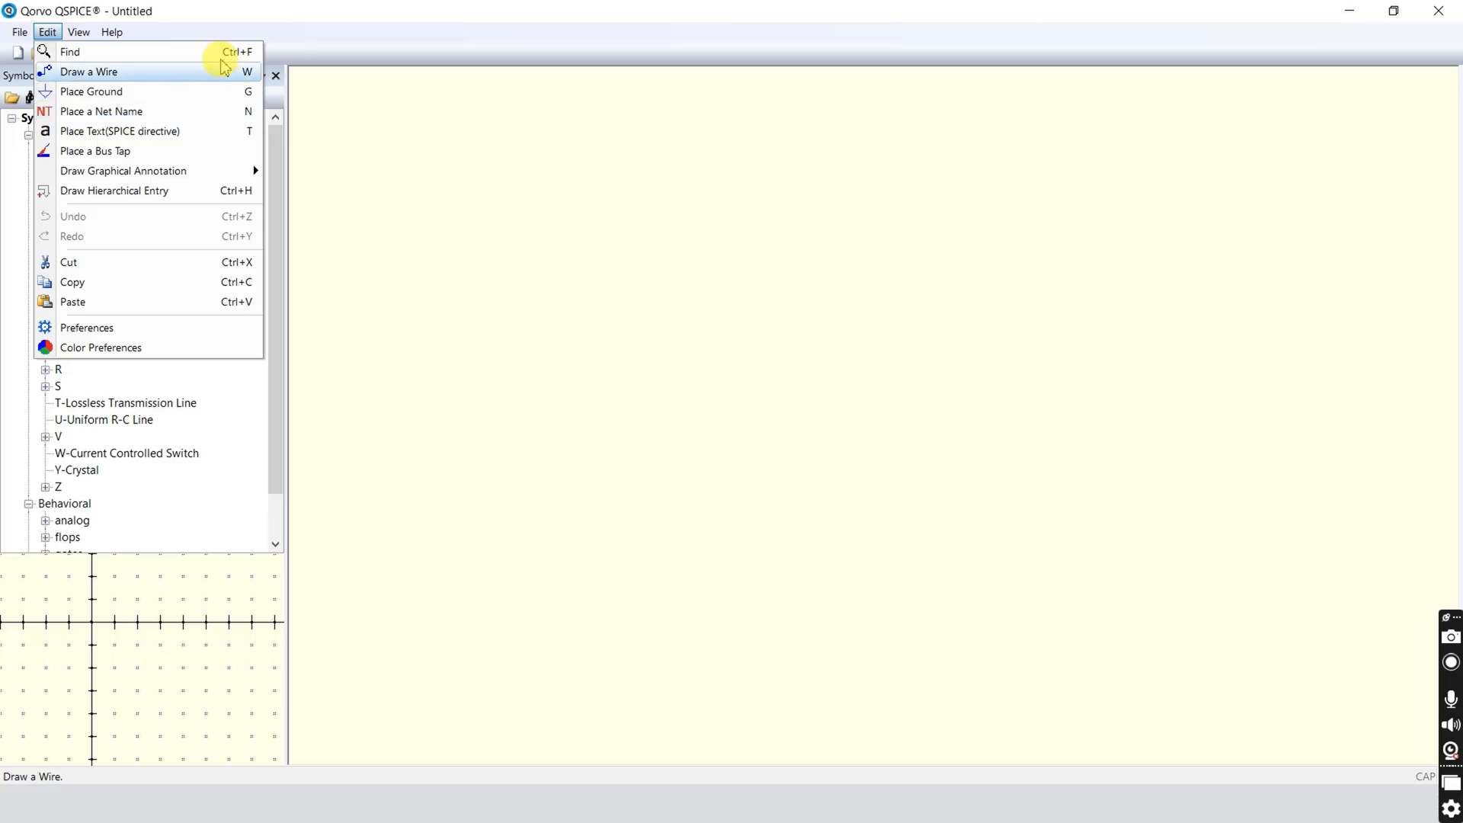
left_click(112, 32)
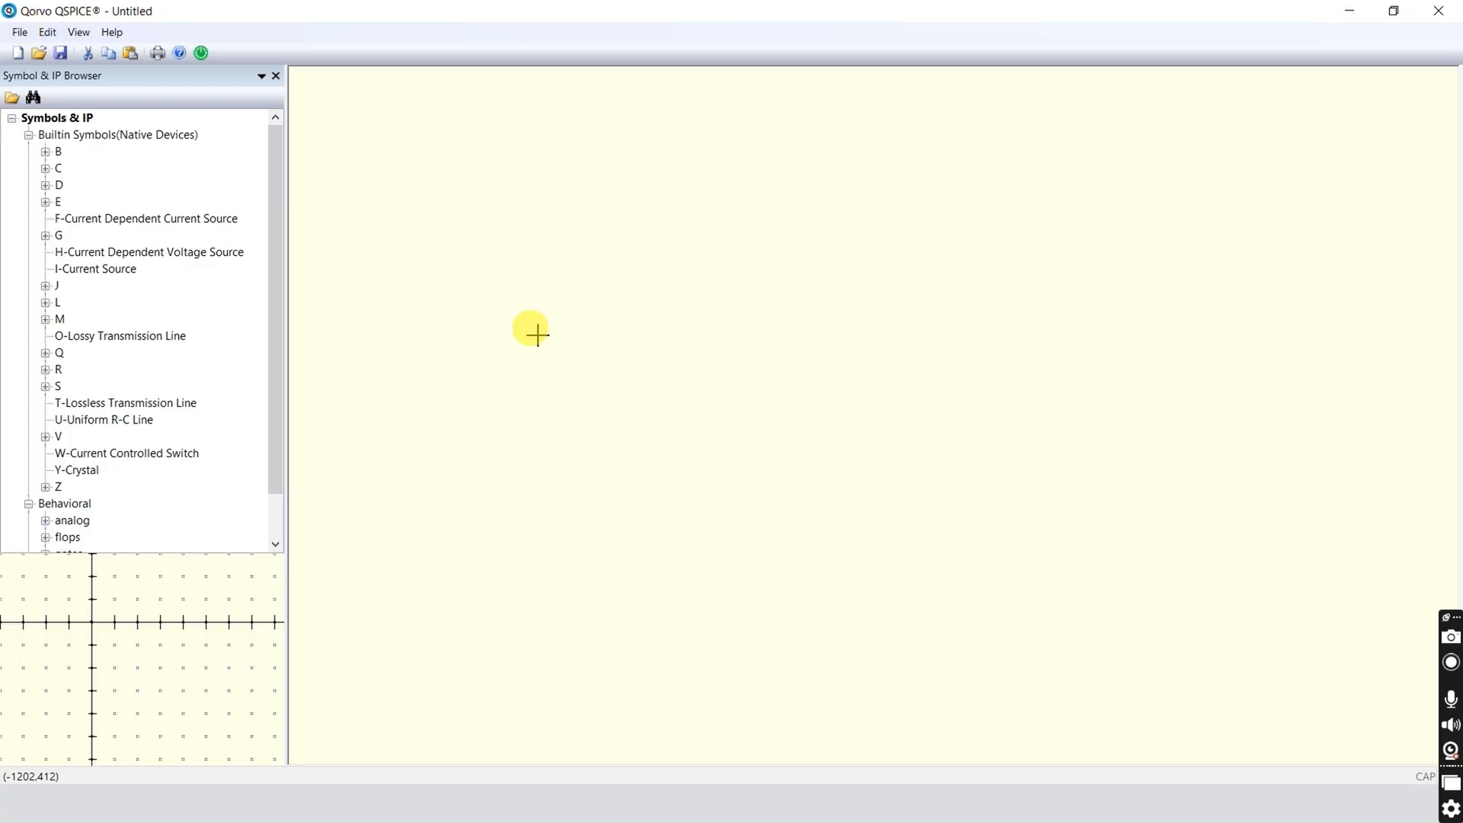
mouse_move(665, 374)
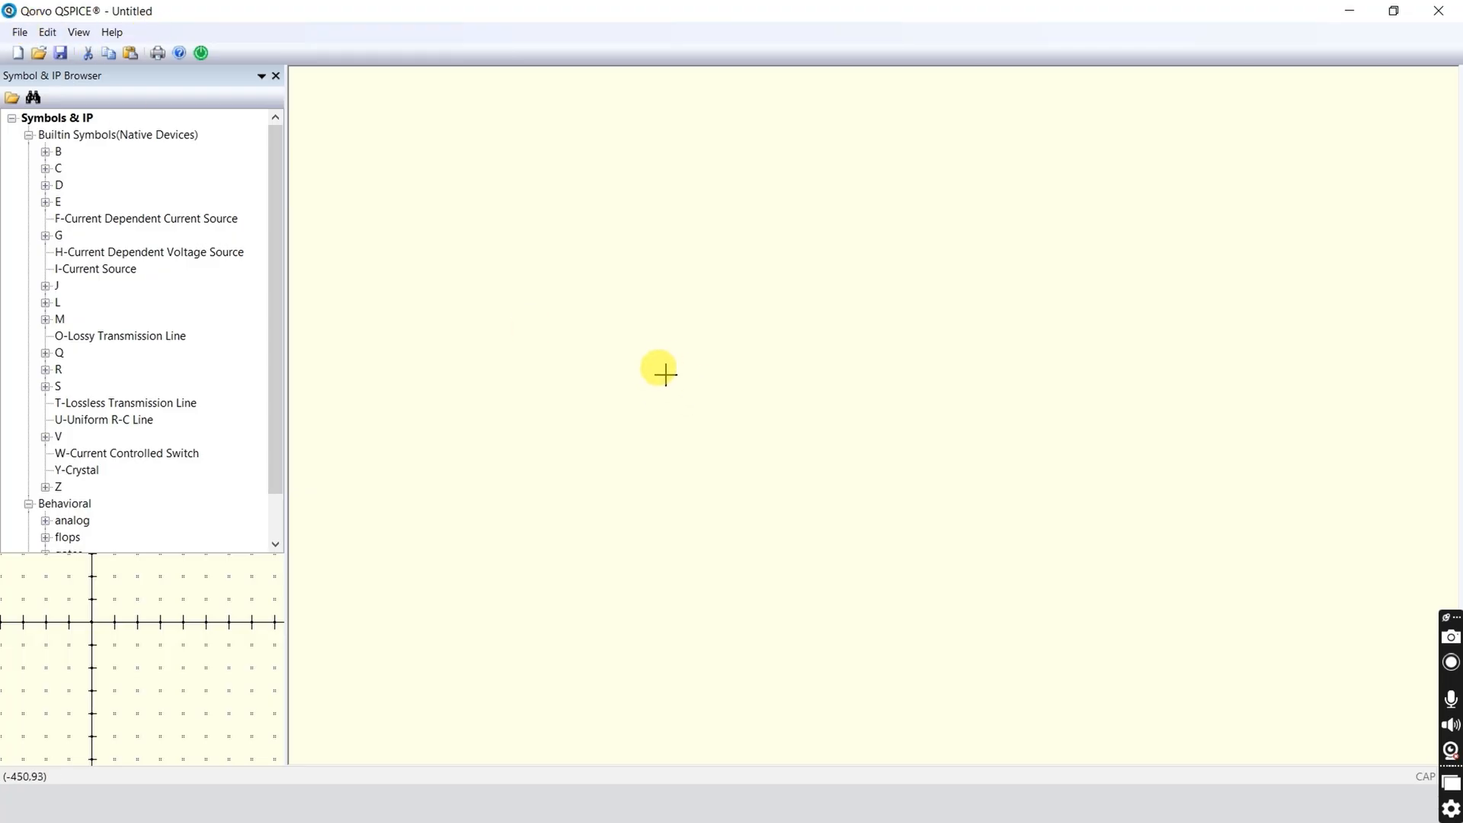
right_click(664, 373)
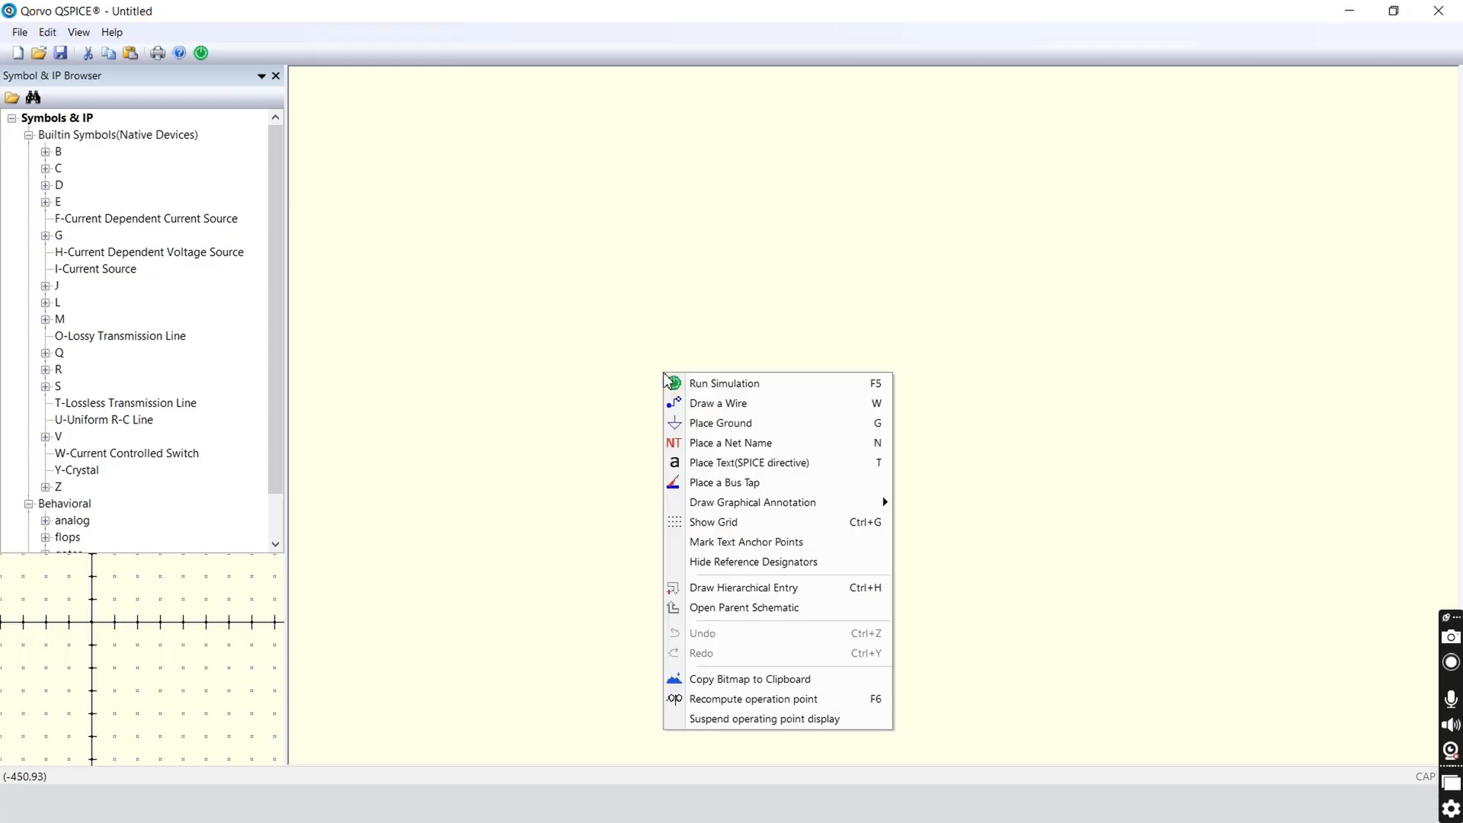
mouse_move(747, 482)
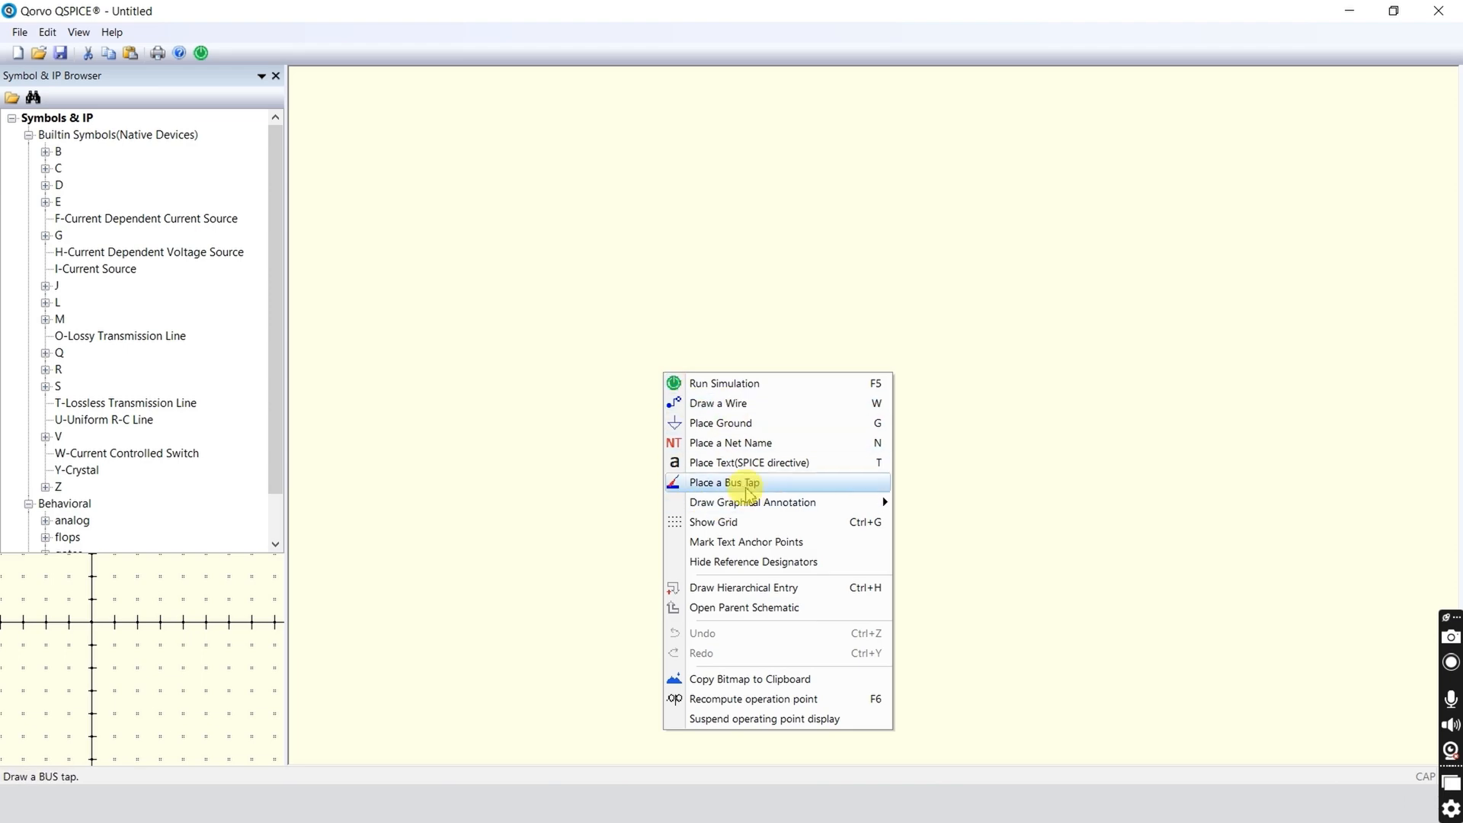
mouse_move(777, 698)
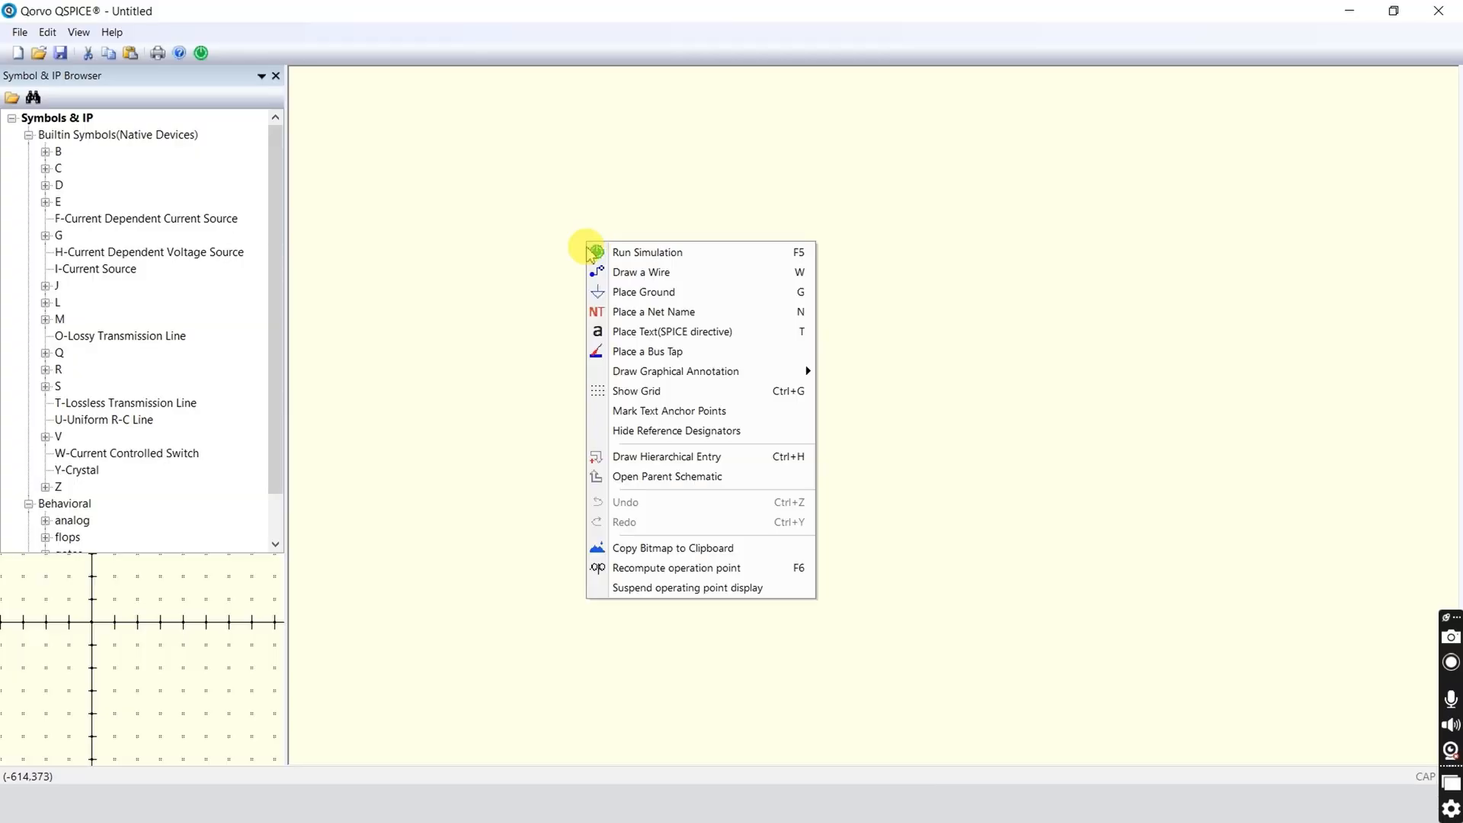
mouse_move(704, 299)
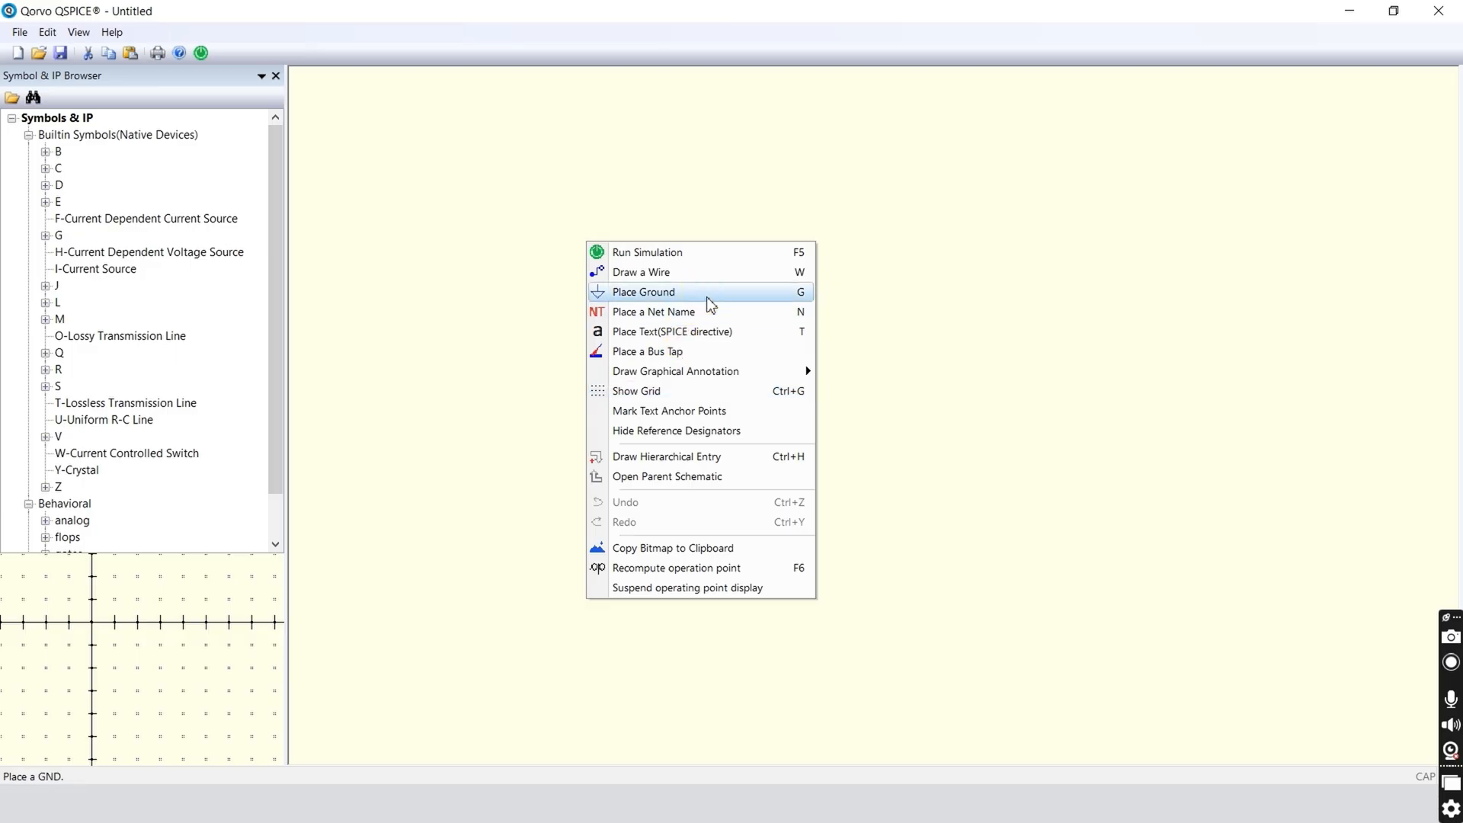
left_click(642, 292)
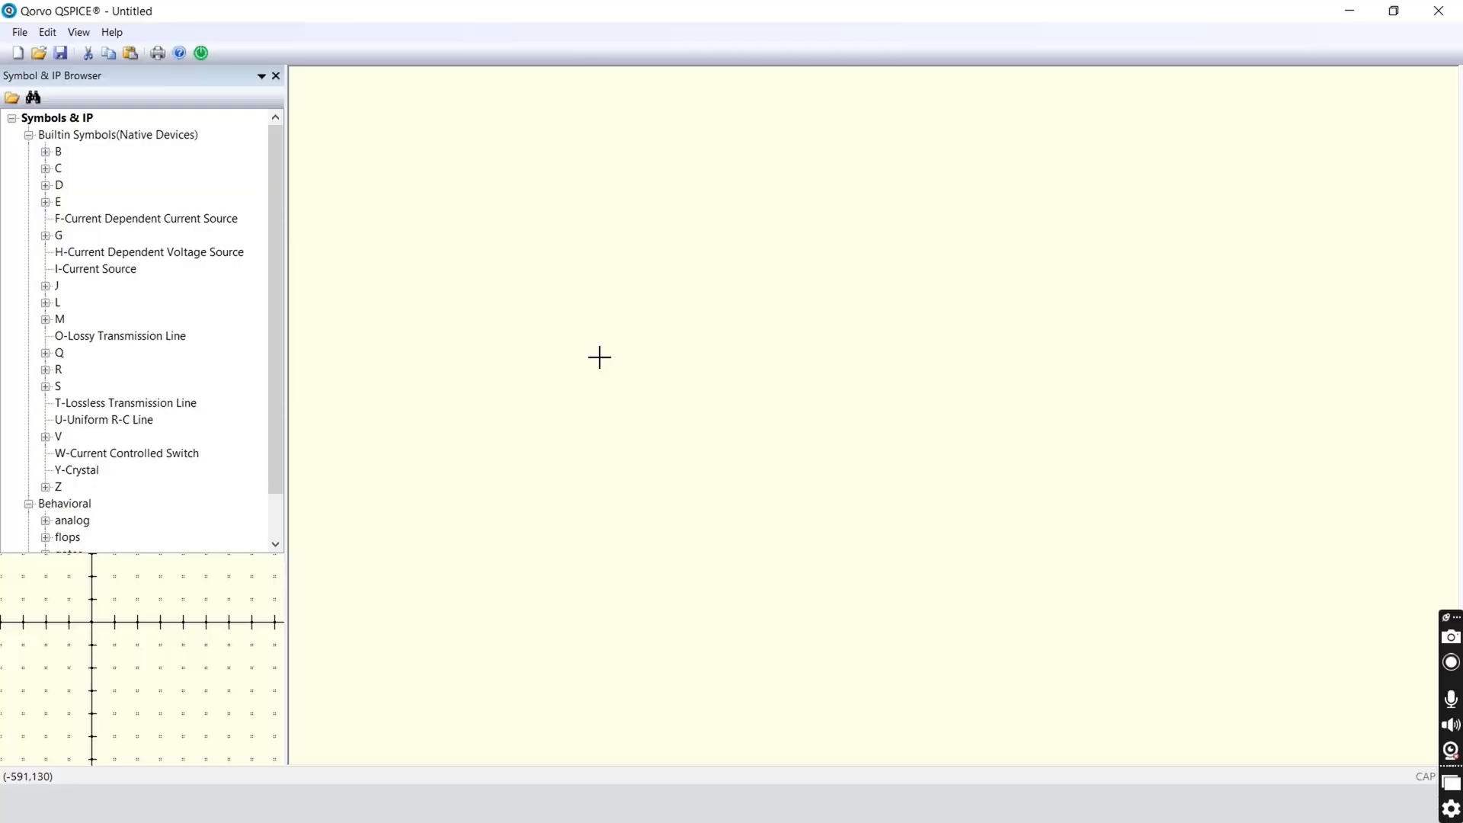
Drop resistors R1 and R2 next to each other on the canvas
left_click(599, 358)
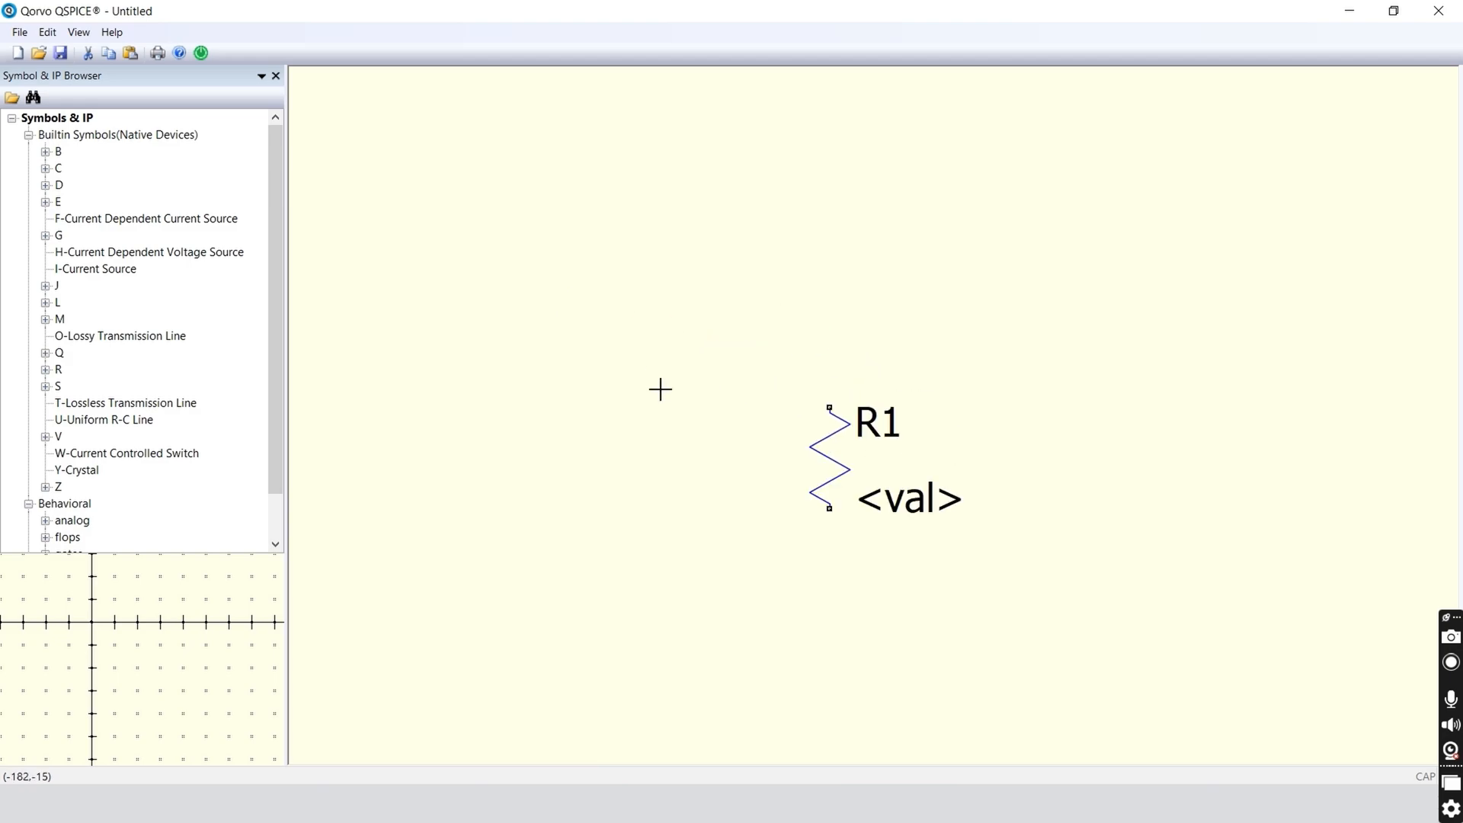
mouse_move(709, 419)
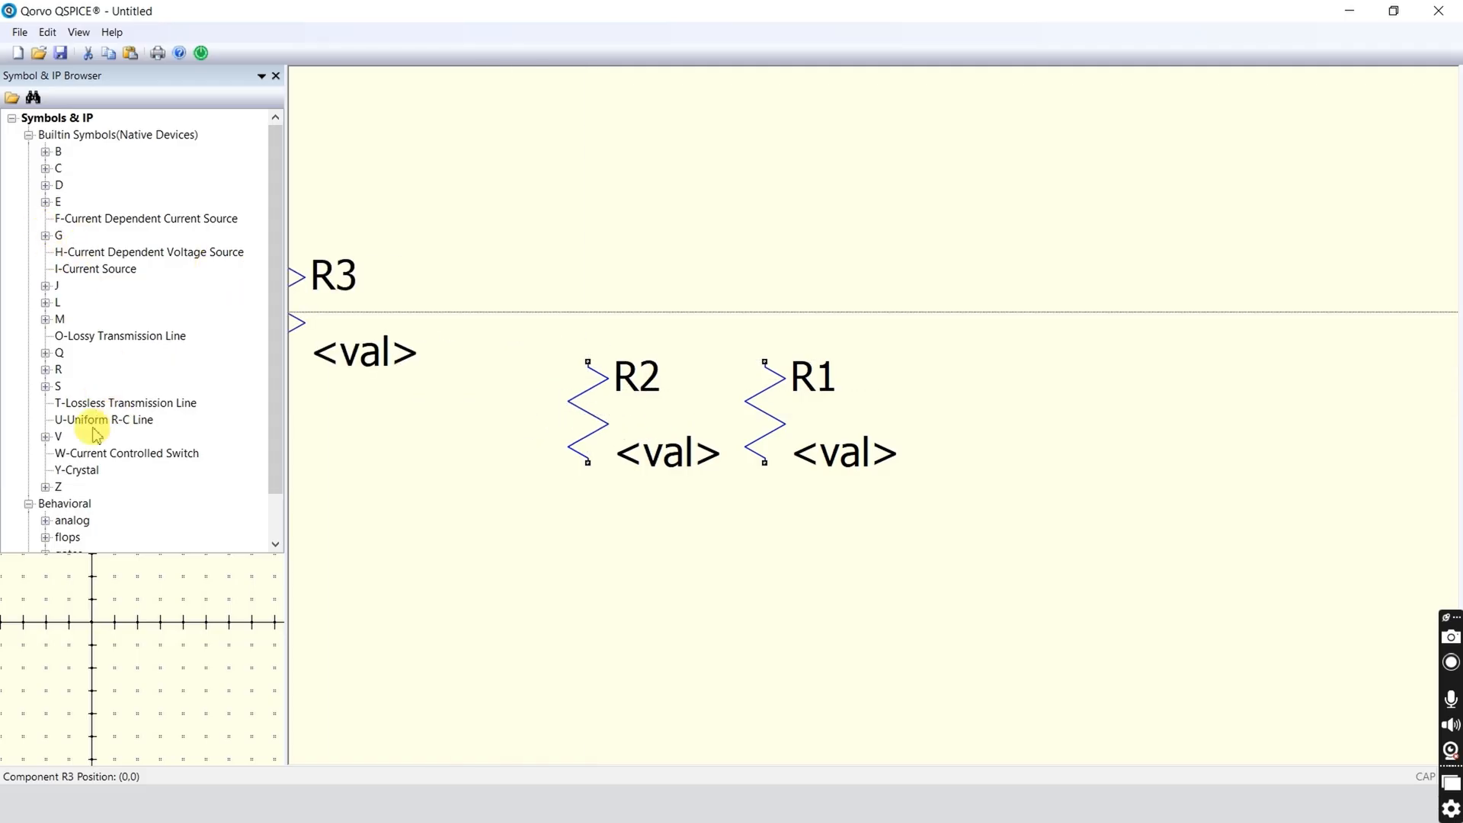
scroll("down", 3)
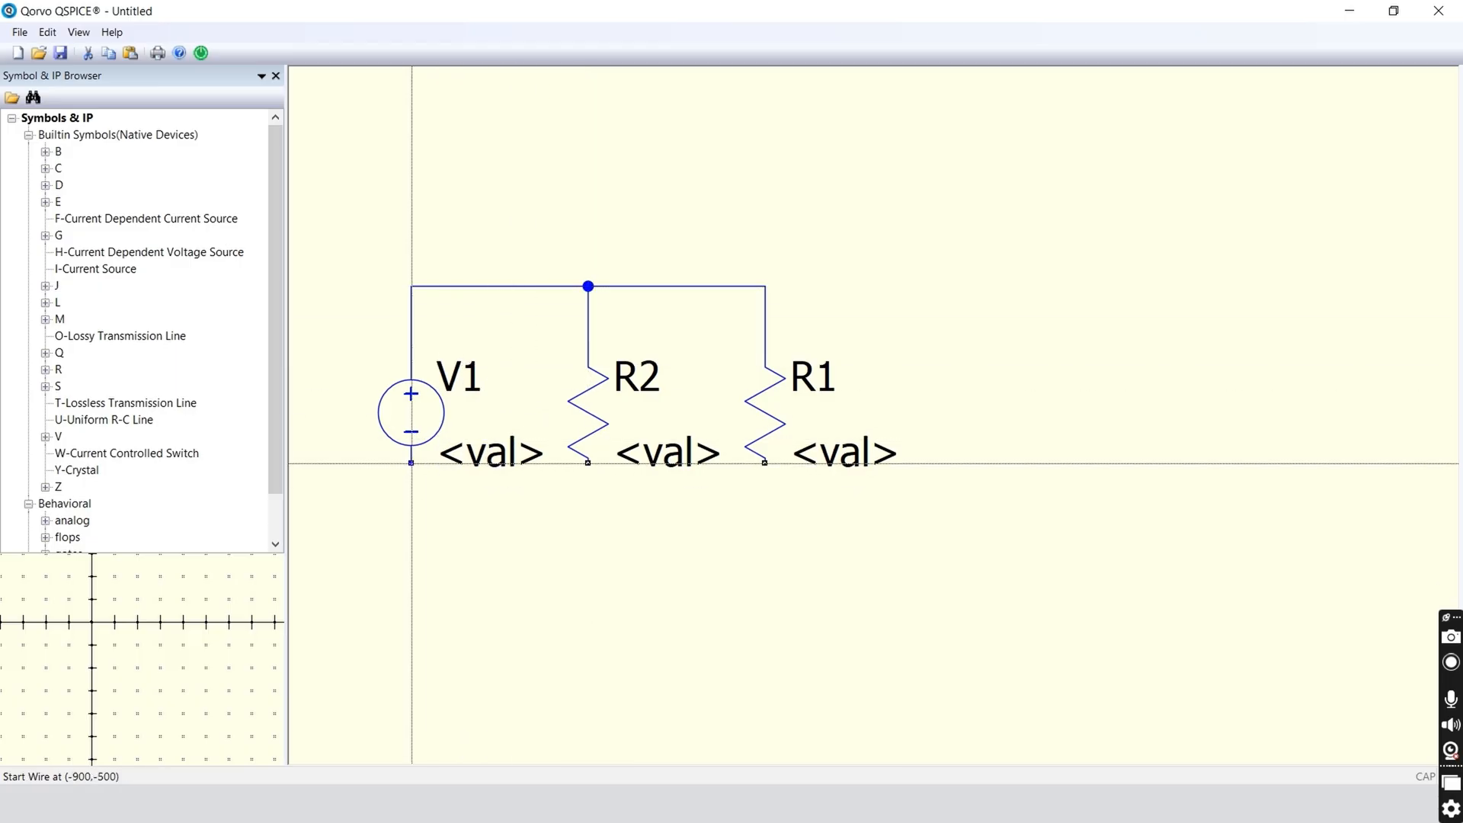
Draw the bottom wire joining V1, R2 and R1
left_click_drag(412, 462, 765, 488)
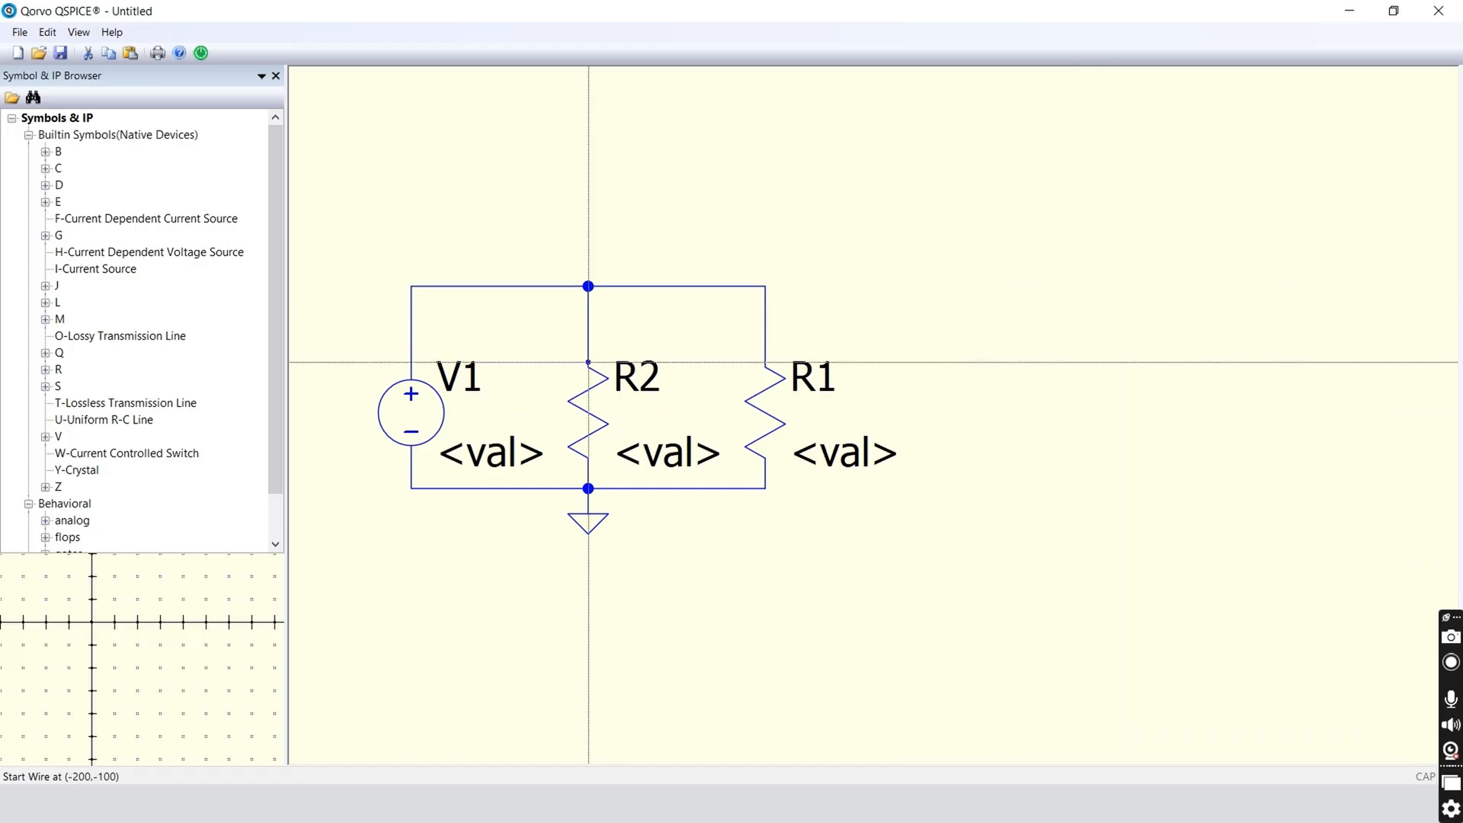
Set V1 to 2, R2 to 1K and R1 to 10K, then center the circuit
double_click(491, 453)
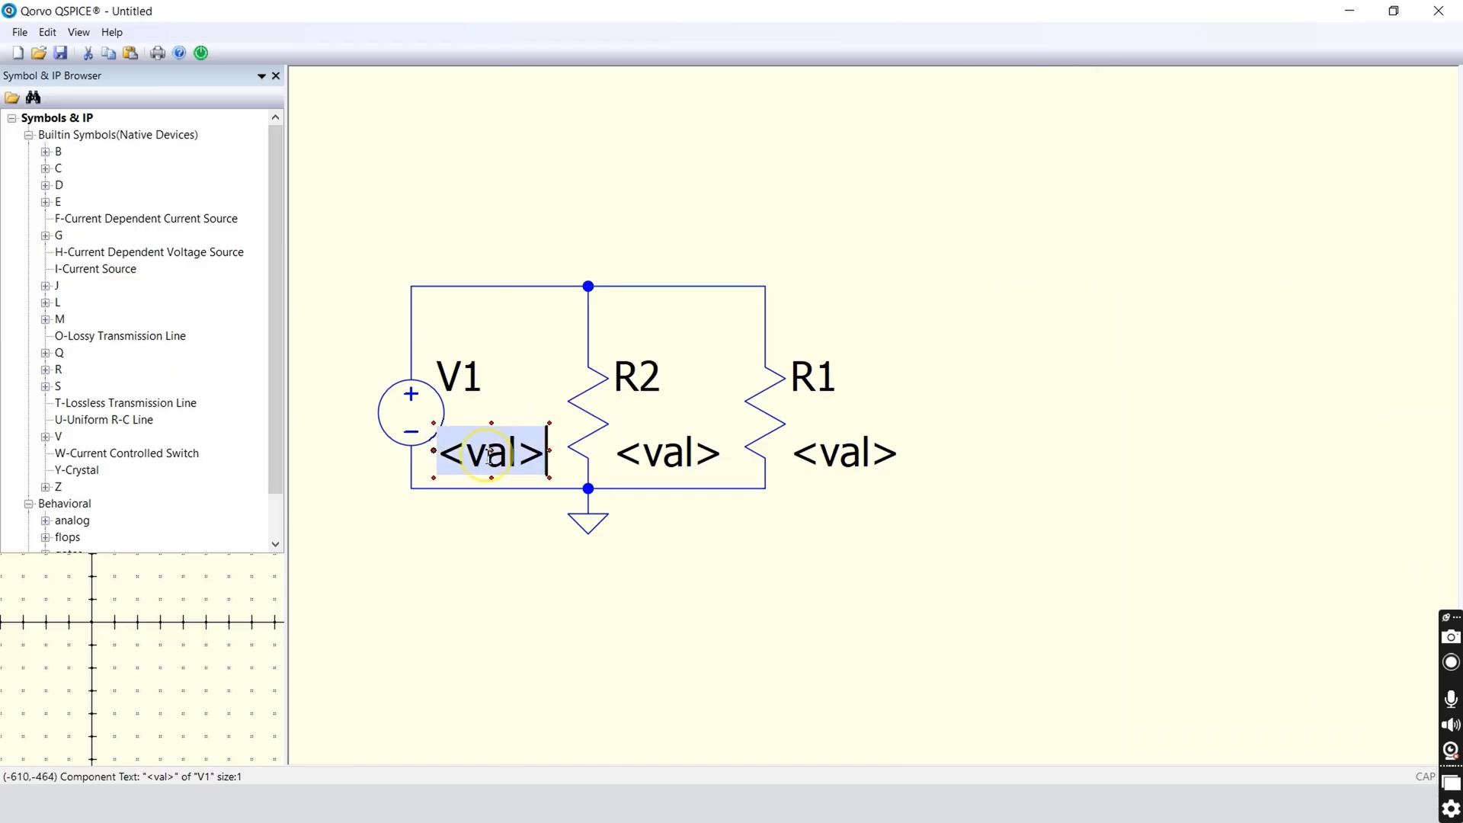
type("2")
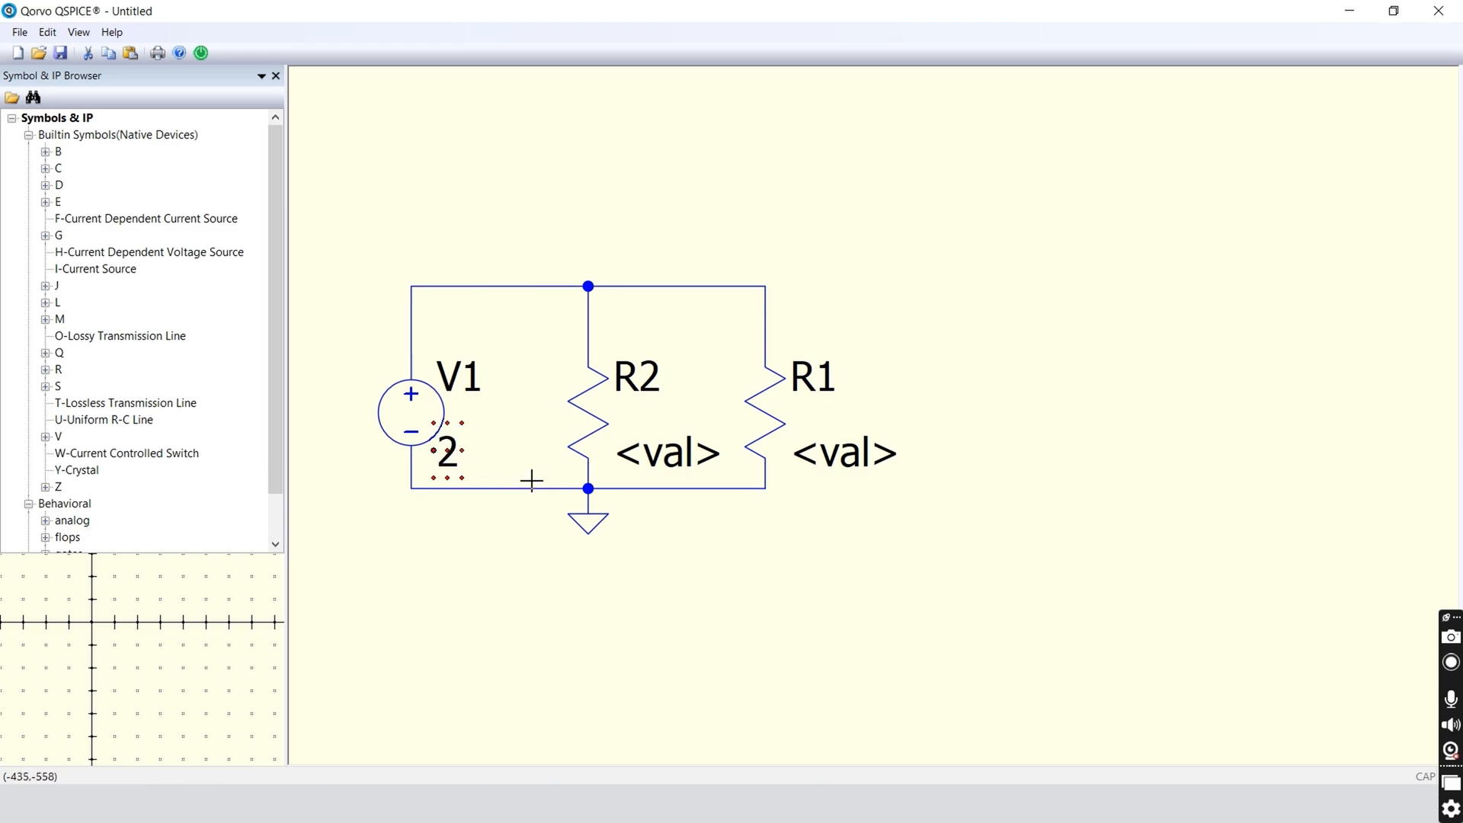
double_click(666, 453)
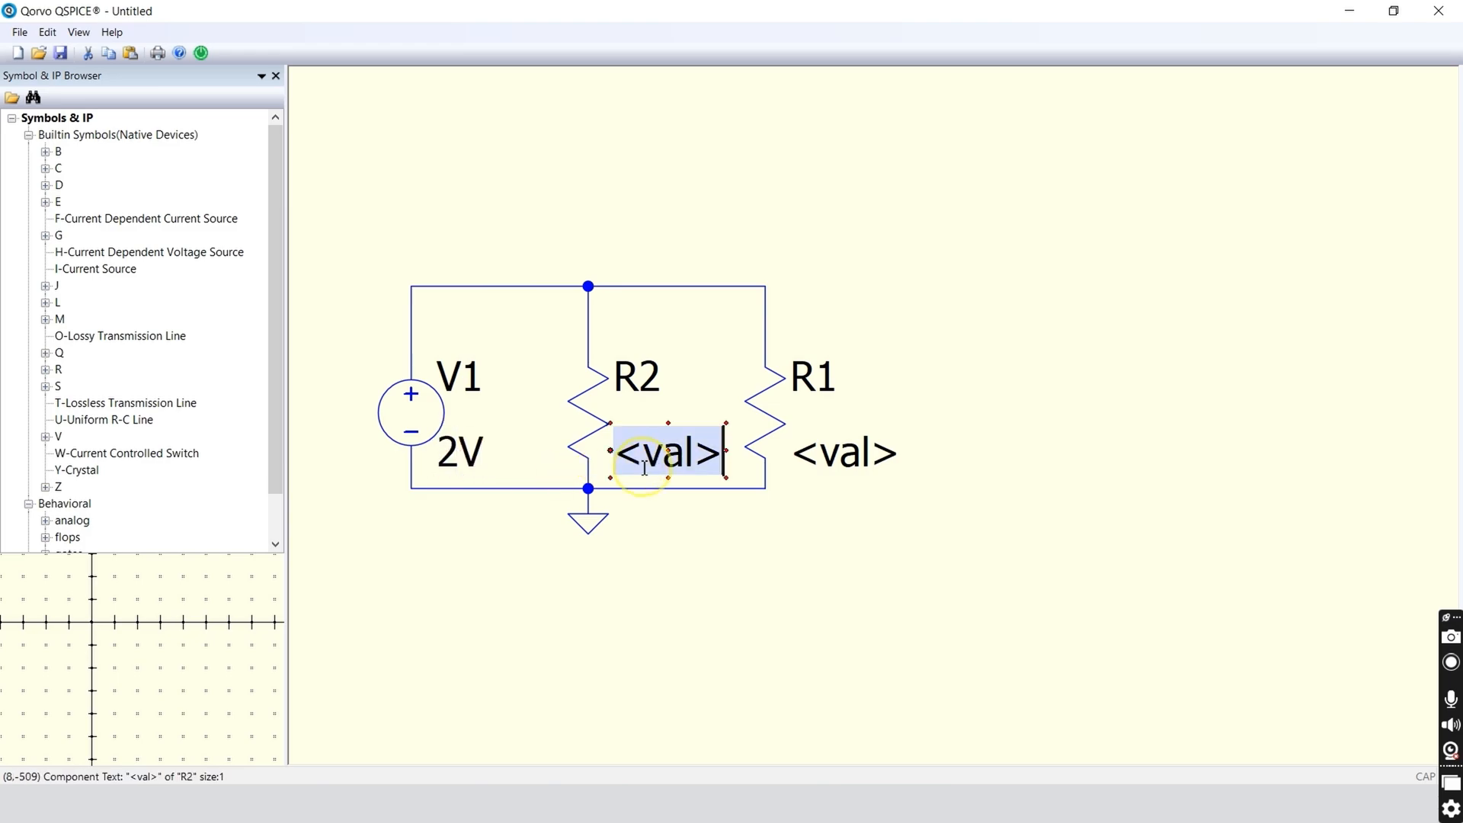
type("1K")
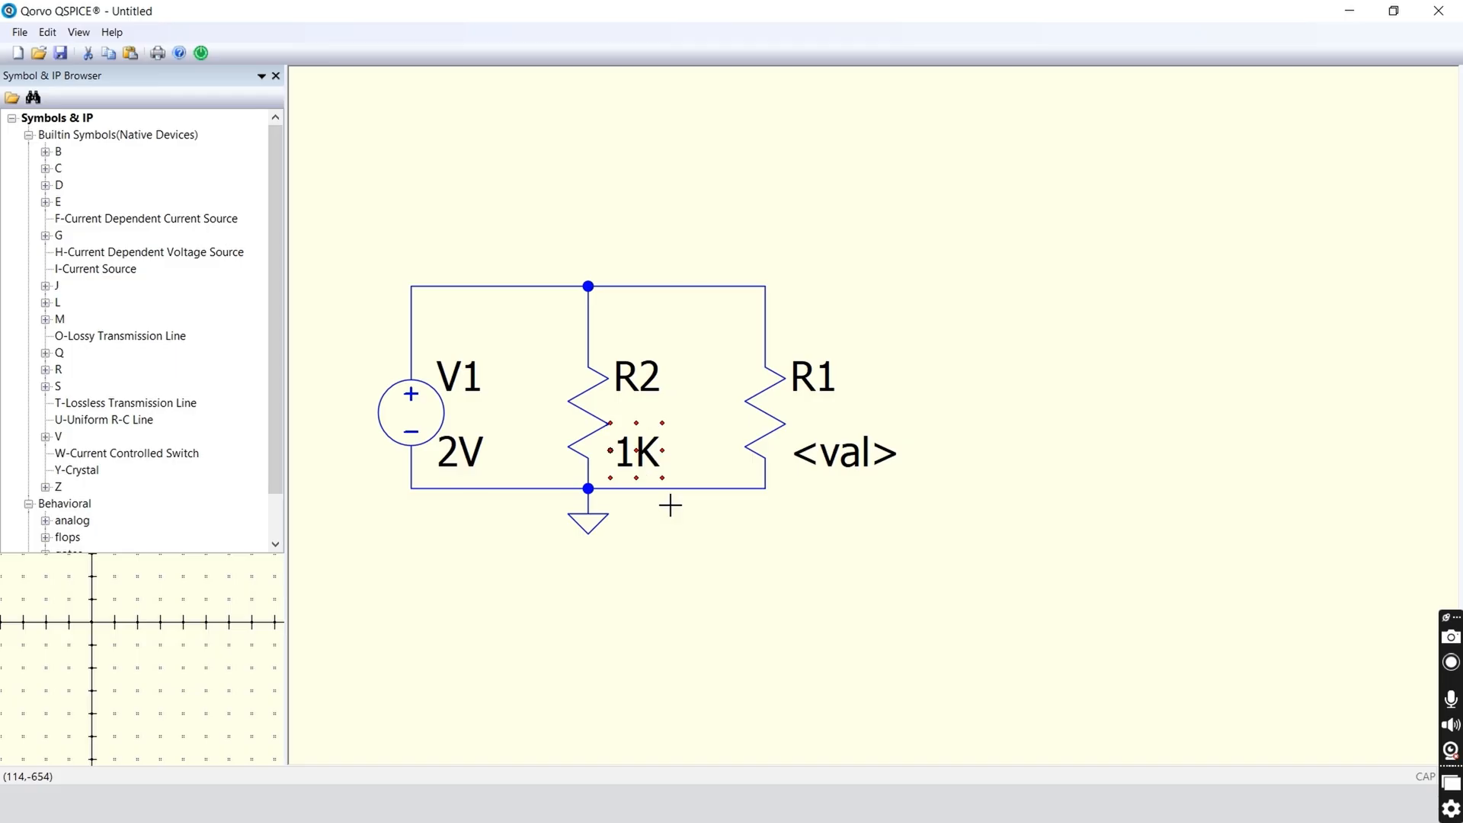
left_click(843, 453)
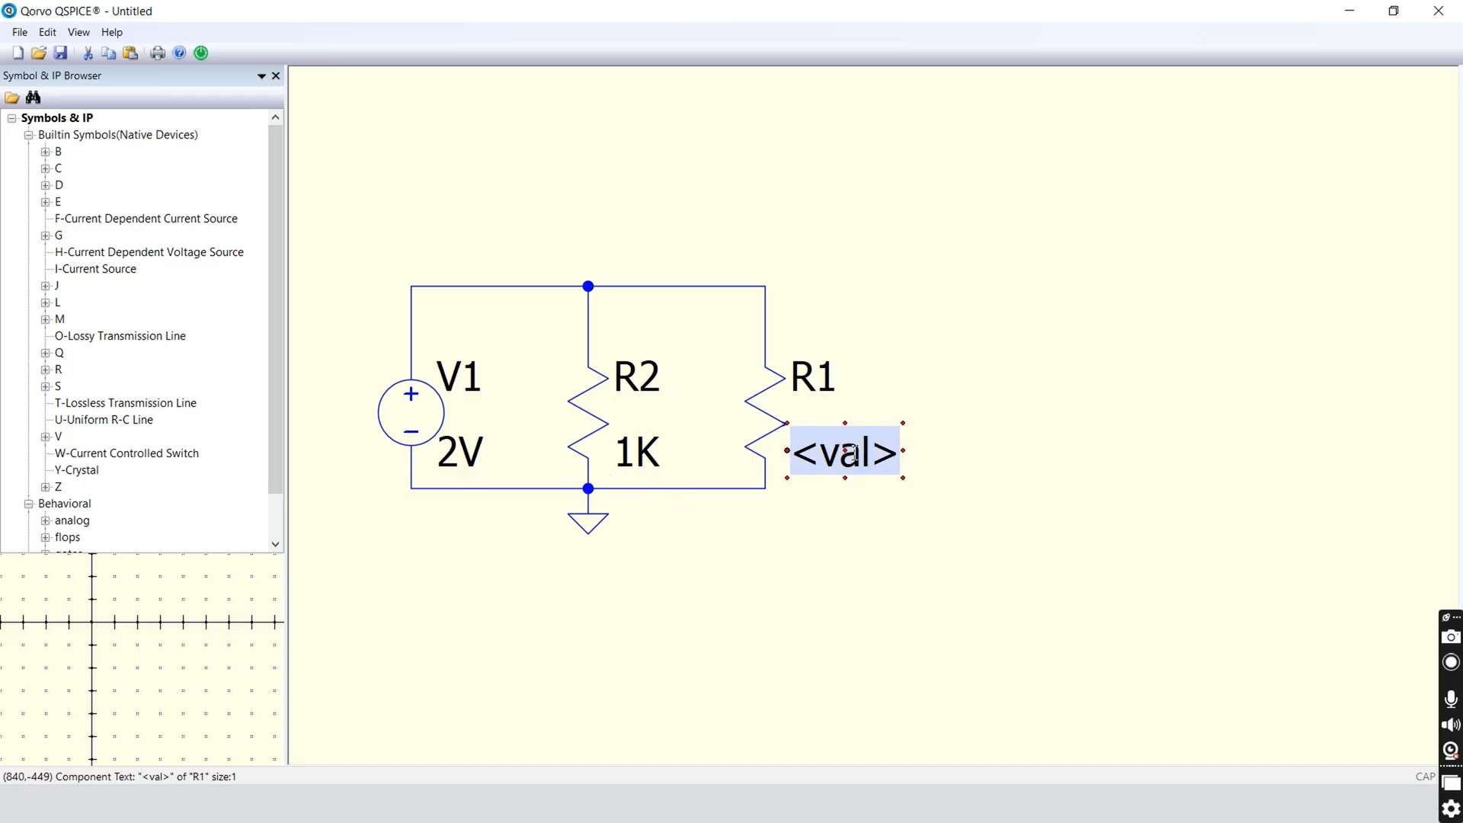
type("10K")
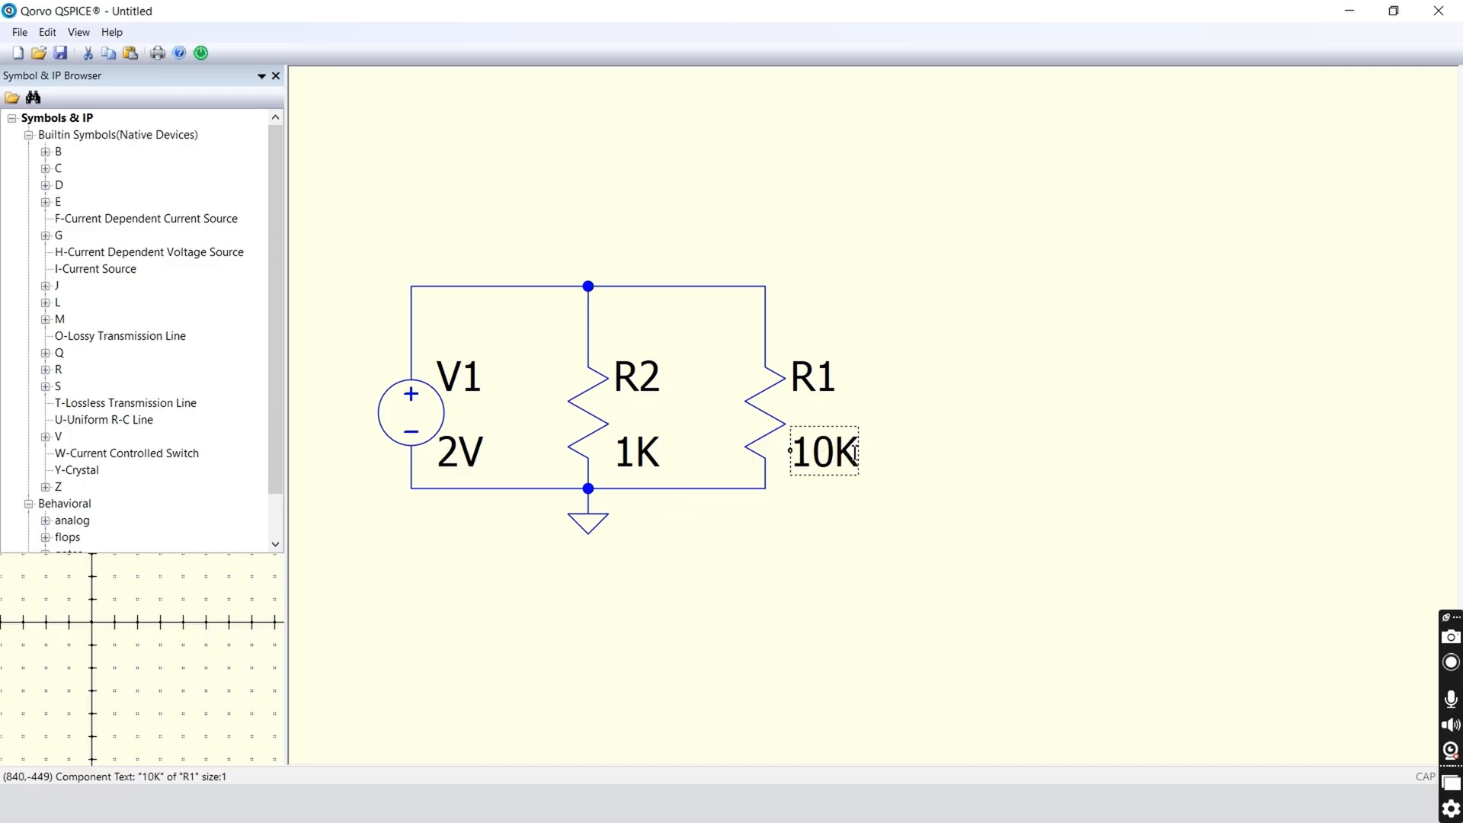
left_click(804, 544)
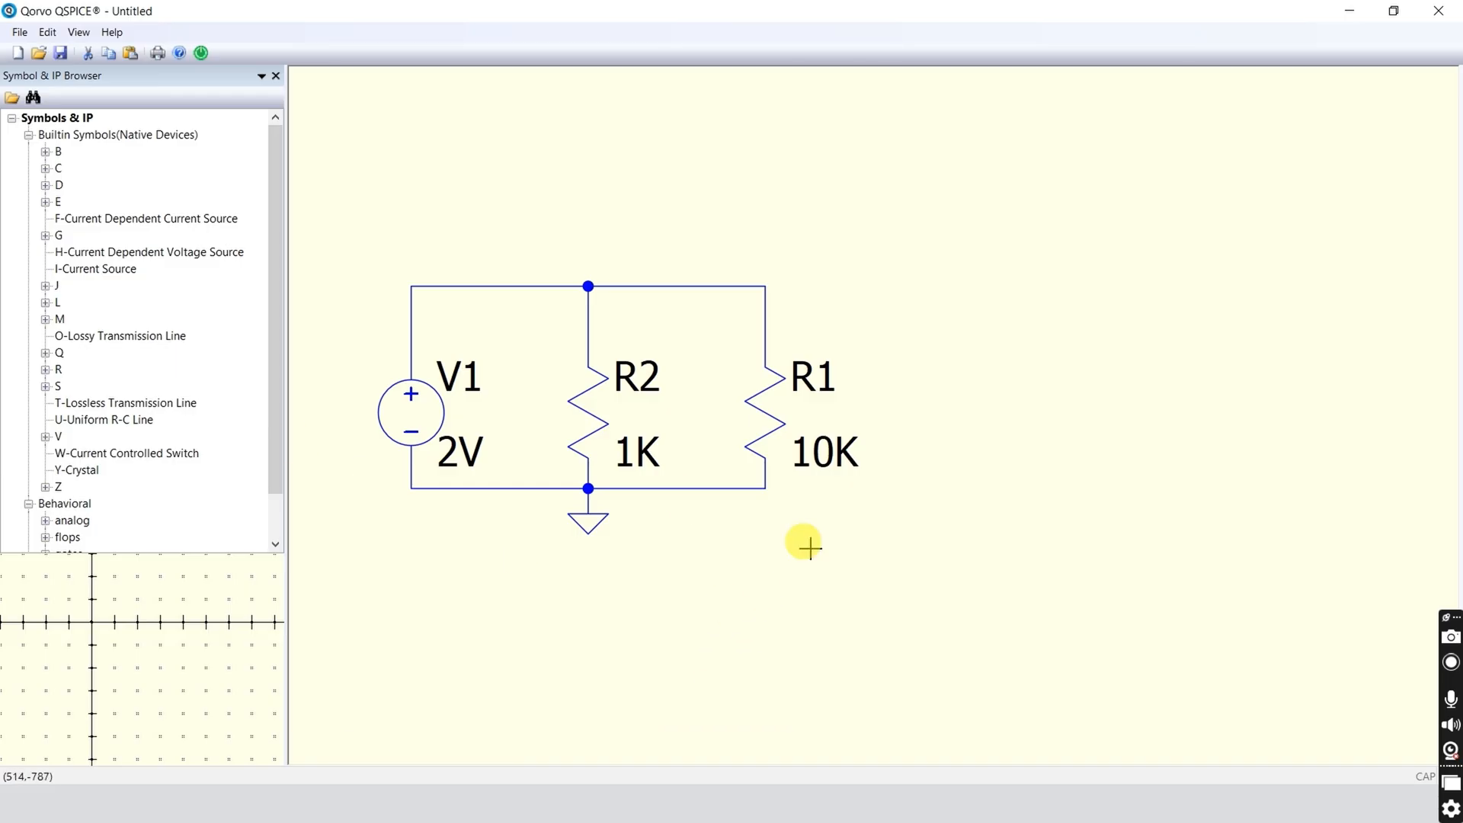
left_click_drag(802, 545, 1021, 561)
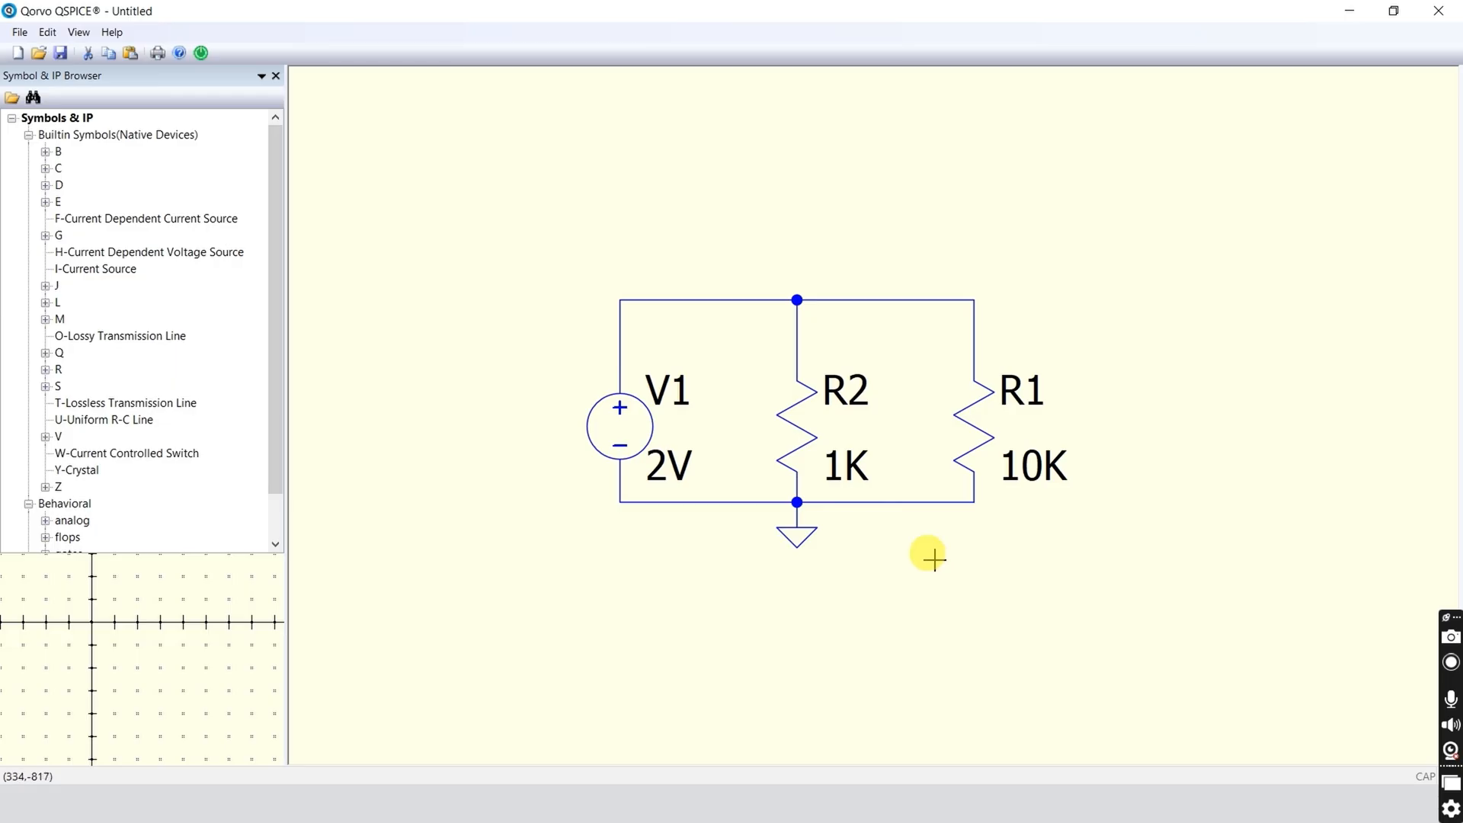
mouse_move(871, 576)
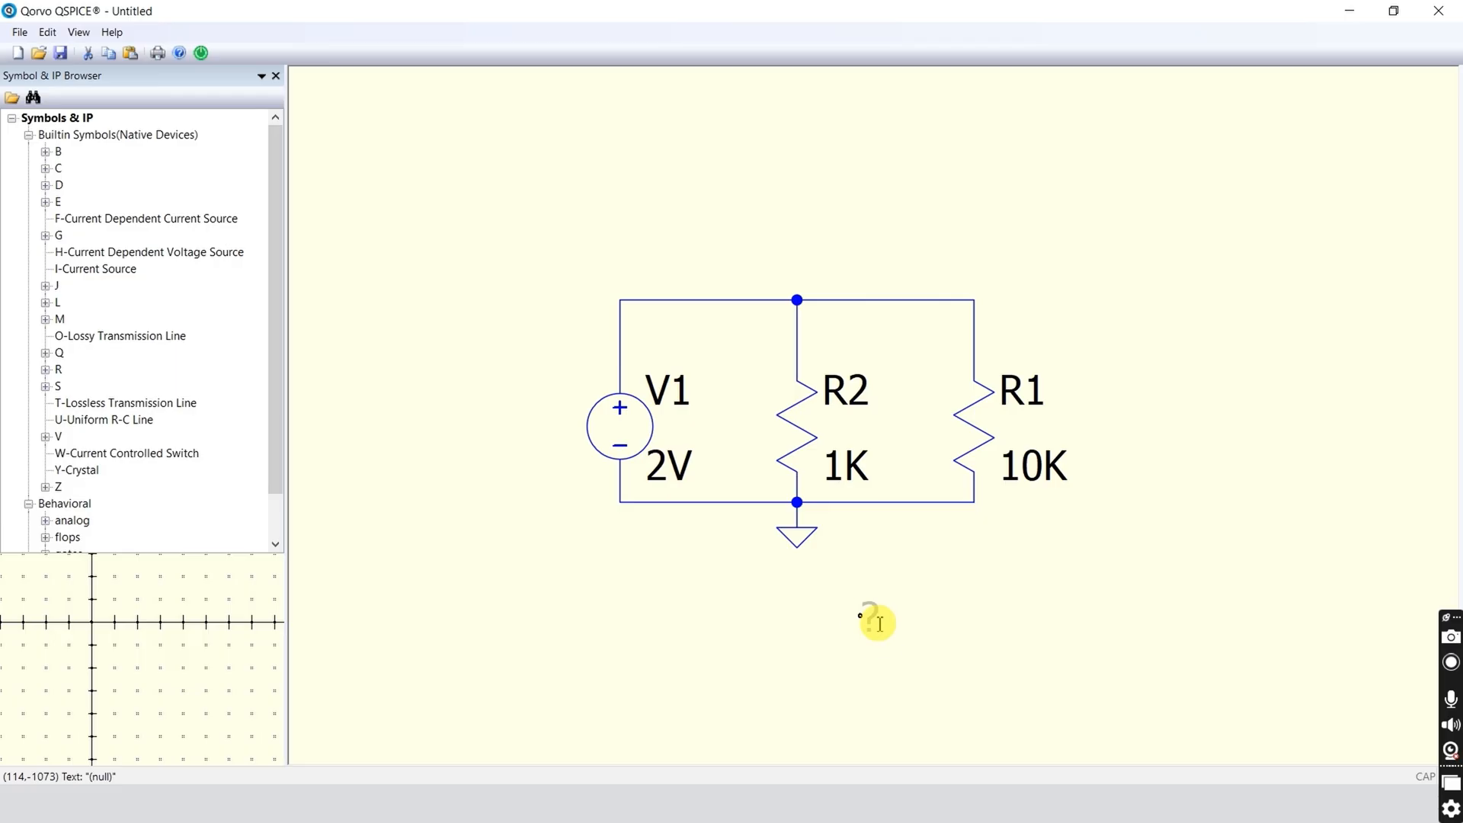
Place a .tran 5u directive below the circuit
left_click(876, 623)
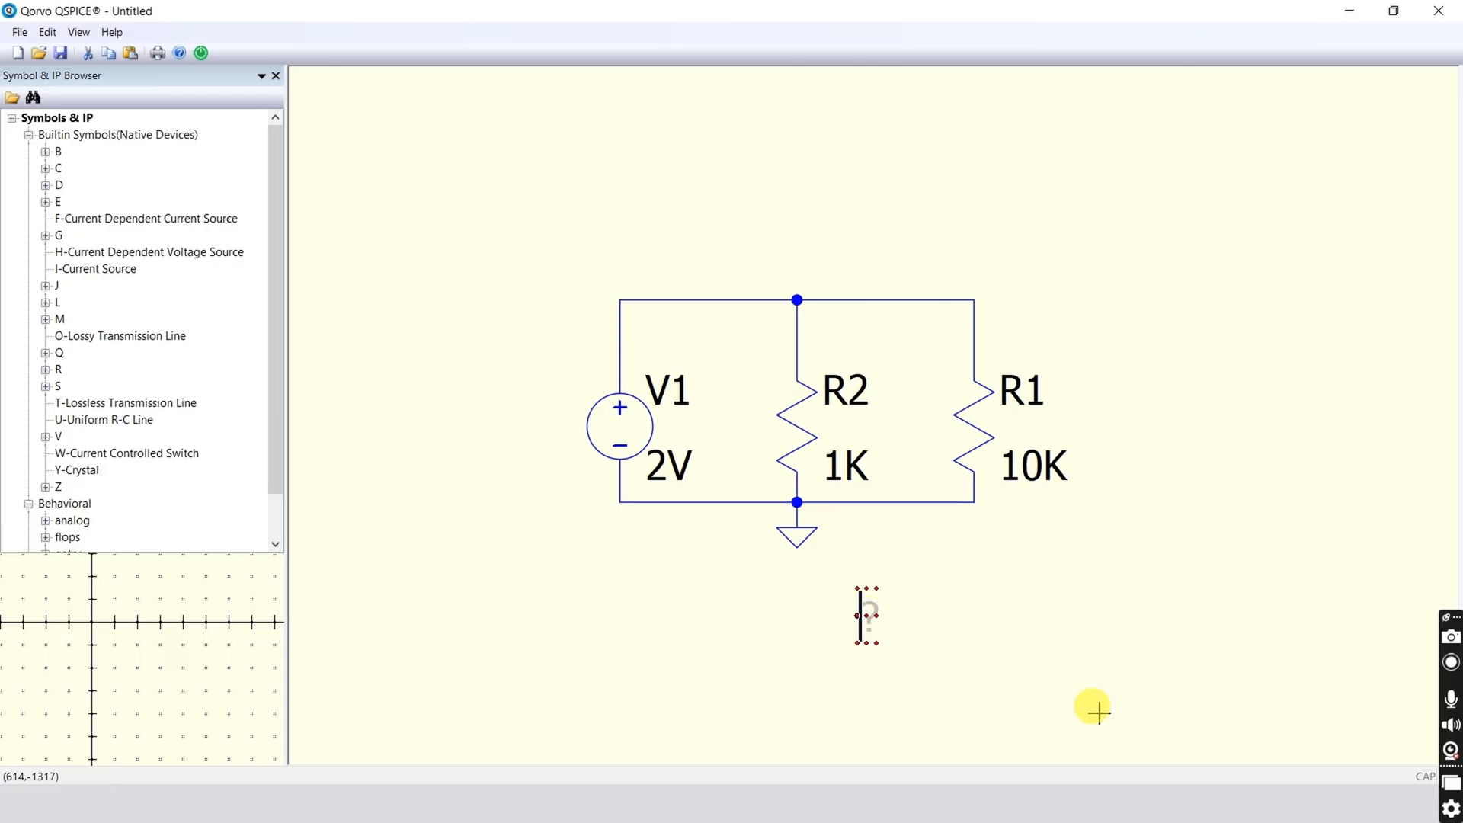
type(".tr")
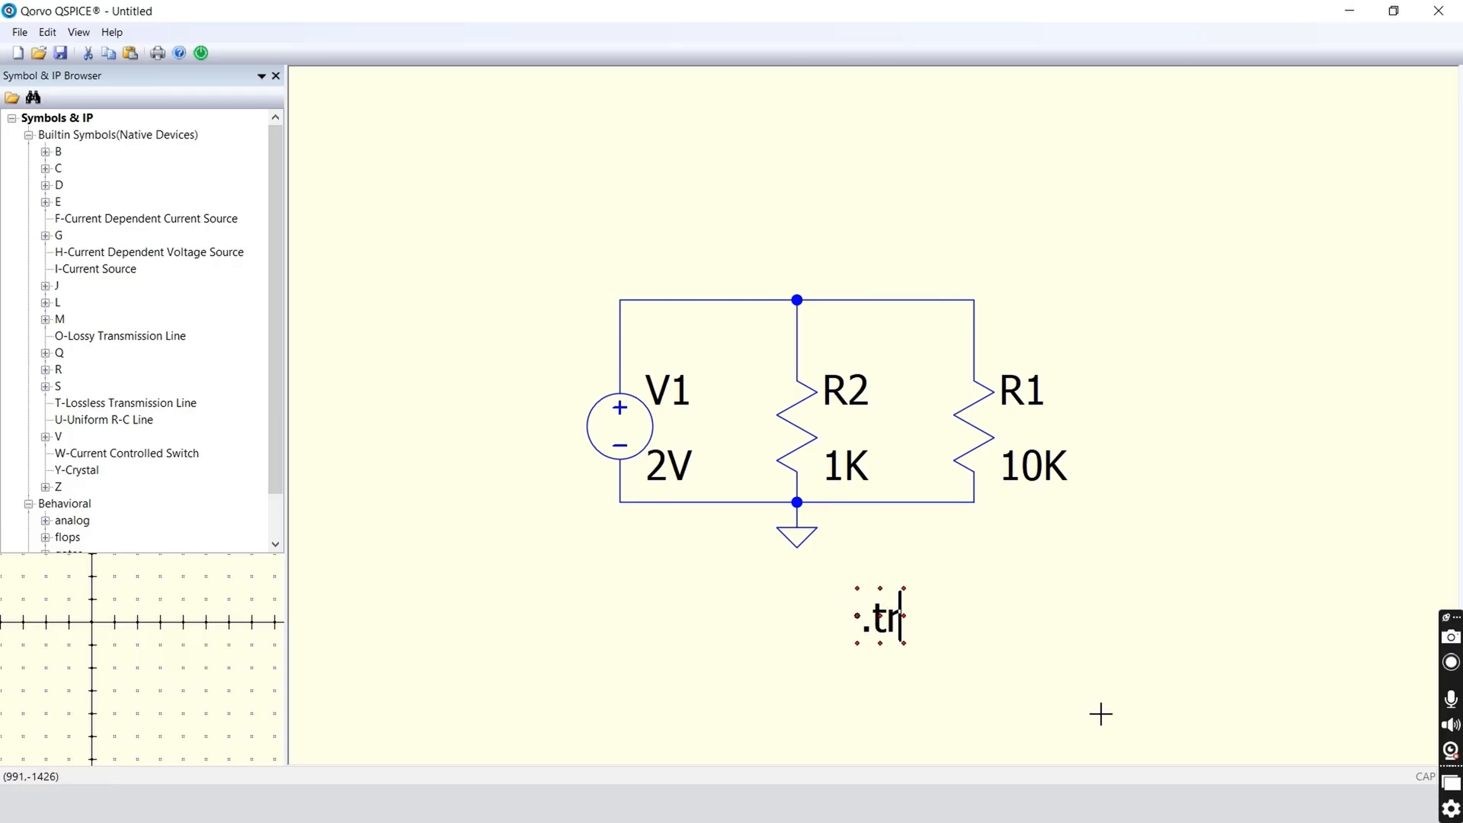
type("an")
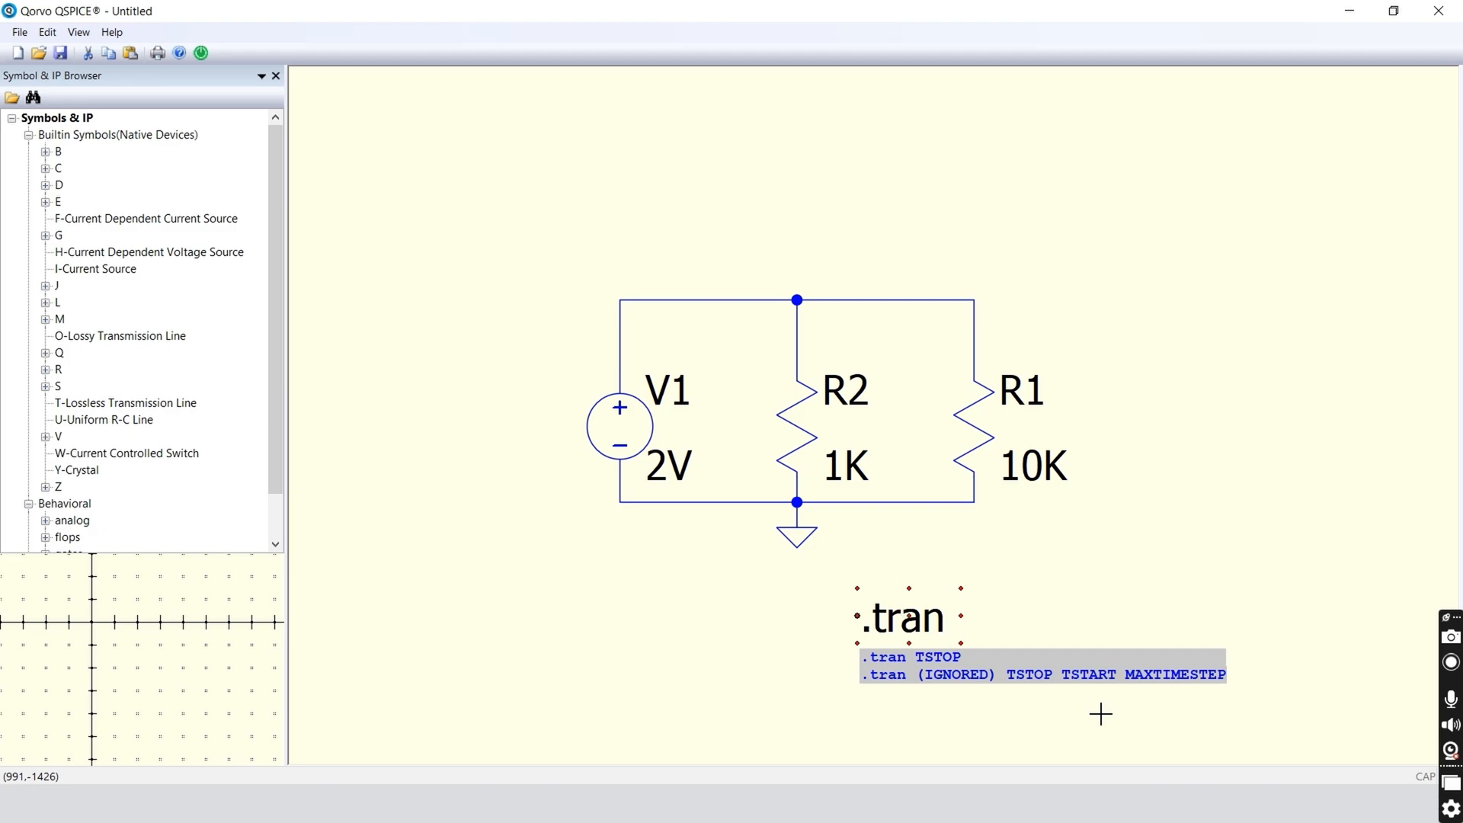
type("5u")
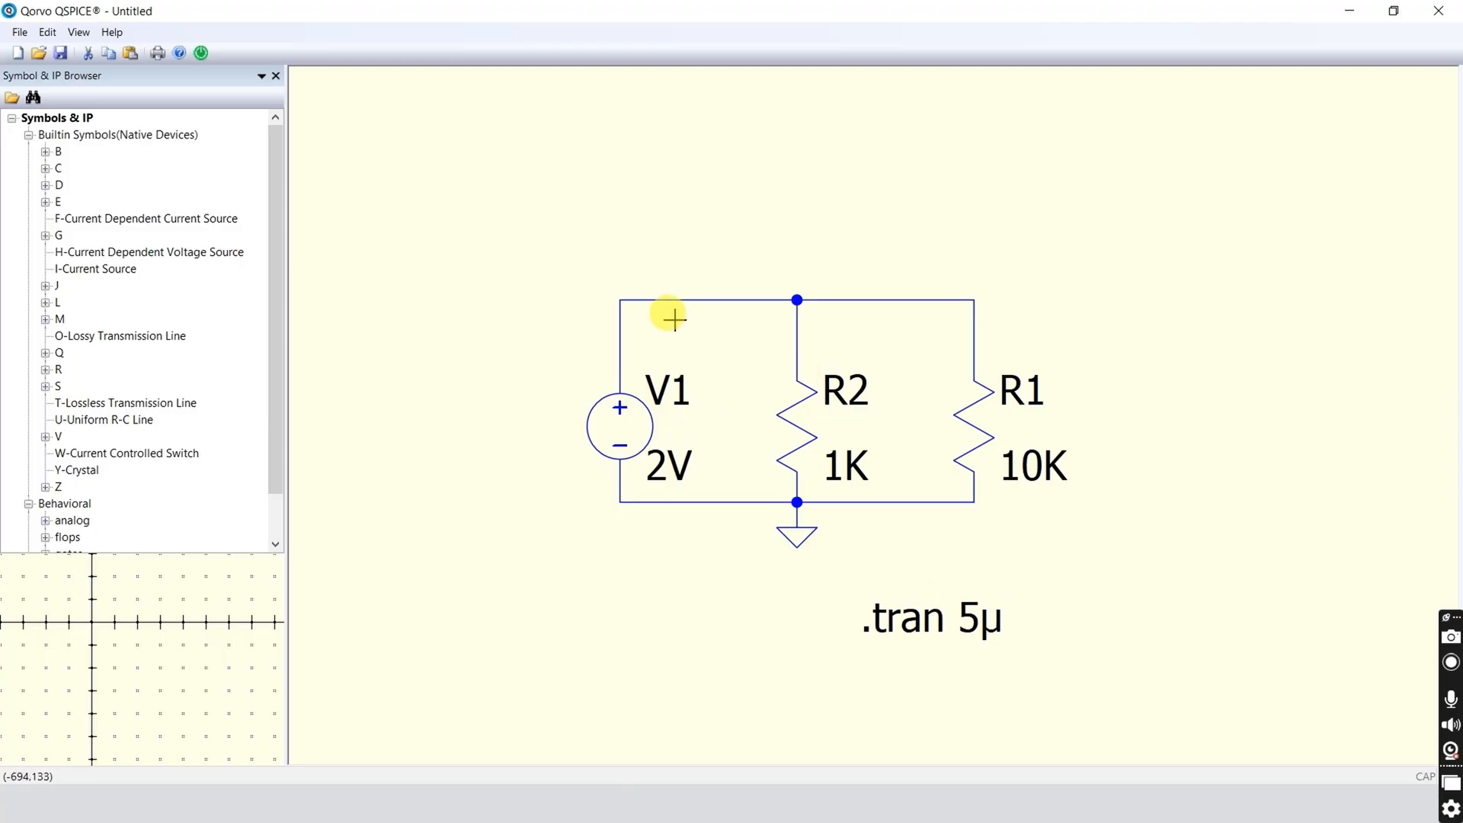
mouse_move(187, 149)
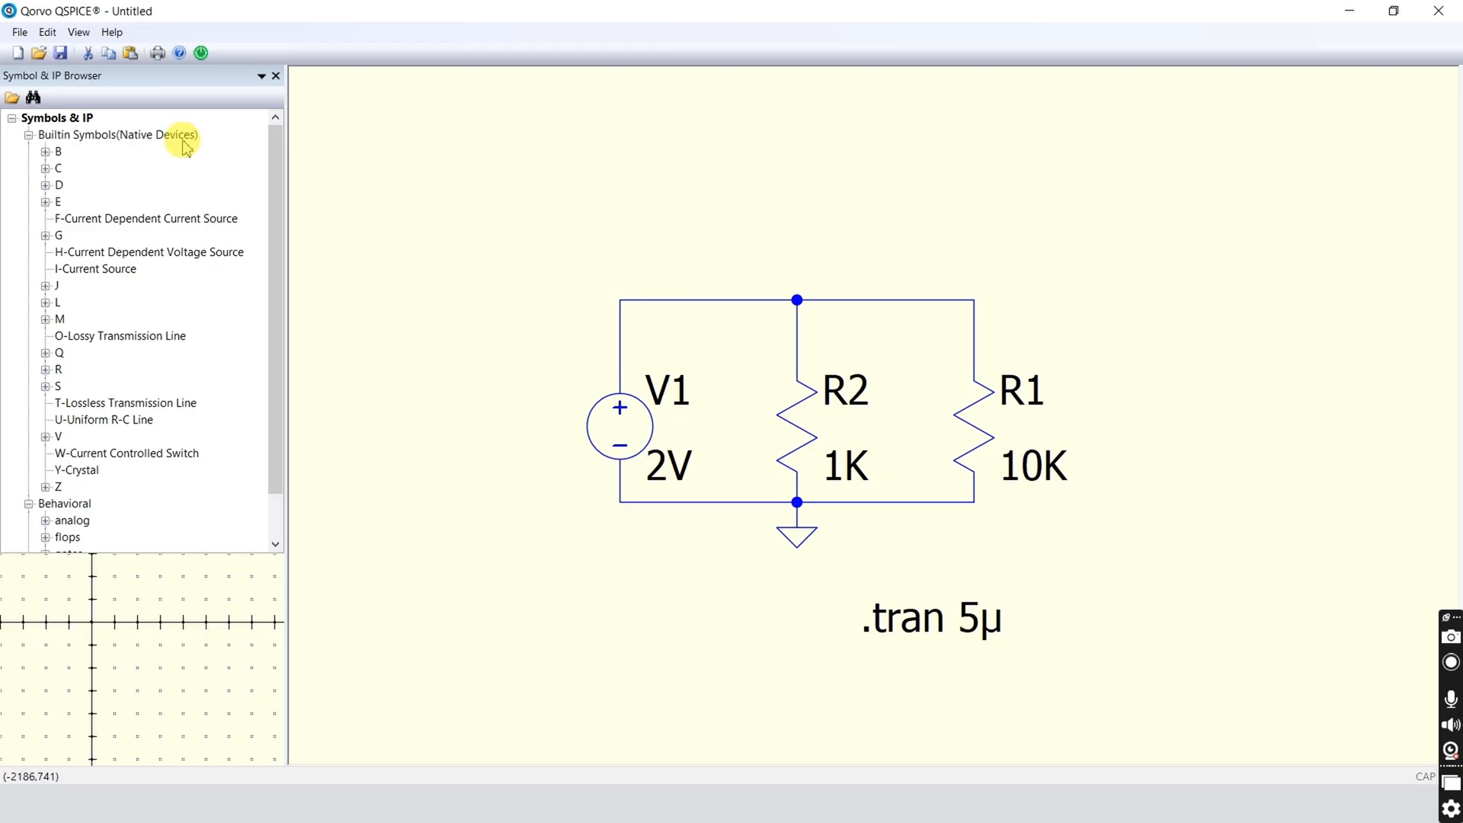
mouse_move(198, 52)
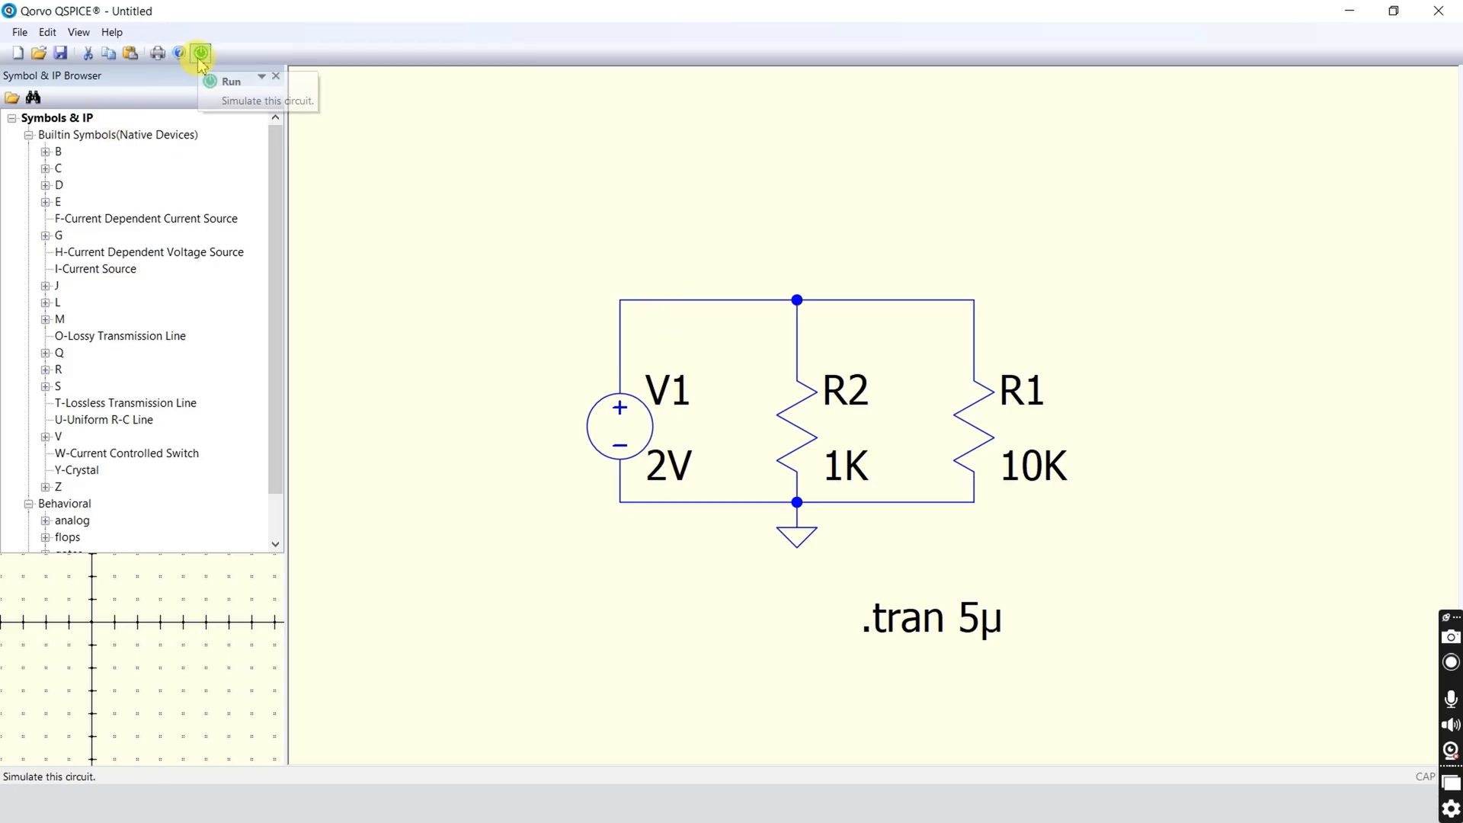
Run the transient simulation and move the empty waveform window up and aside
left_click(199, 54)
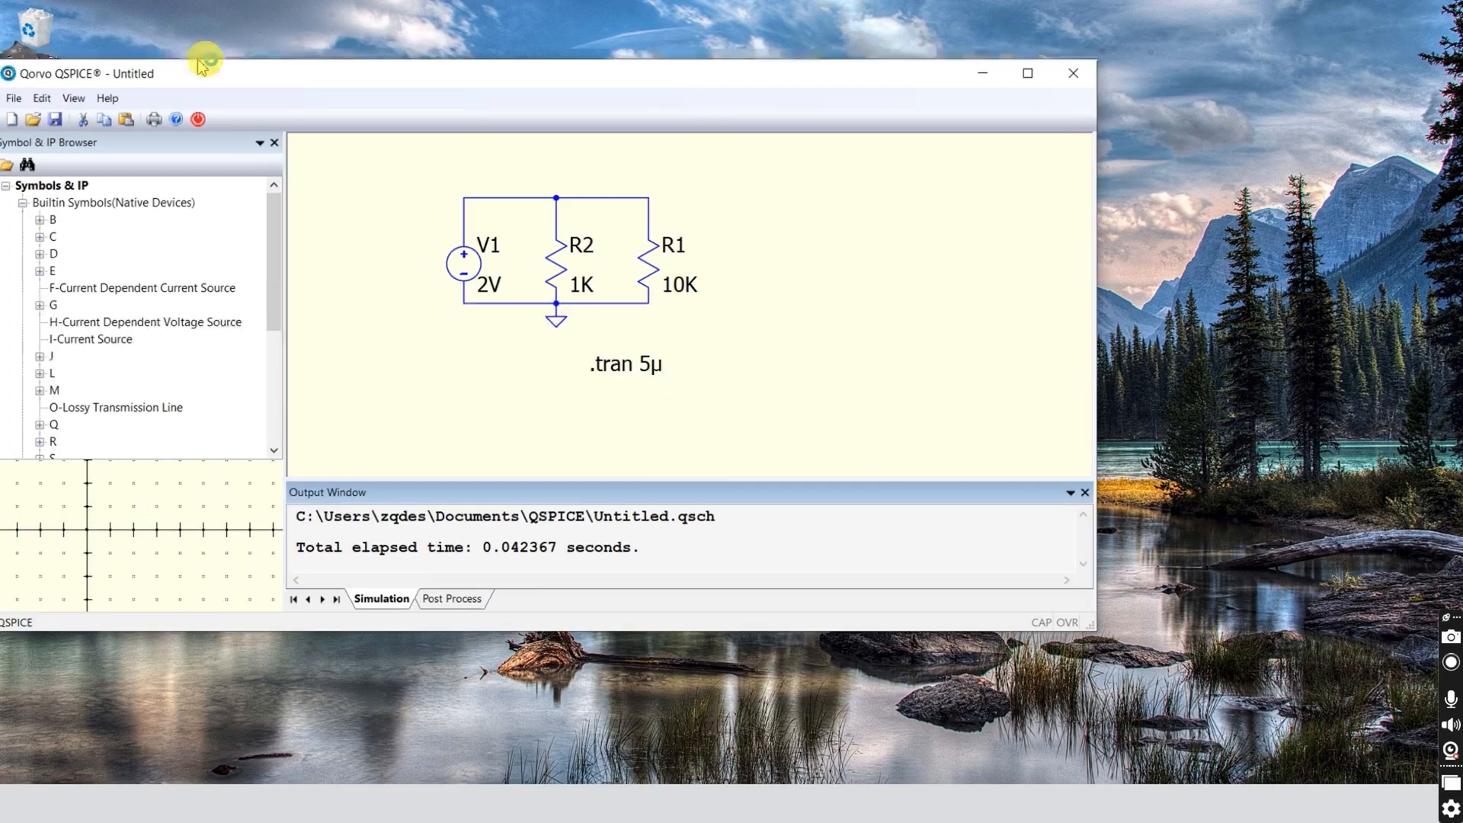
left_click_drag(205, 73, 262, 85)
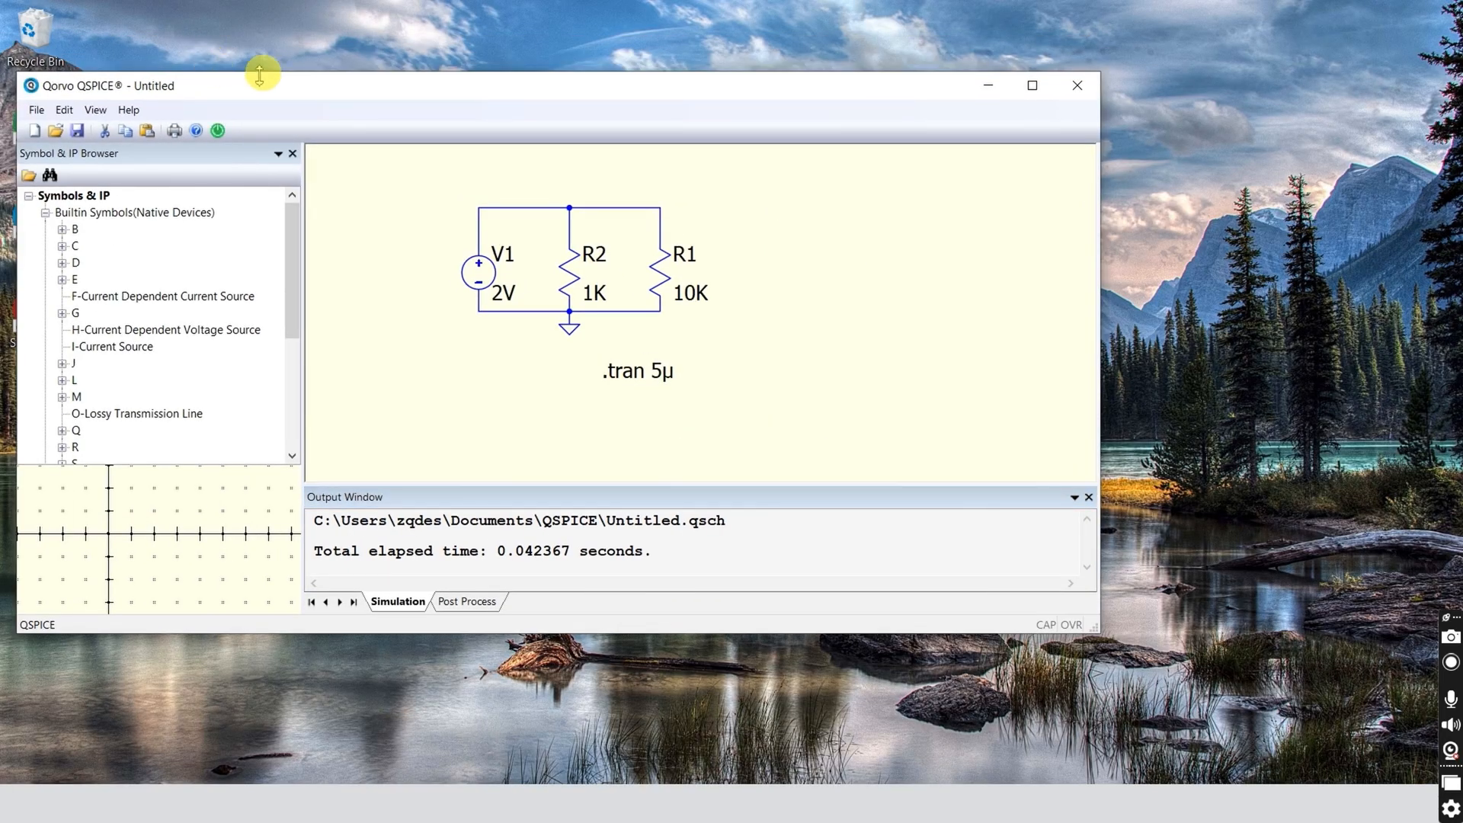
left_click(216, 130)
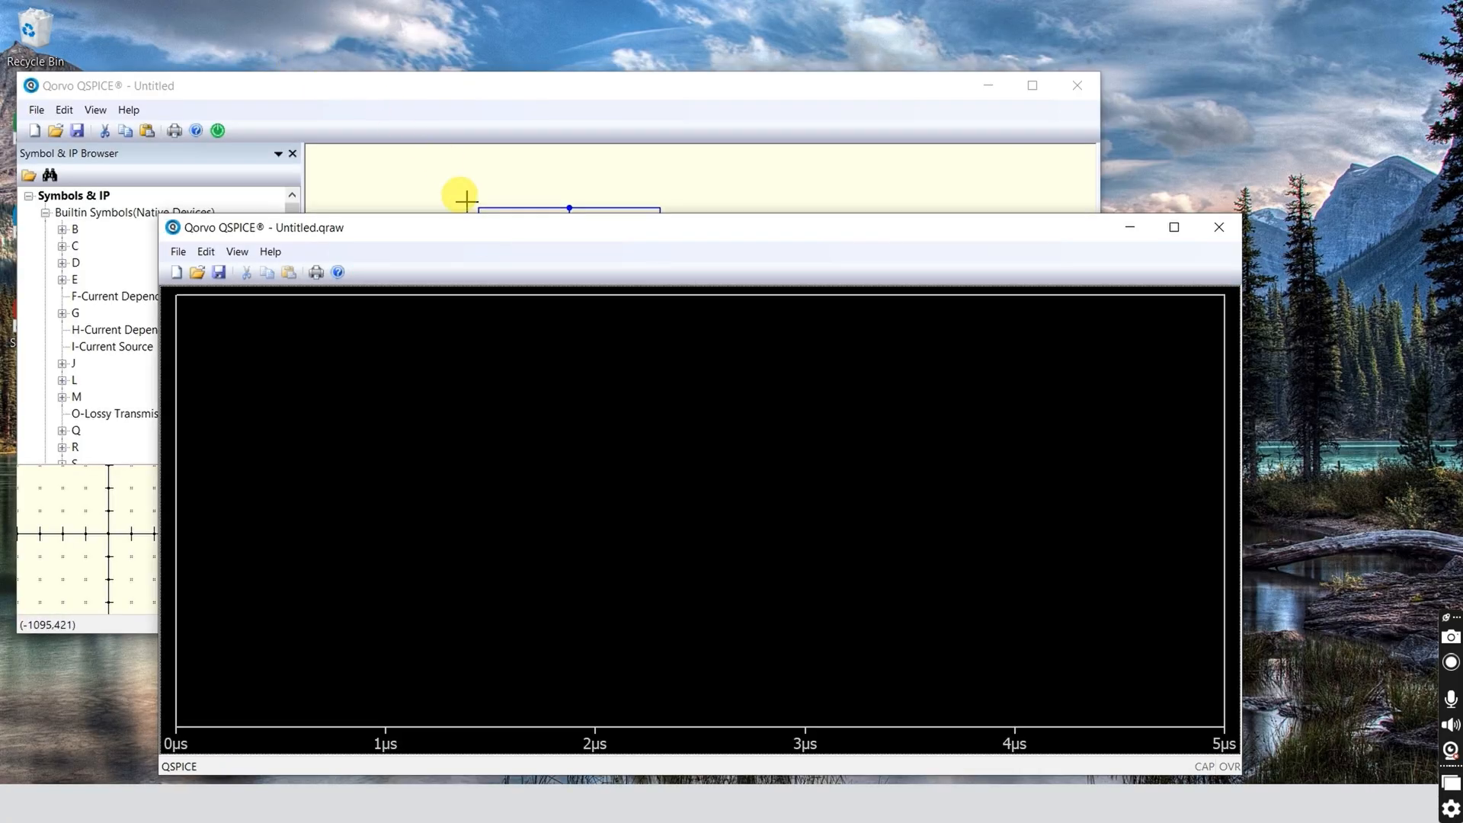
left_click_drag(570, 227, 668, 203)
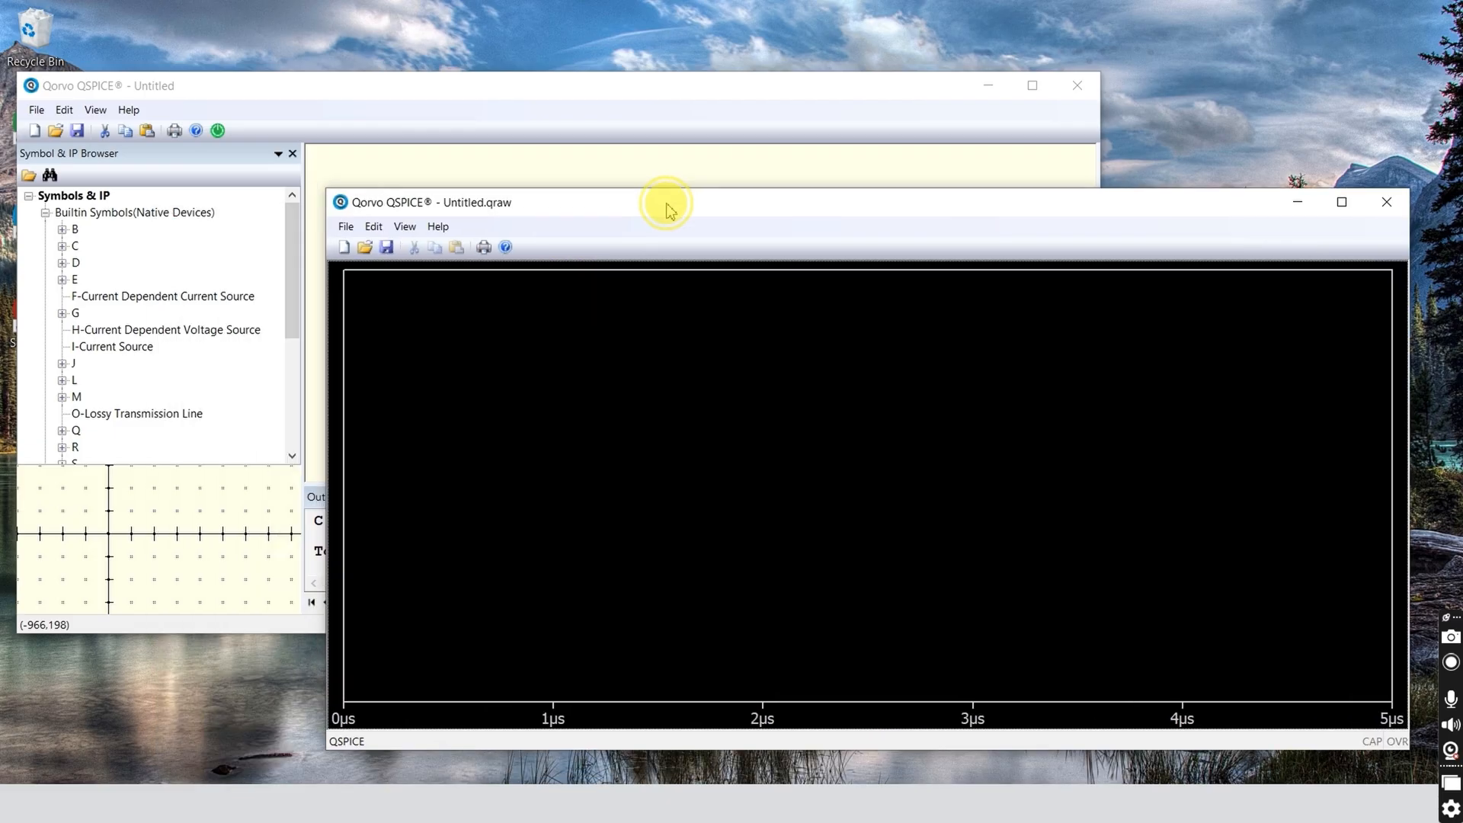
left_click_drag(668, 202, 558, 115)
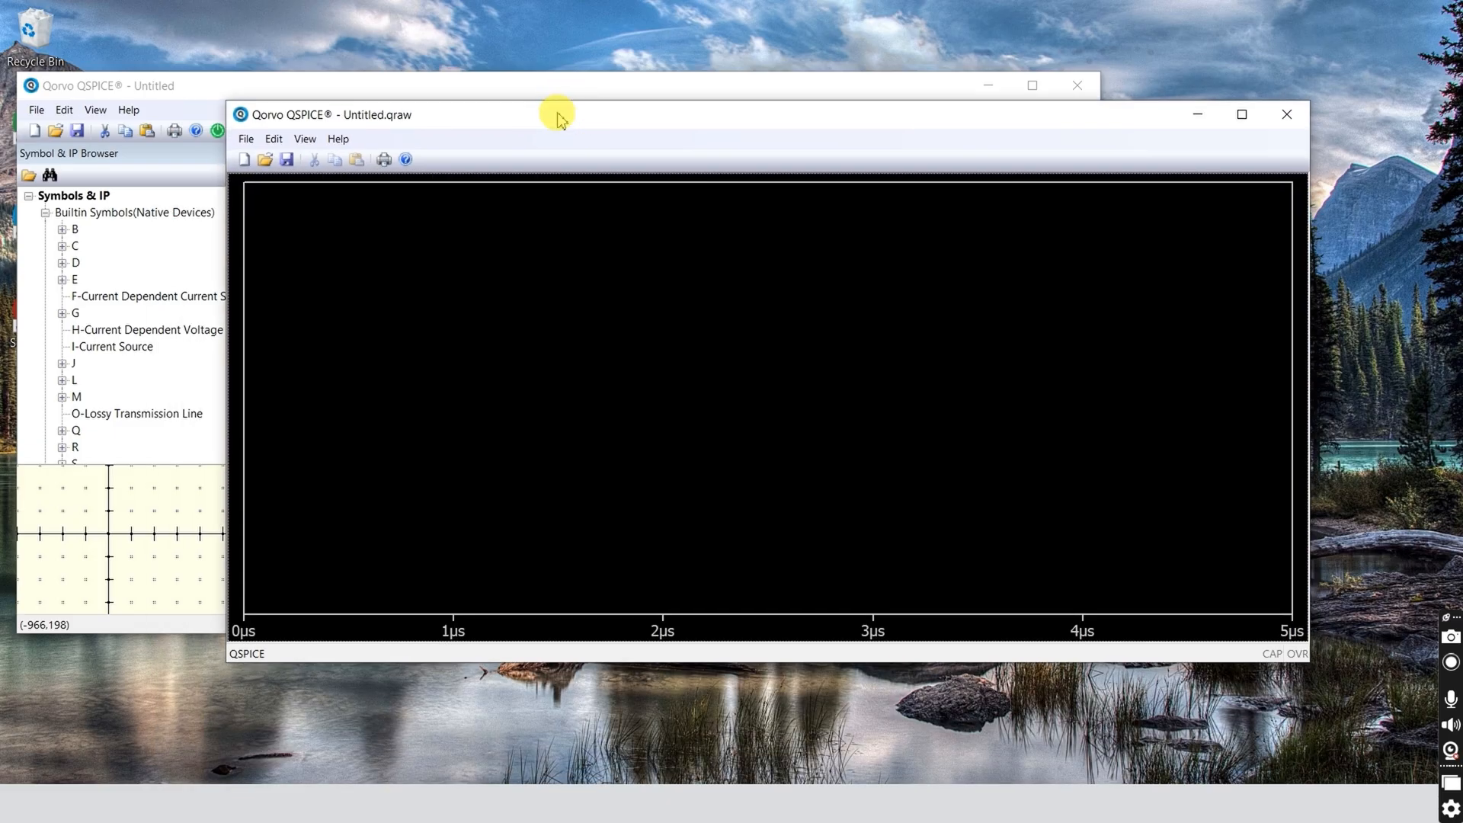
mouse_move(570, 119)
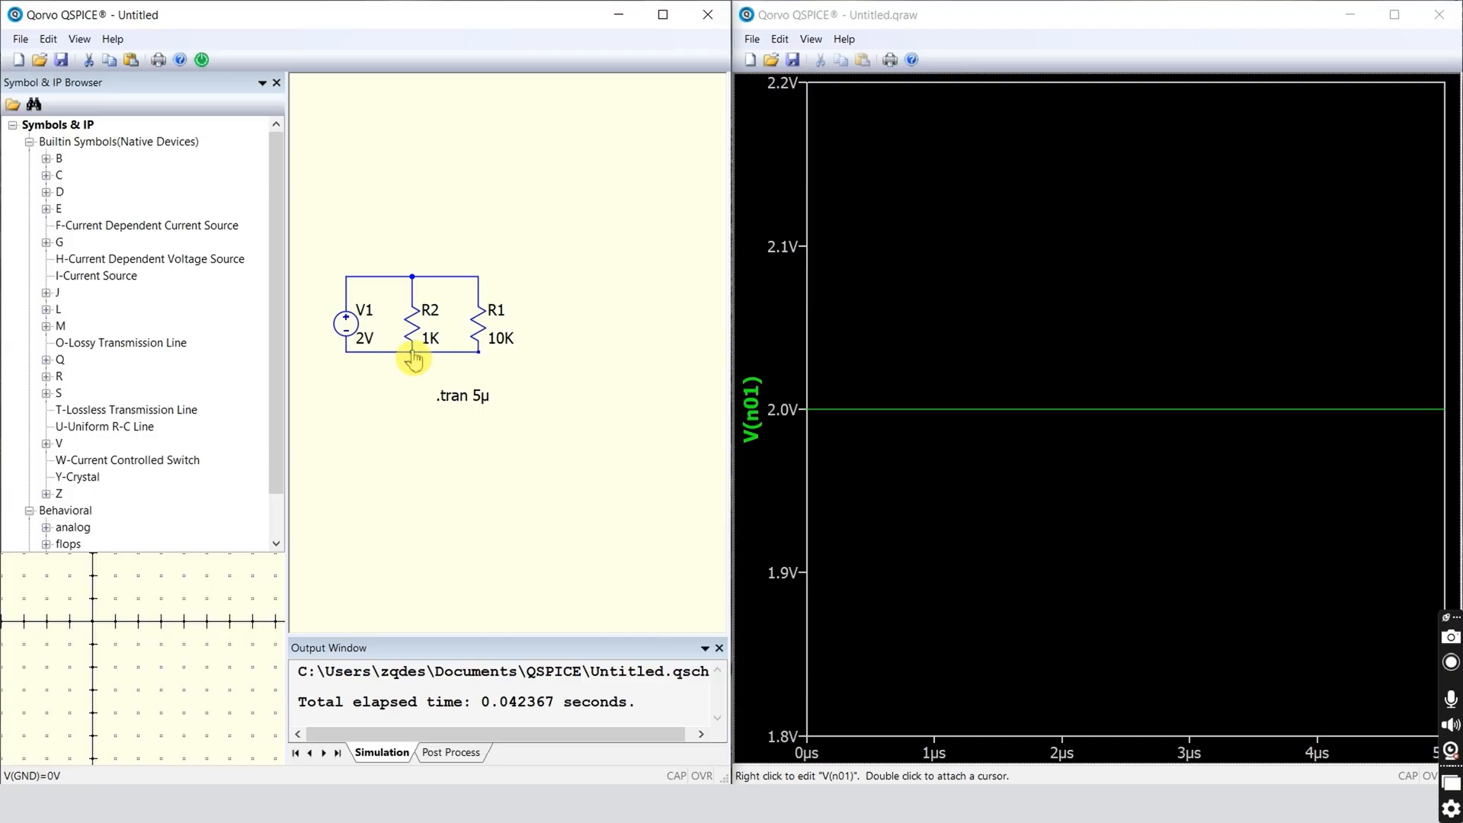
Plot the R2 current, narrow the voltage axis range, and bring up the demo browser
left_click(491, 337)
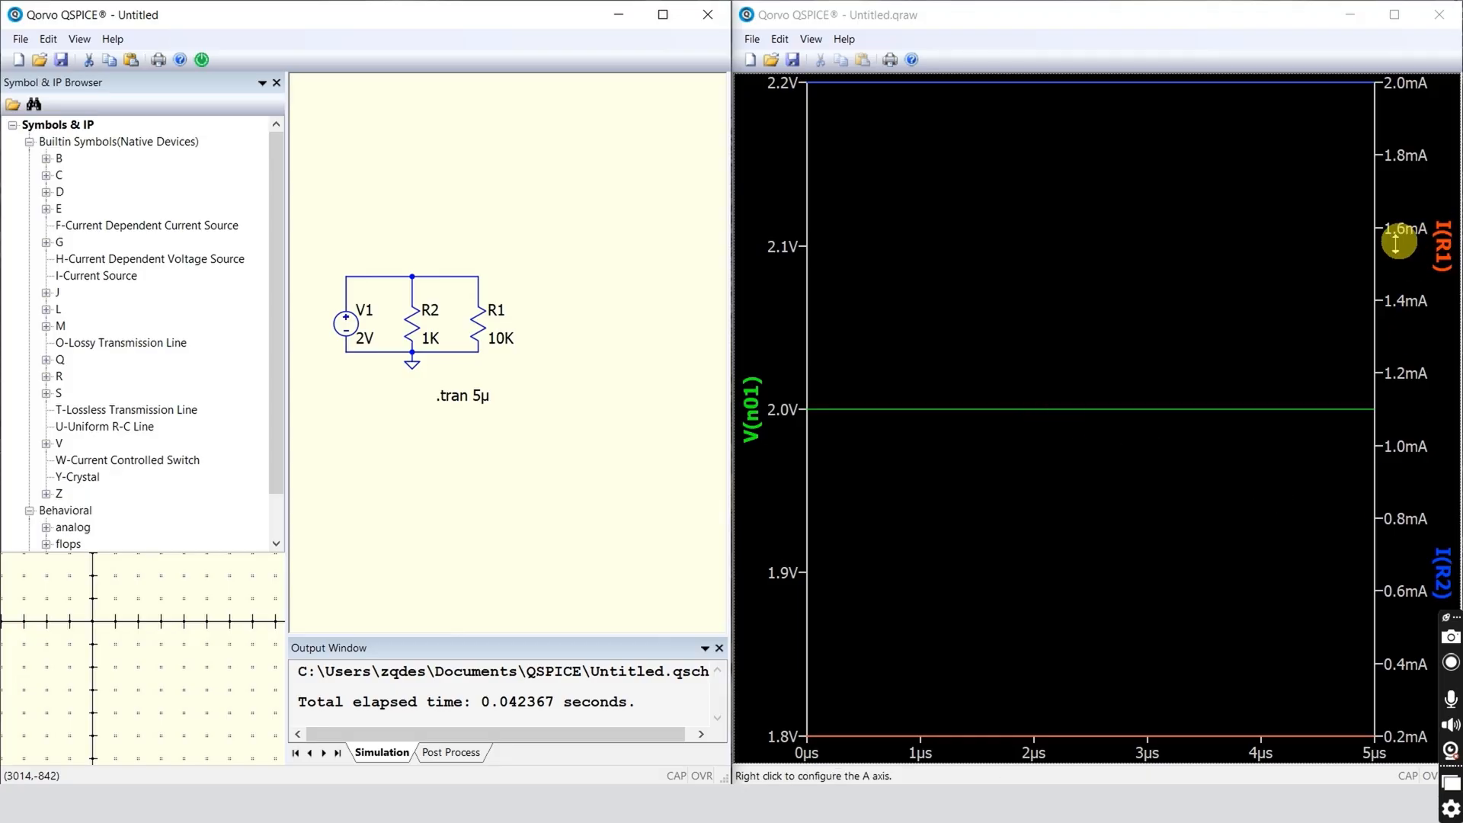
mouse_move(1428, 541)
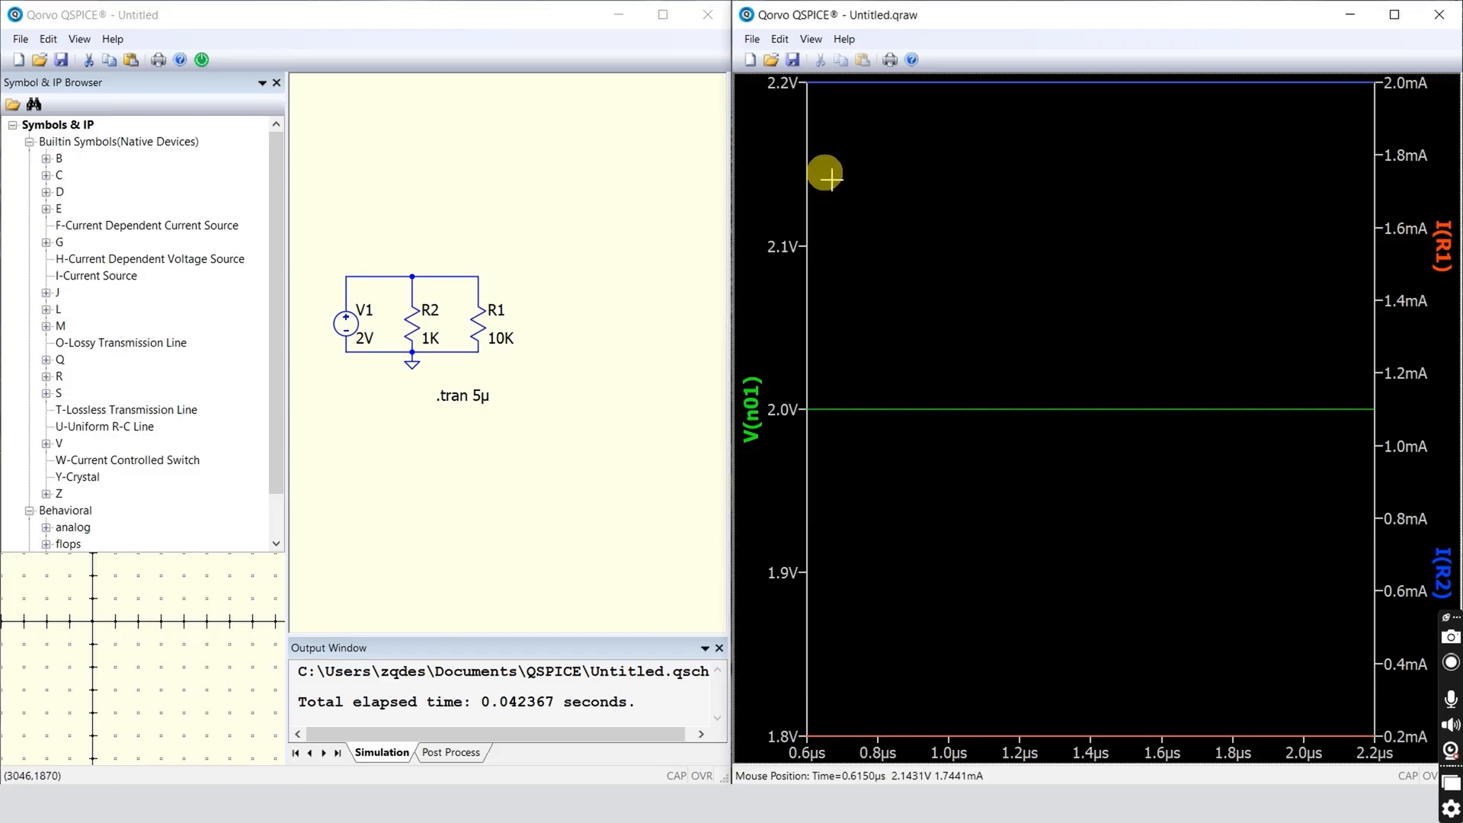
mouse_move(732, 86)
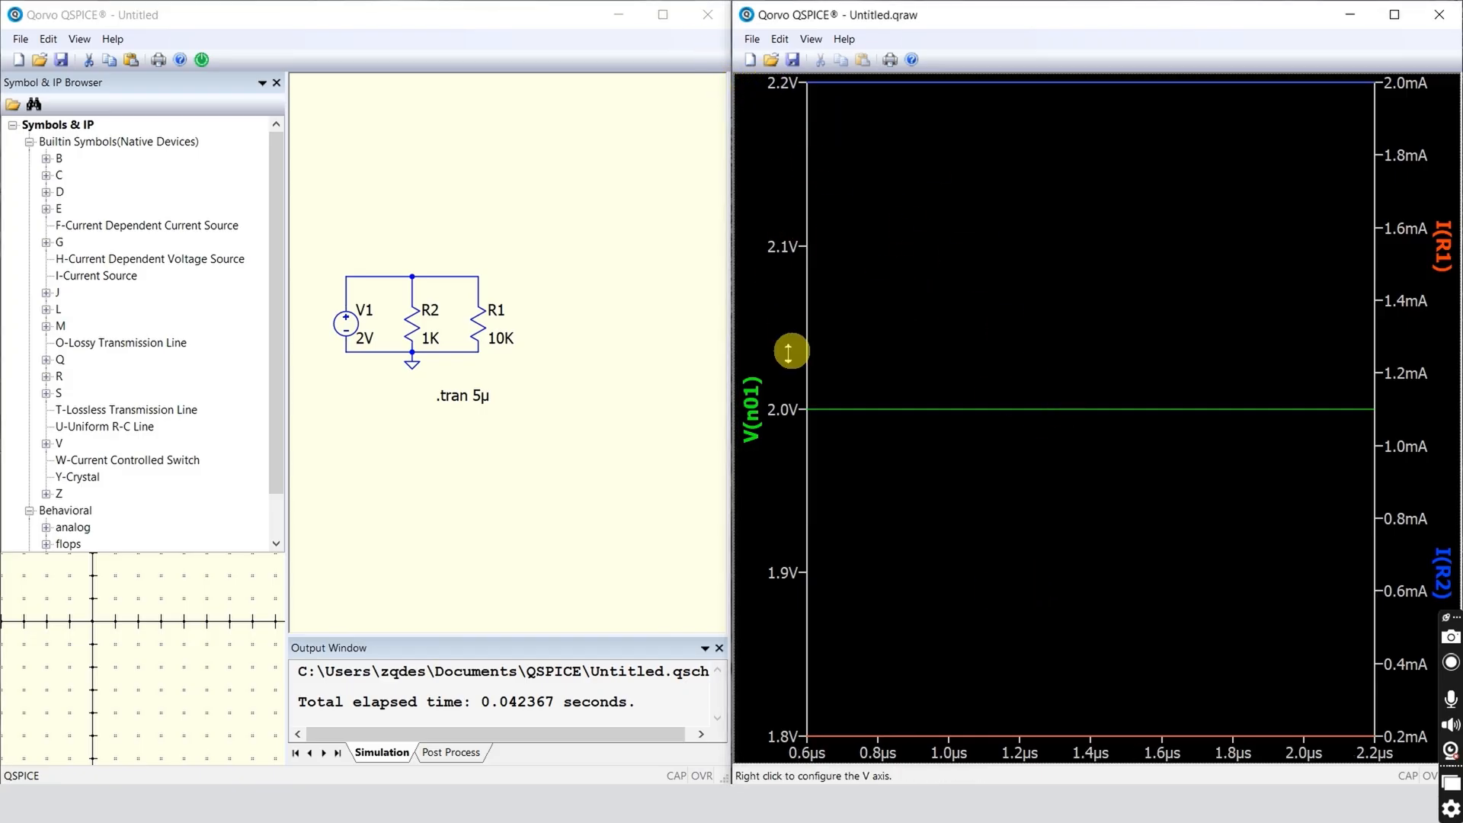
left_click_drag(790, 352, 774, 254)
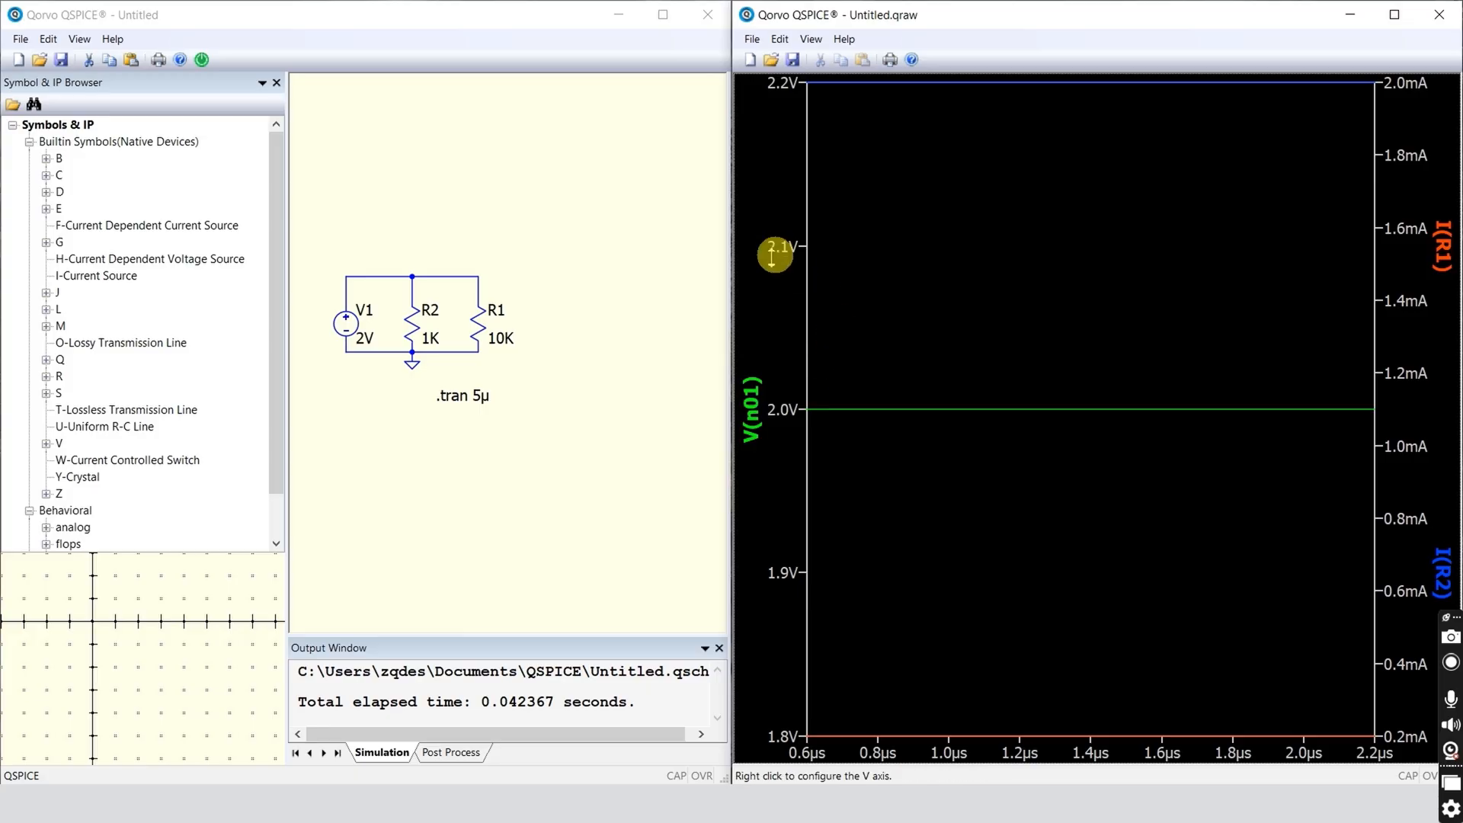
left_click_drag(774, 254, 809, 207)
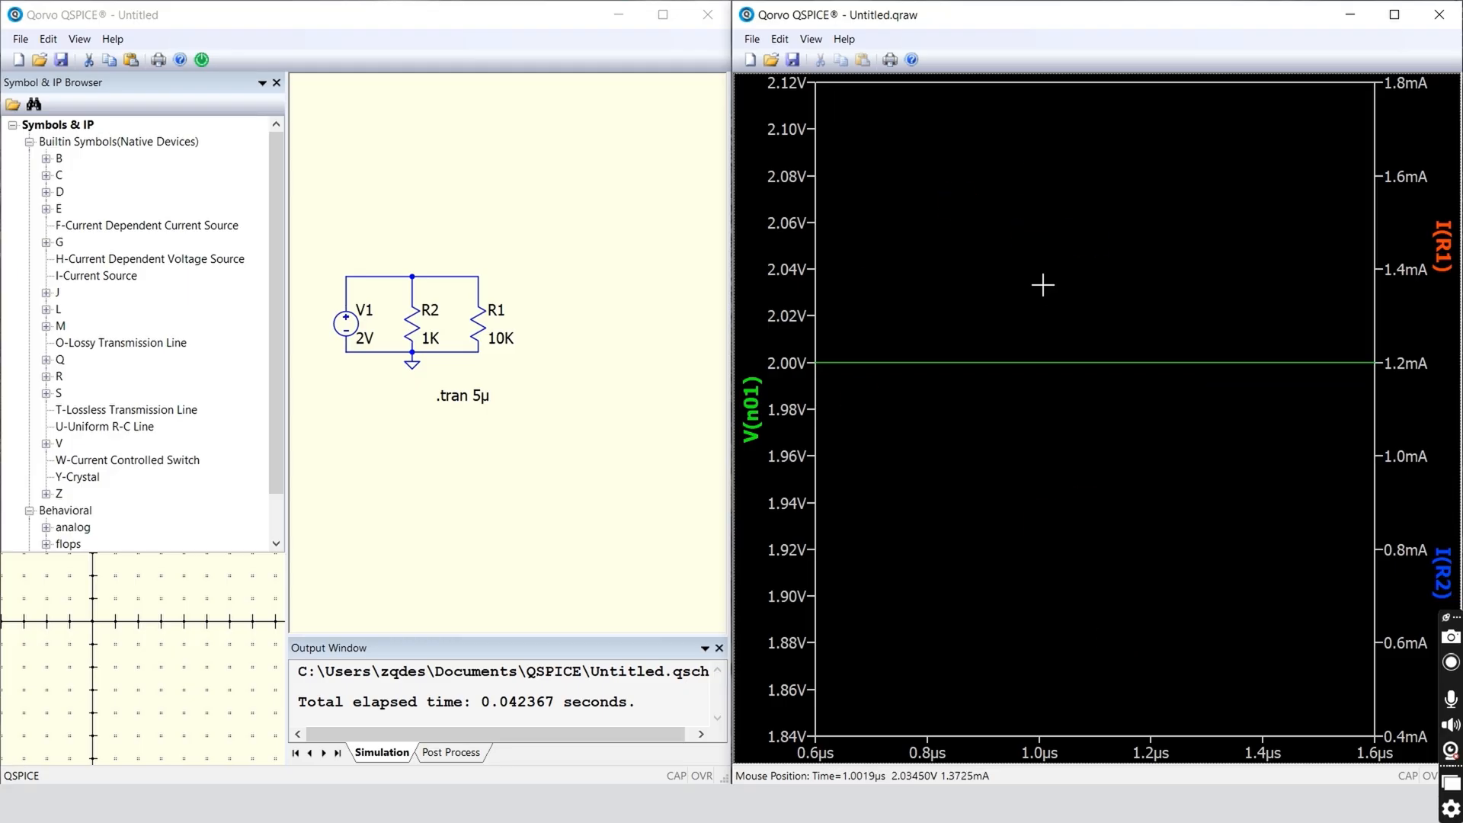
left_click(19, 32)
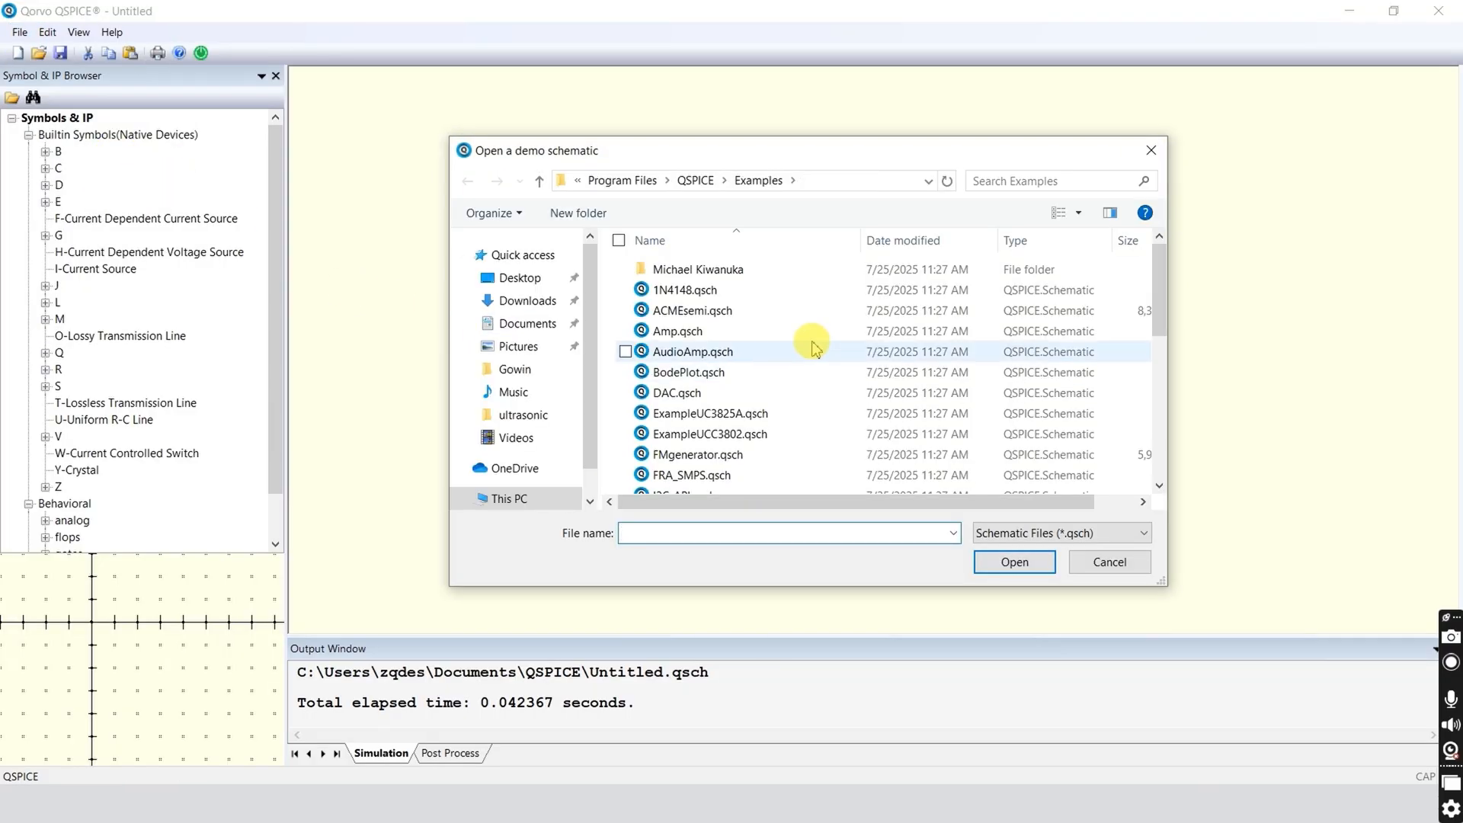
mouse_move(695, 352)
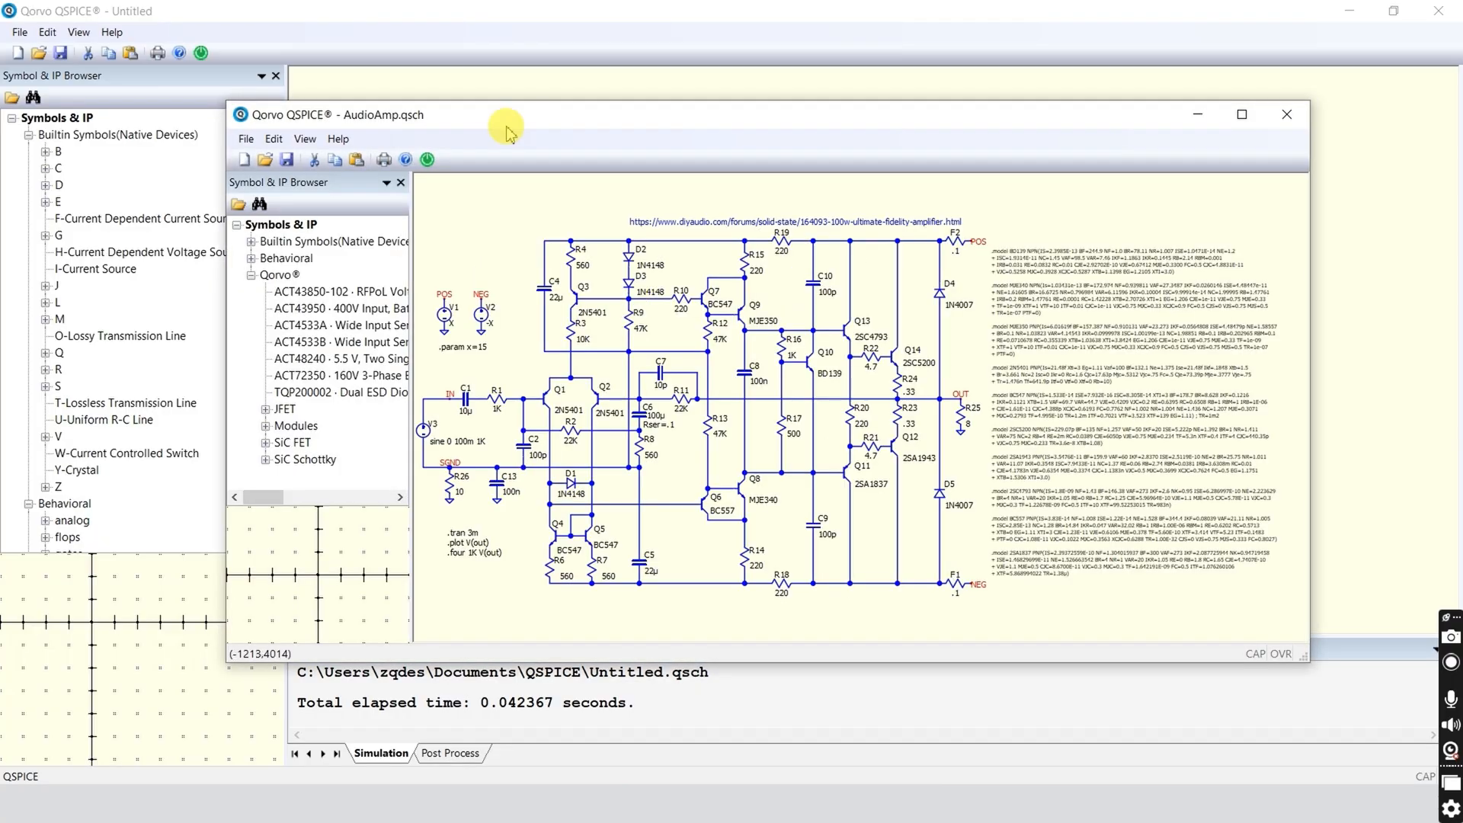
Maximize the AudioAmp schematic, then inspect the transistor model text and OUT label
left_click(1242, 113)
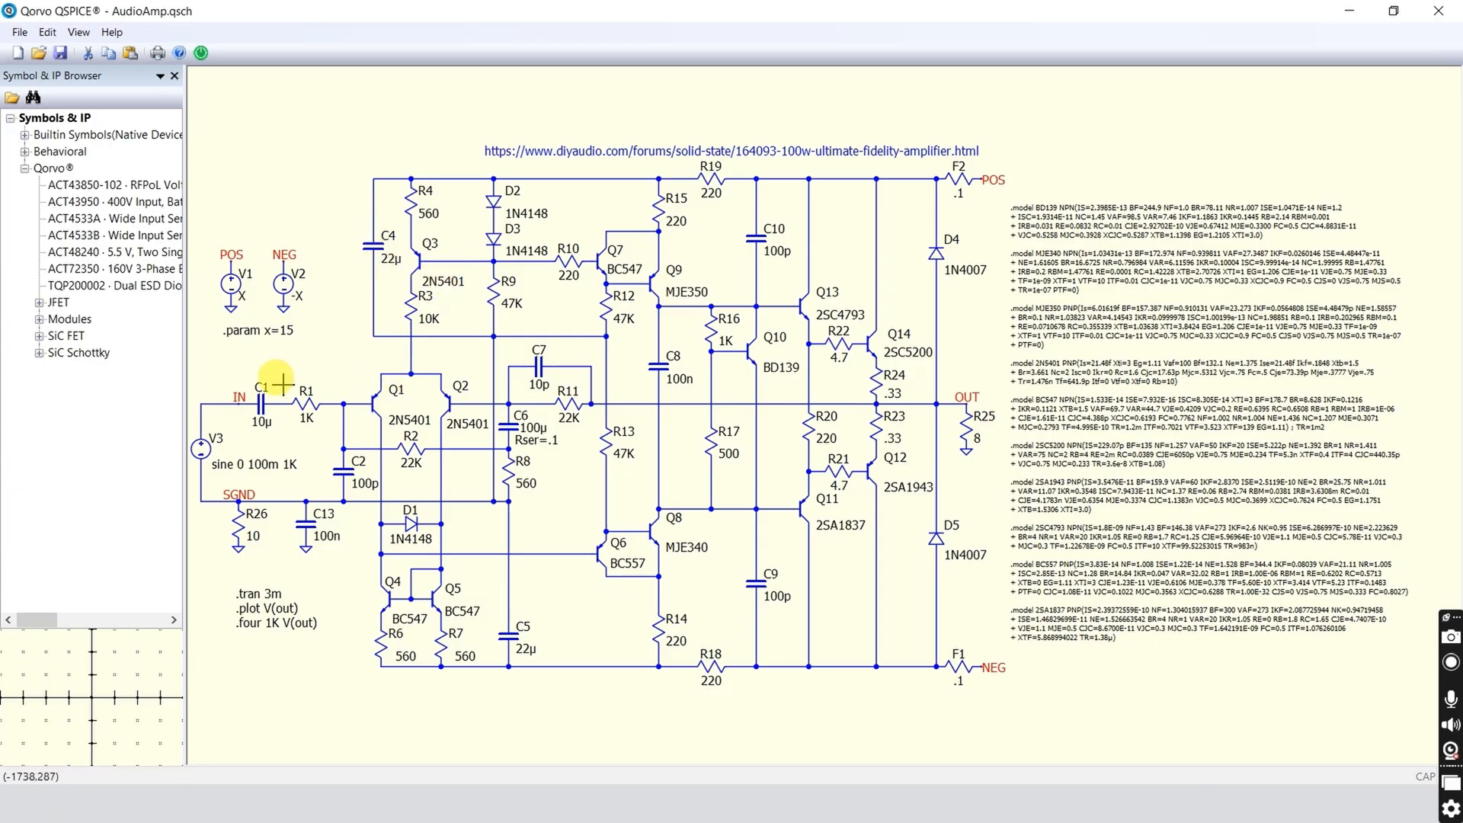
mouse_move(199, 450)
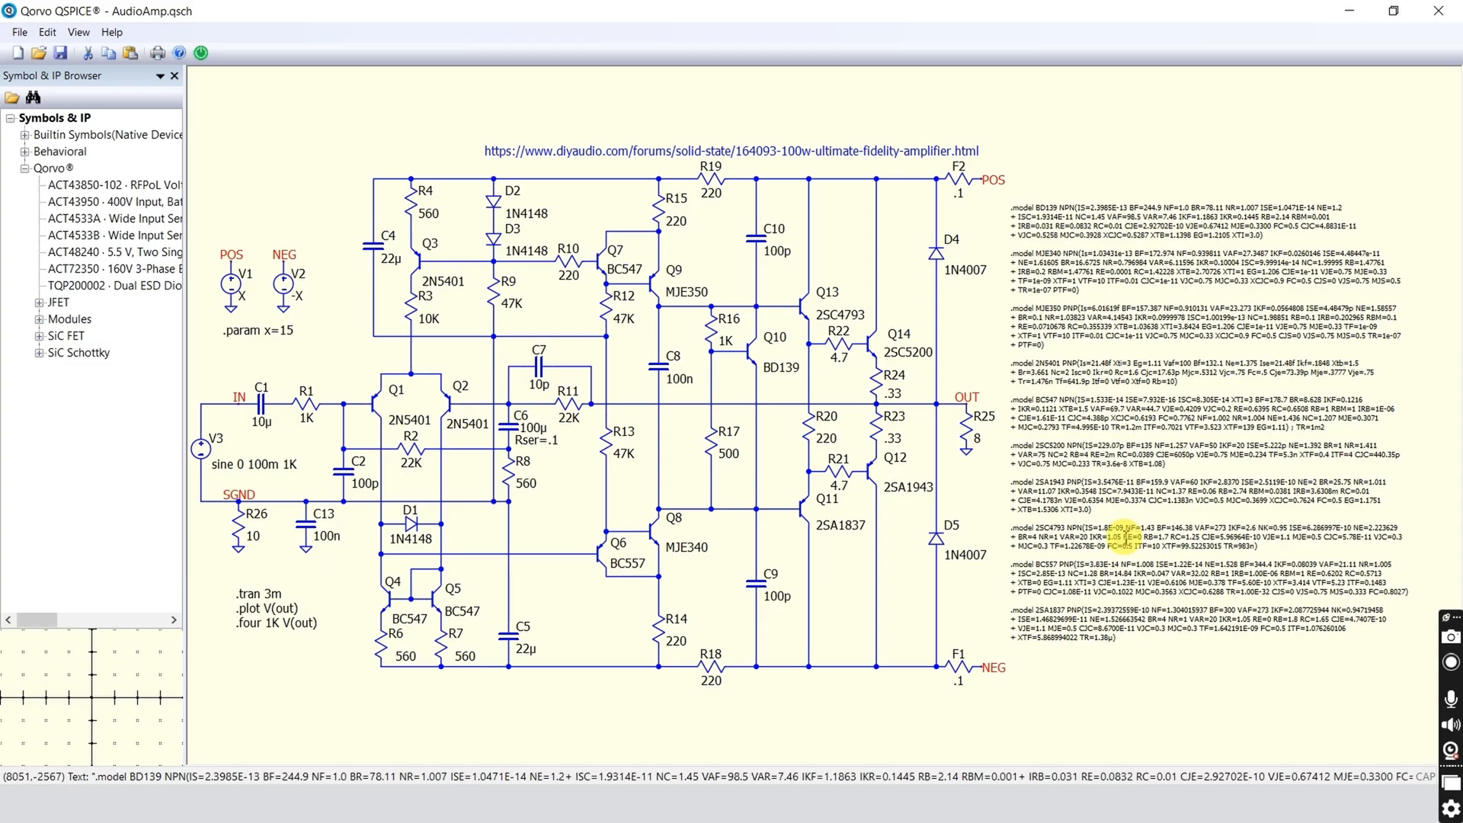
left_click(967, 402)
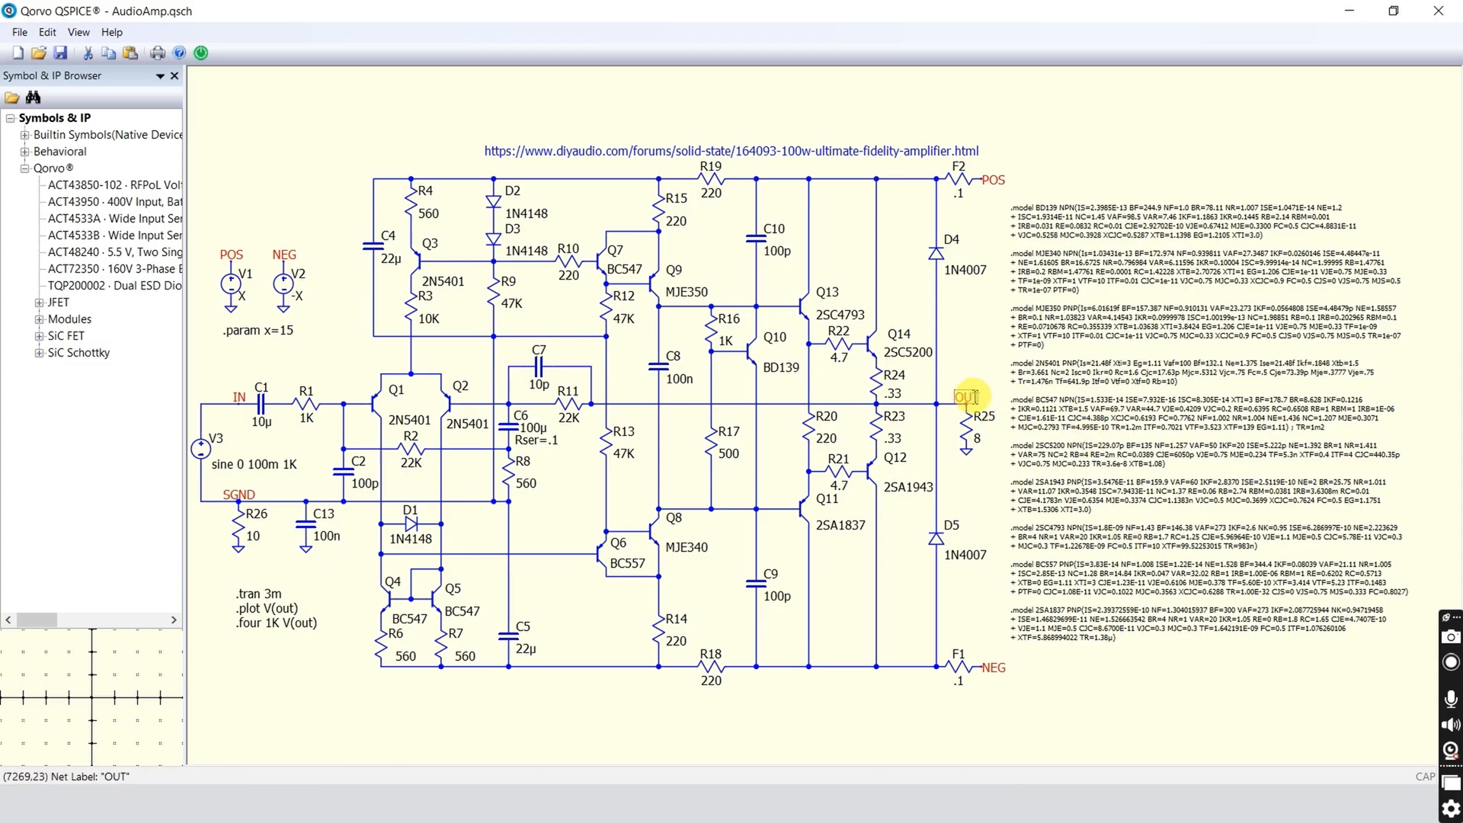
left_click(470, 425)
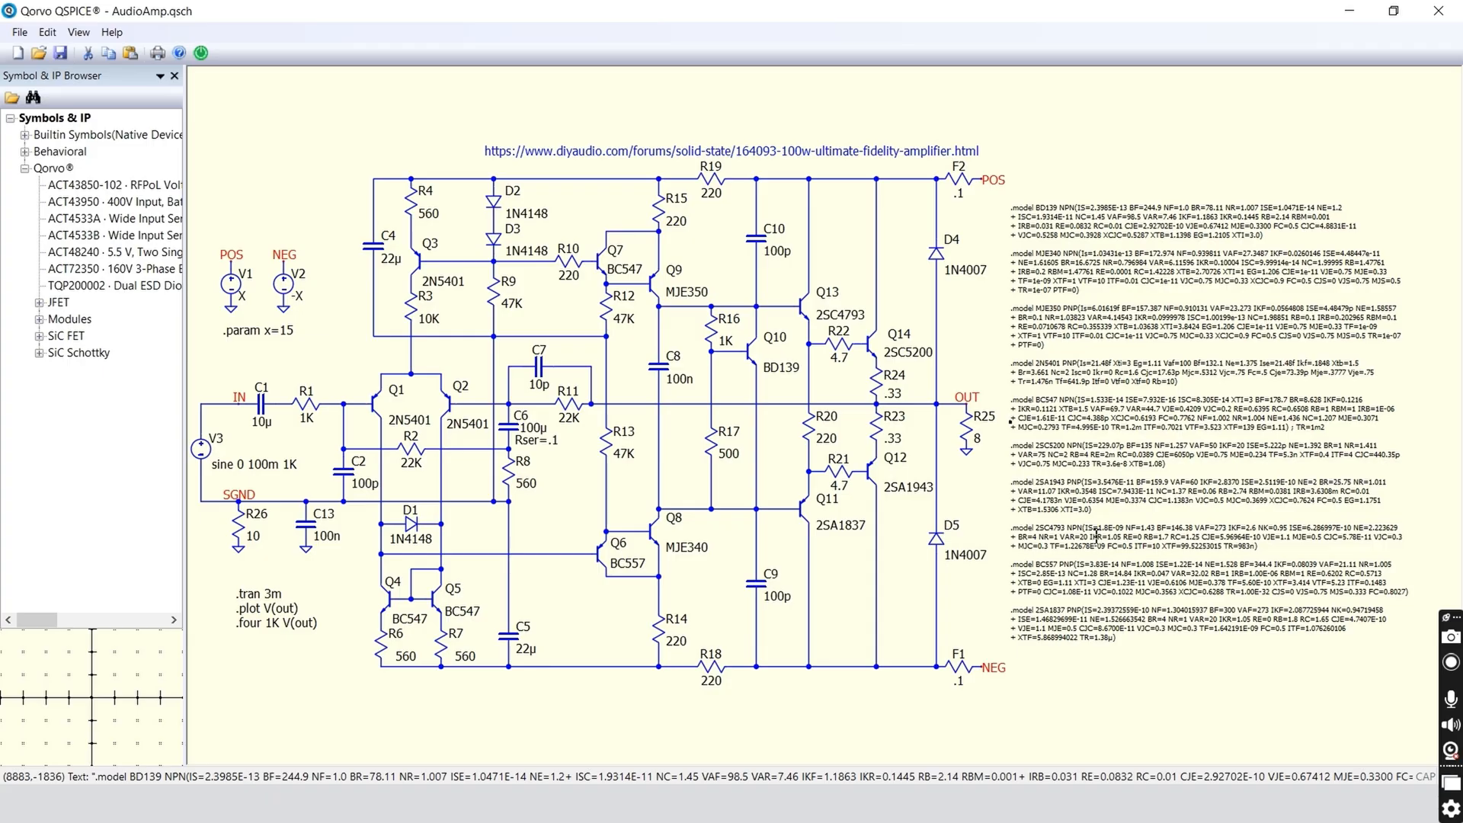
left_click(992, 669)
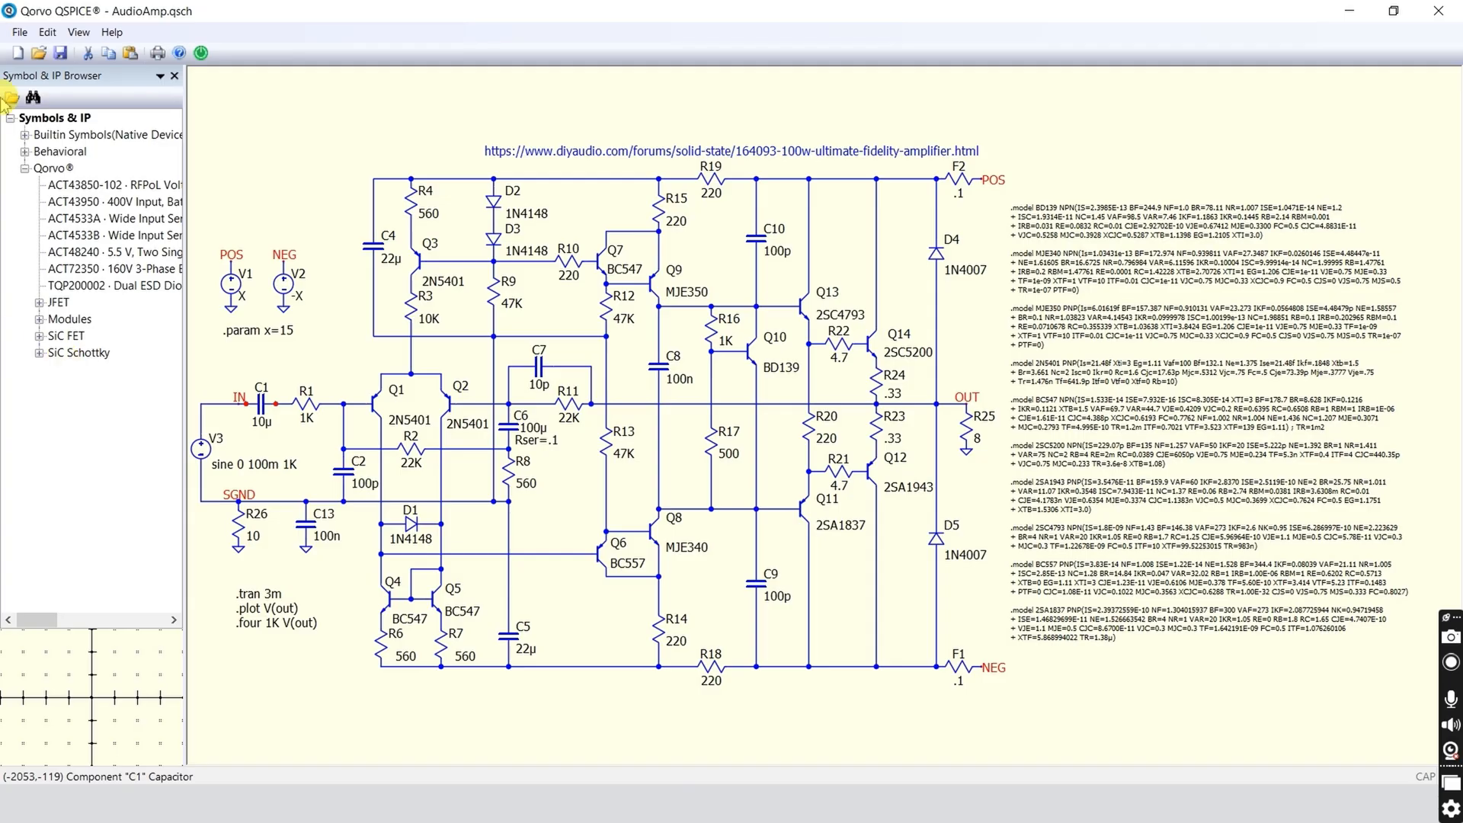
mouse_move(200, 53)
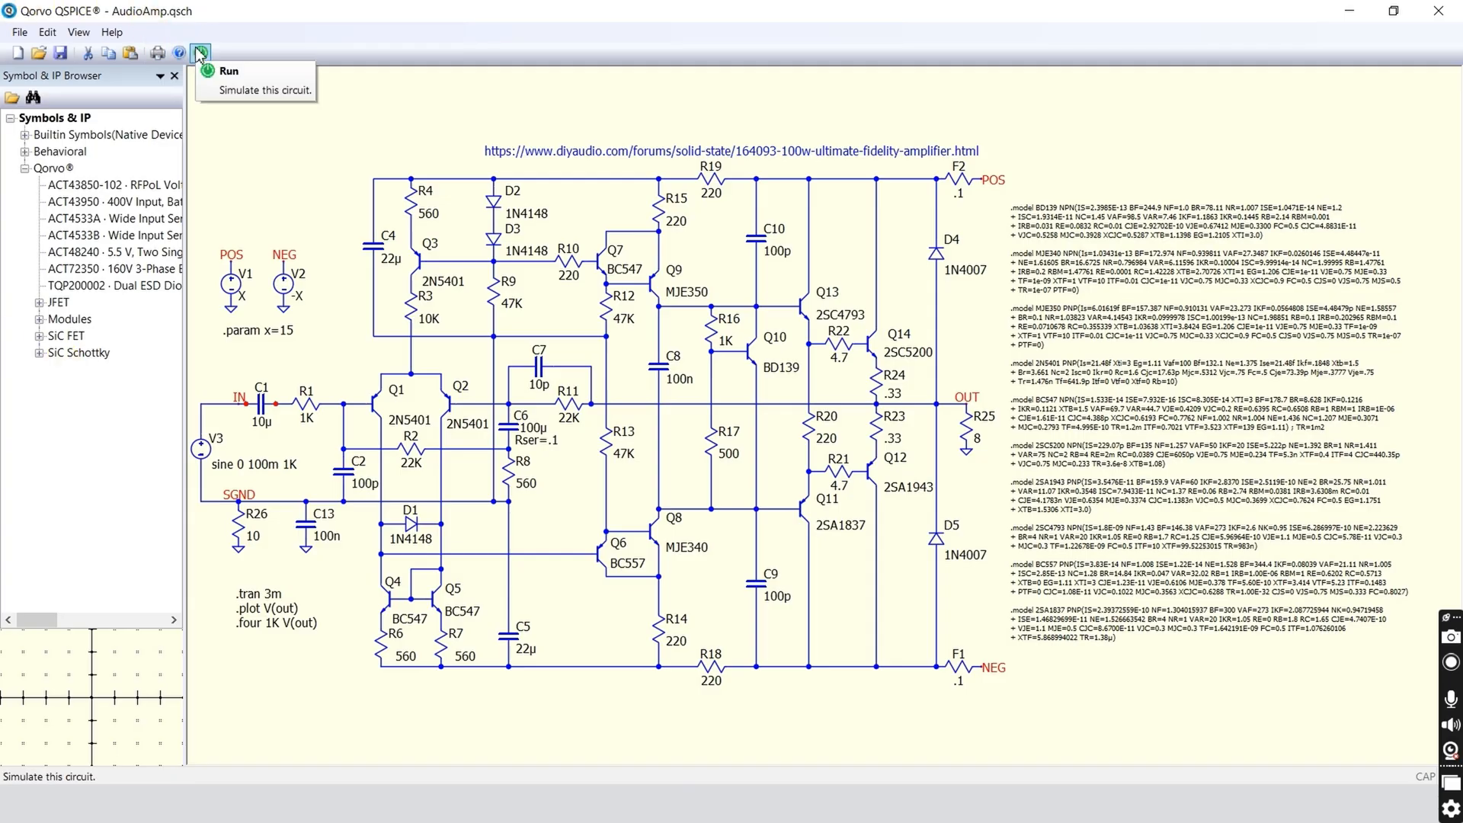
Run the AudioAmp simulation to plot the ±4 V V(out) sine wave
left_click(200, 53)
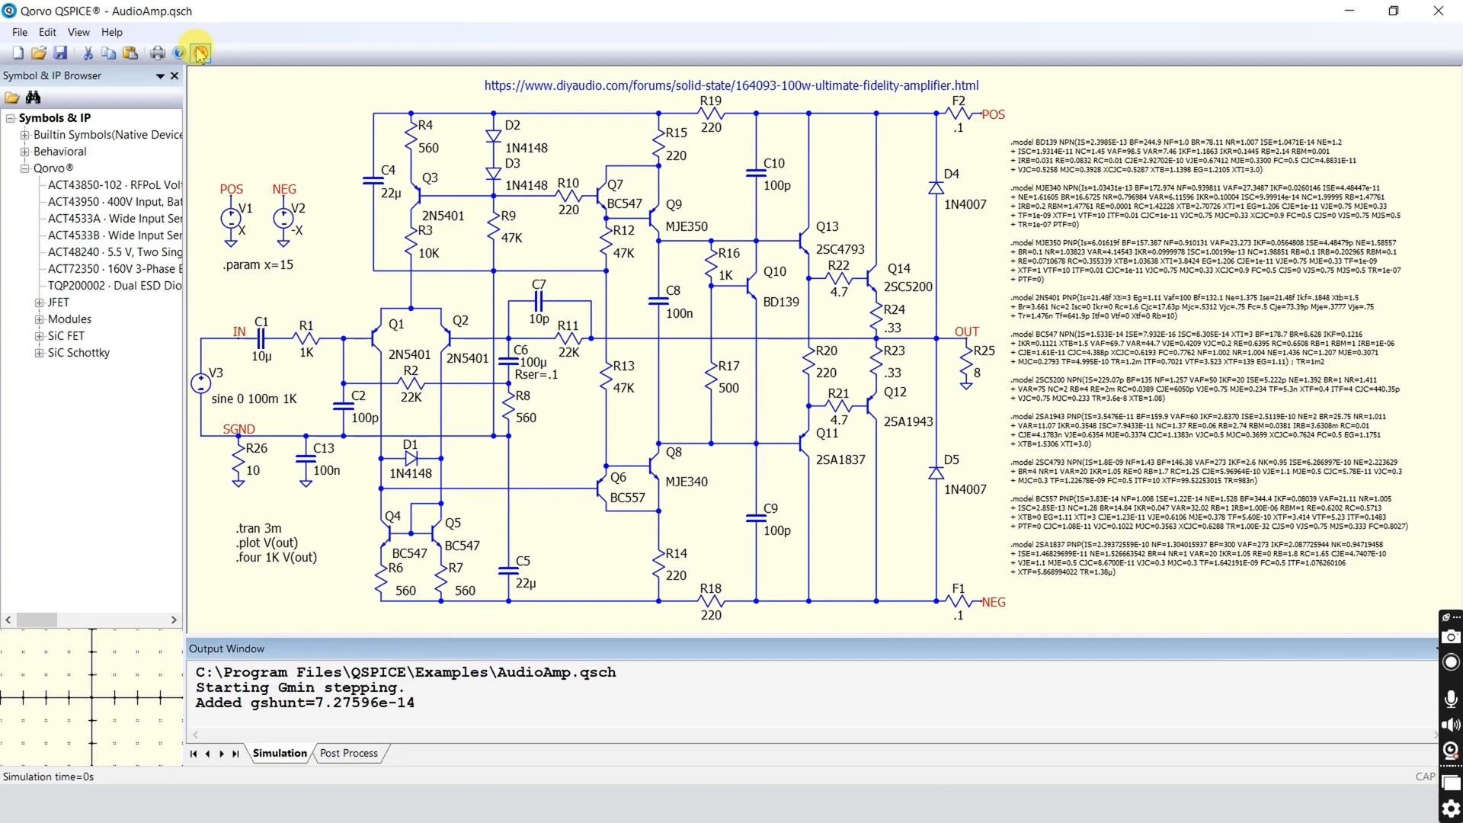
left_click(200, 53)
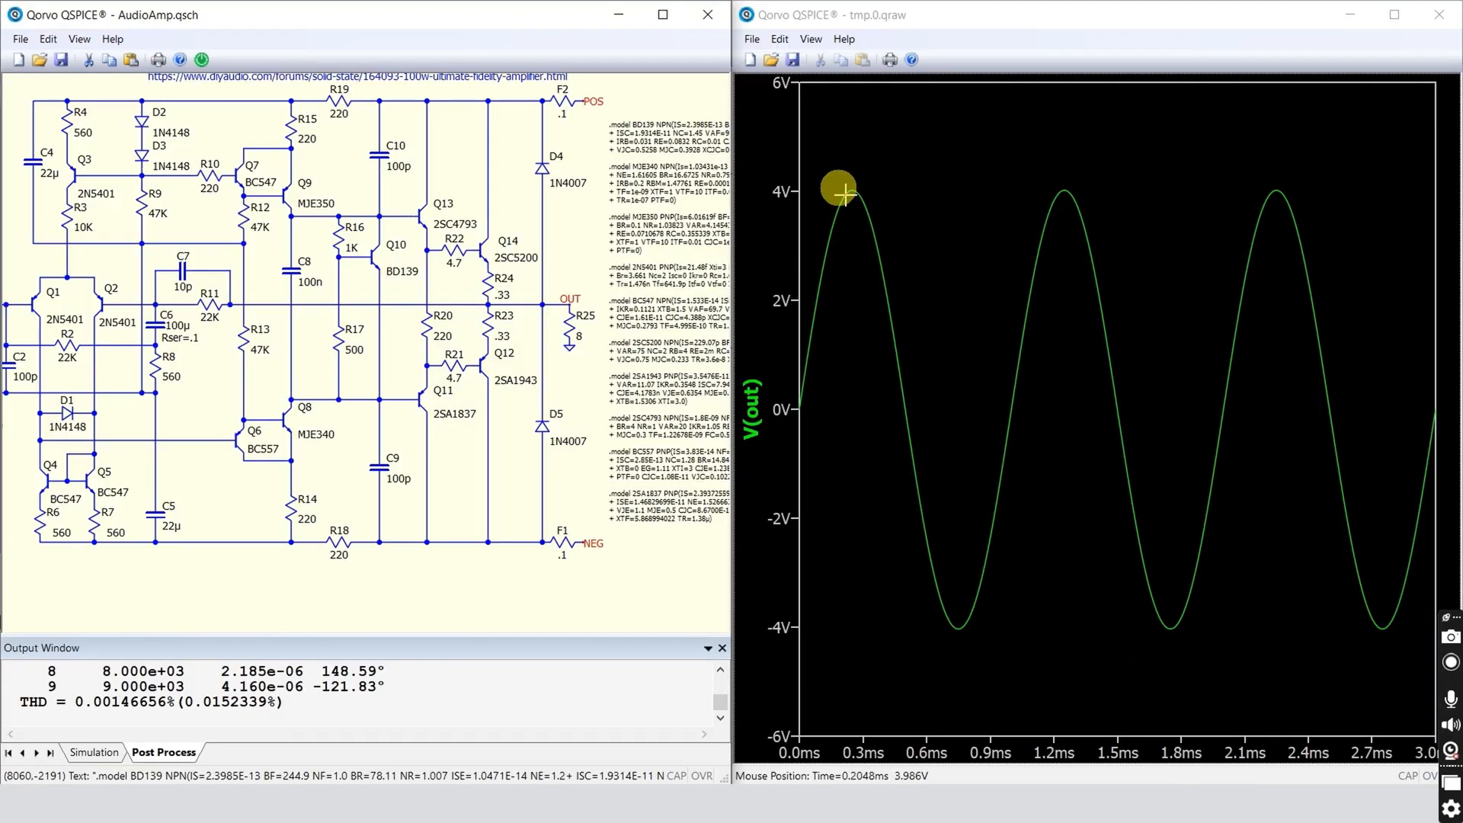
mouse_move(891, 545)
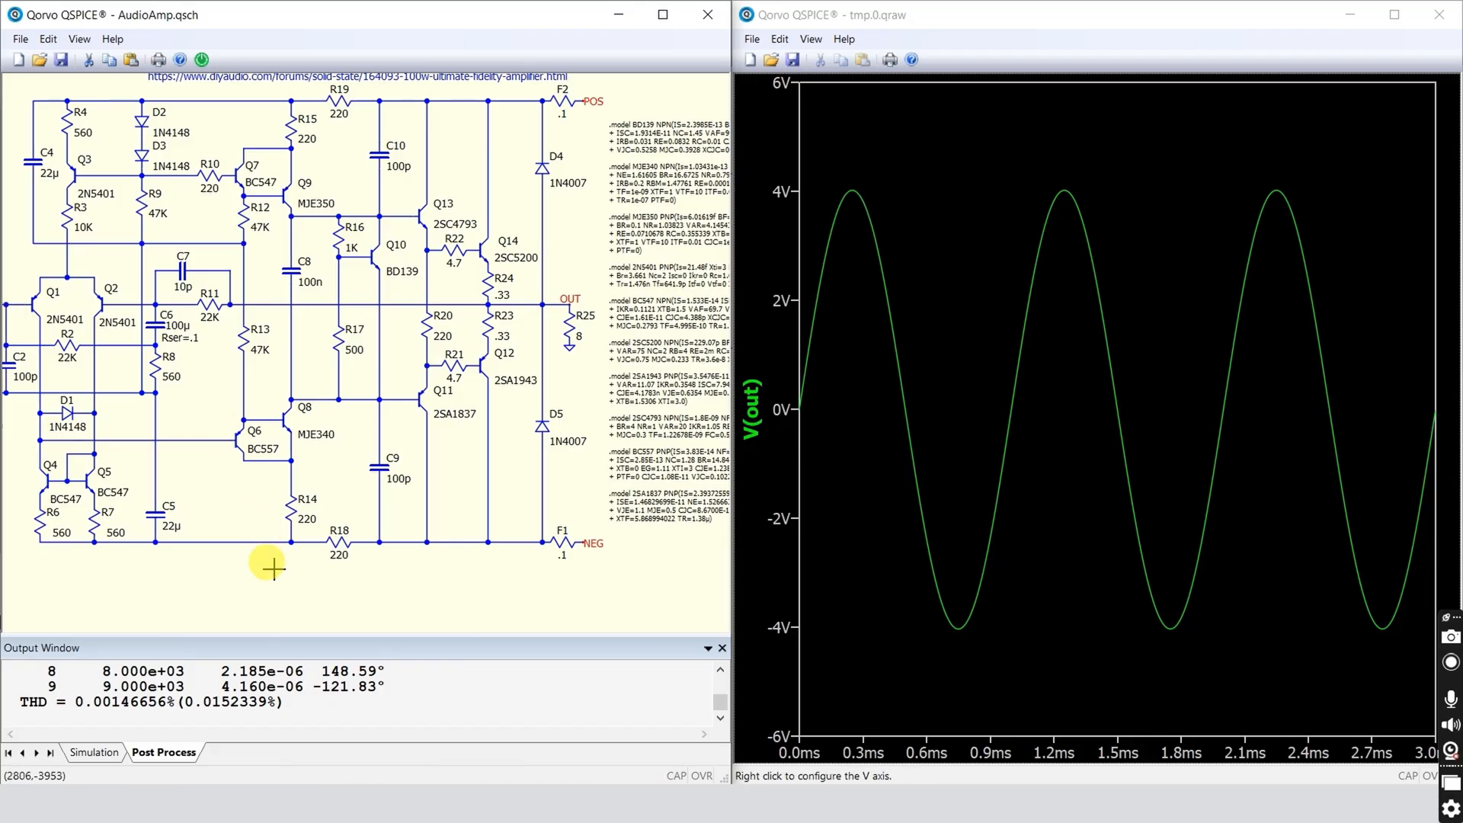
mouse_move(289, 550)
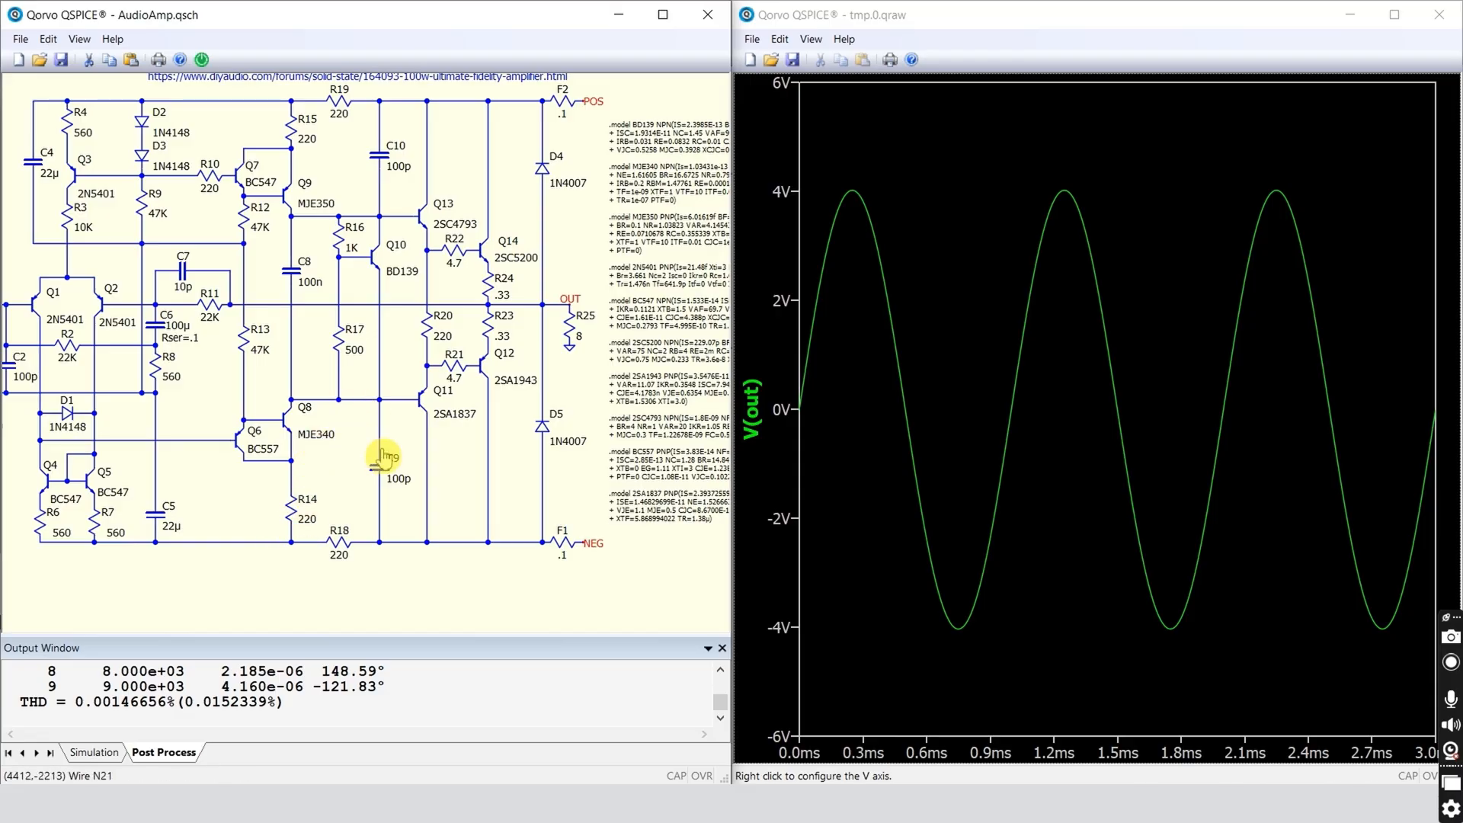
Probe wire N21 to add the V(n21) trace to the waveform viewer
left_click(476, 393)
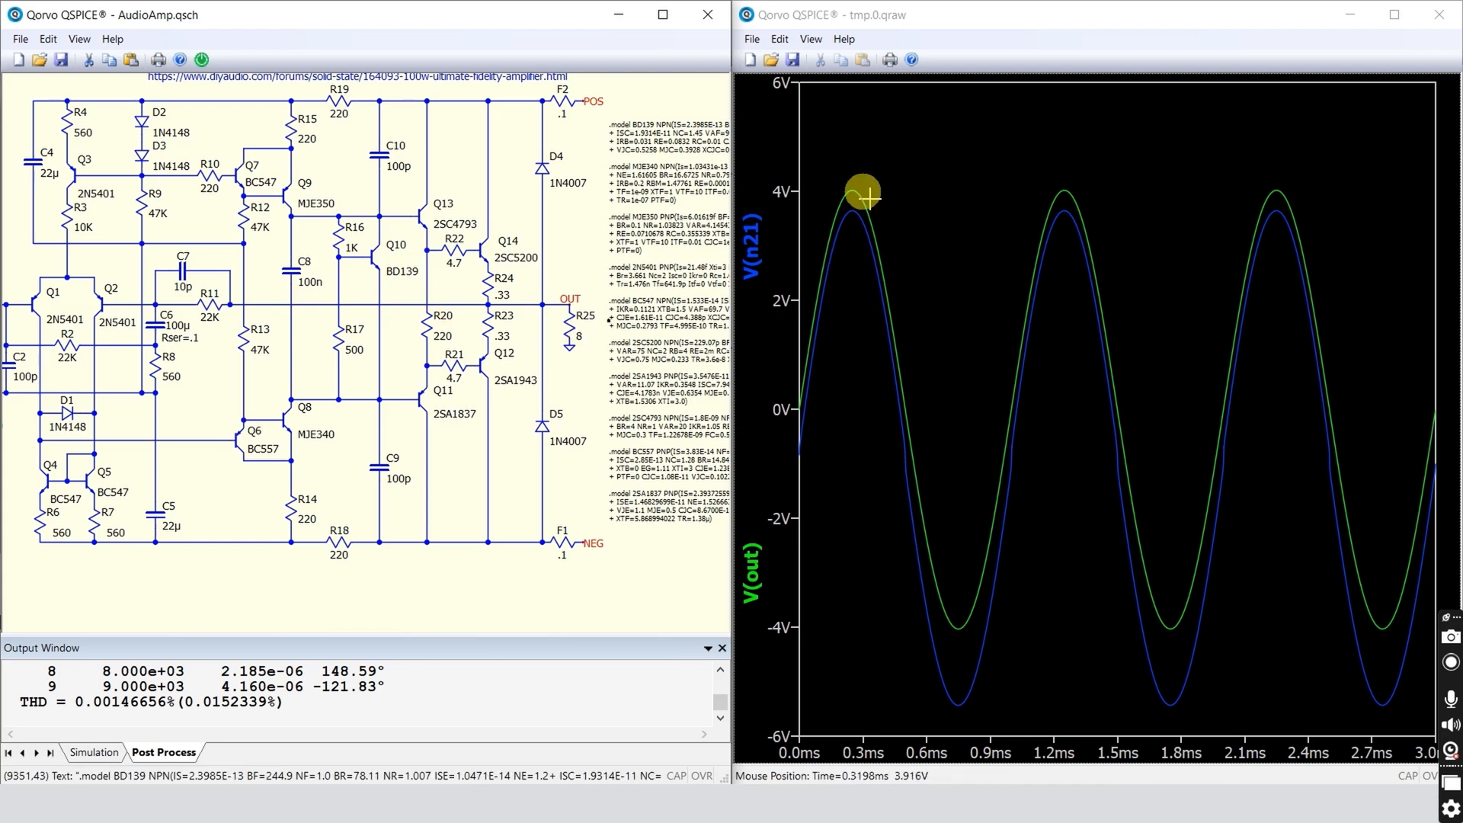
mouse_move(913, 590)
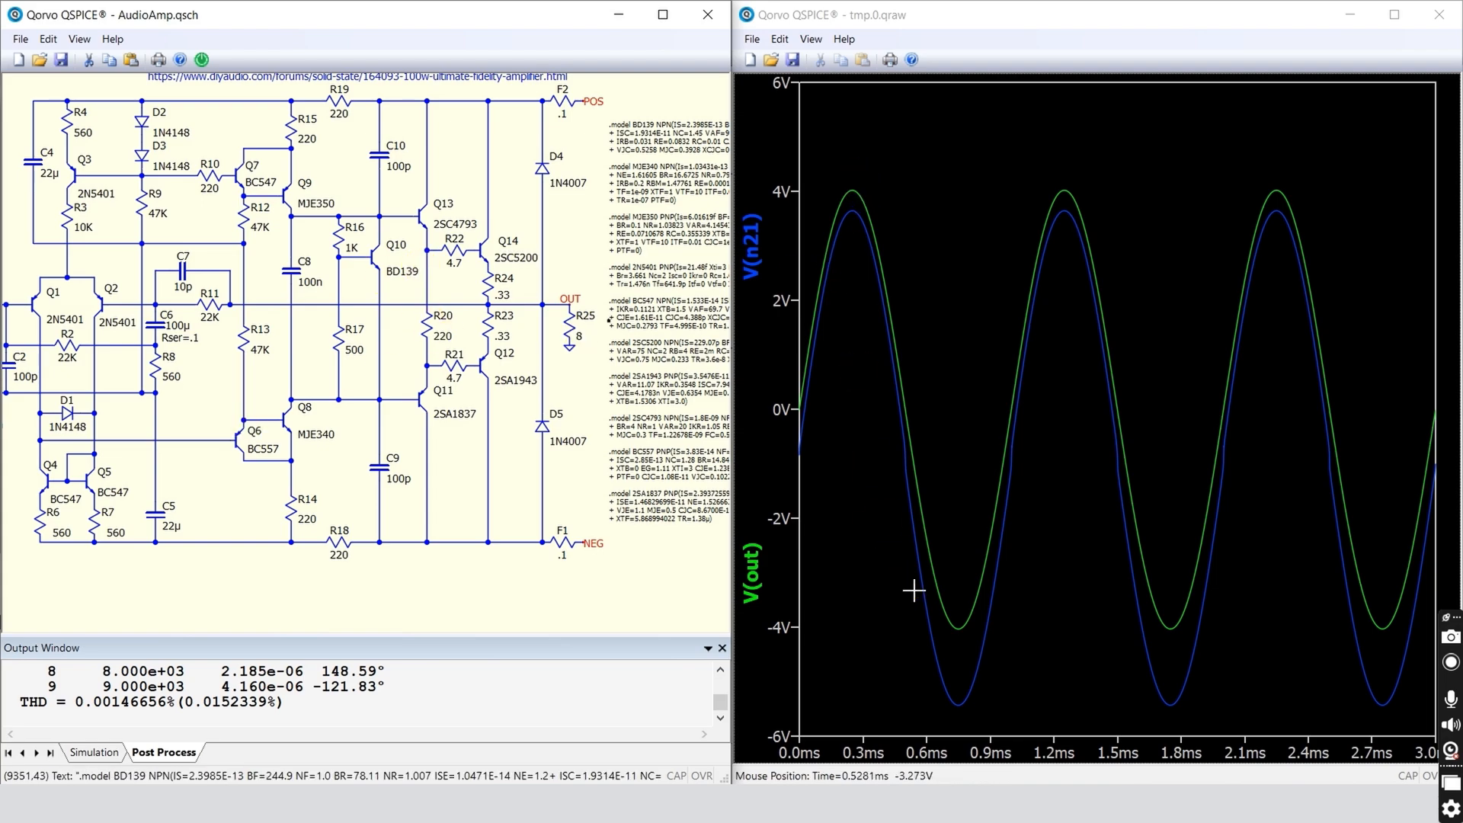